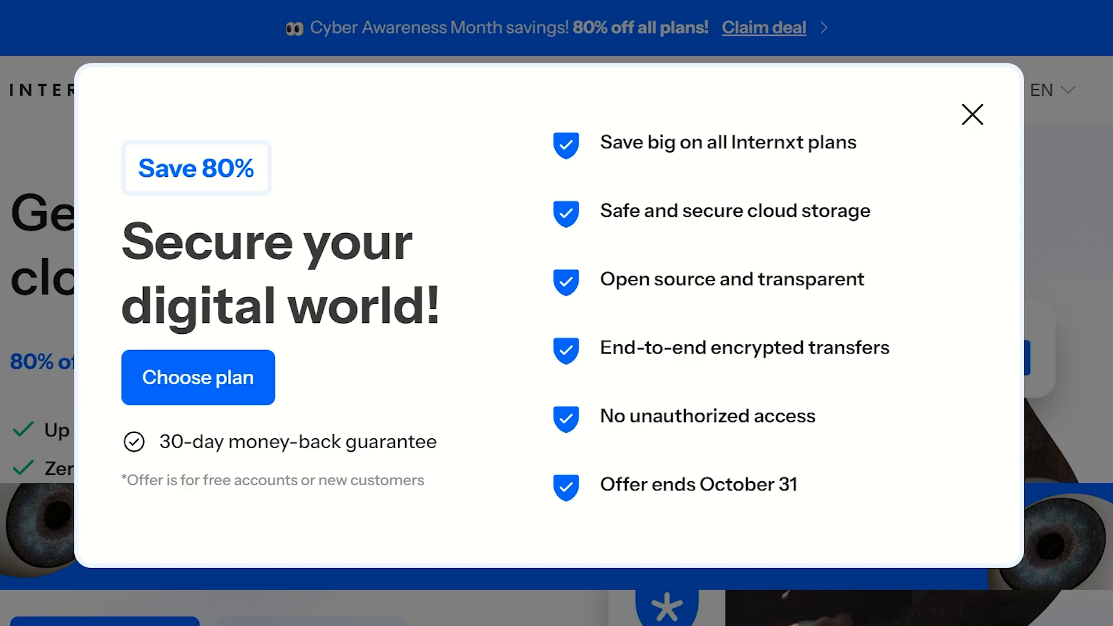
mouse_move(830, 37)
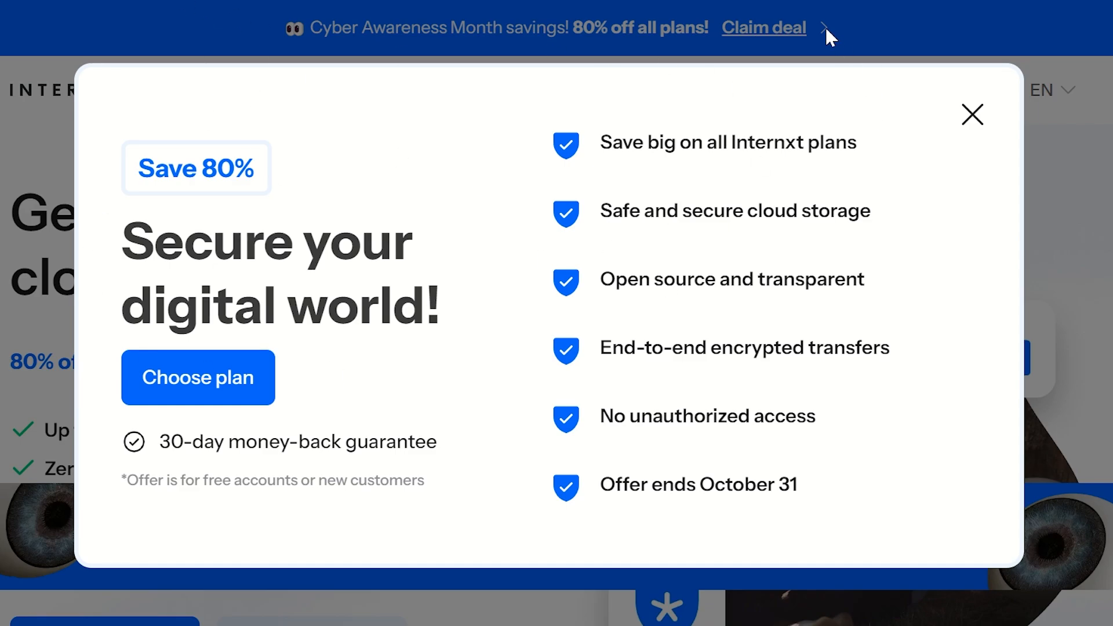
mouse_move(973, 114)
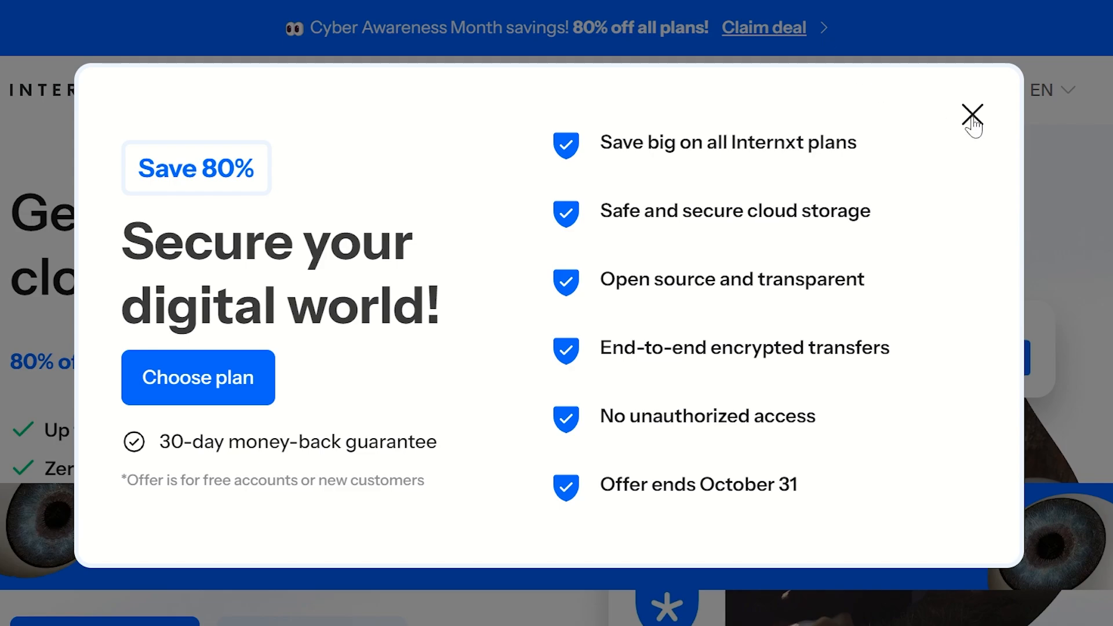
Dismiss the 80% off popup and scroll the homepage to the annual 200GB–10TB pricing cards
left_click(973, 114)
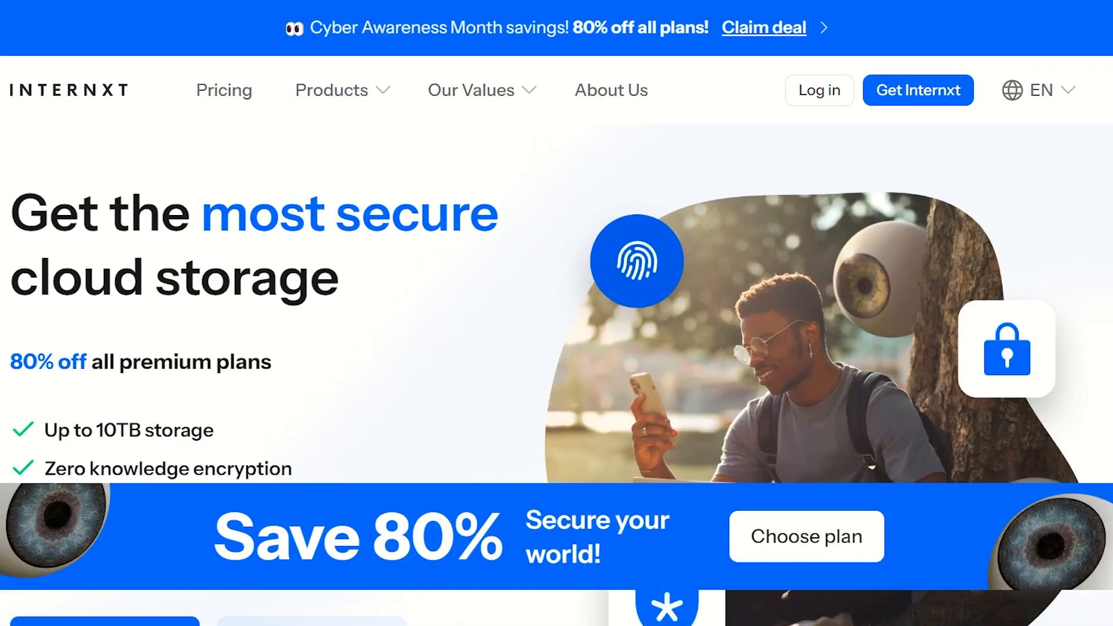
scroll("down", 3)
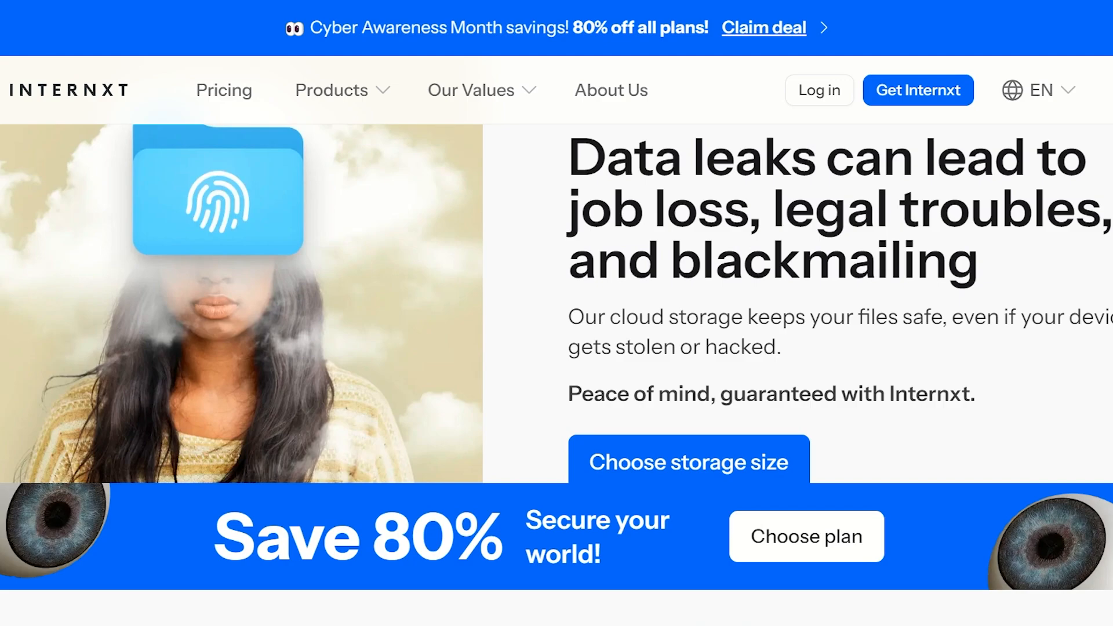
scroll("down", 3)
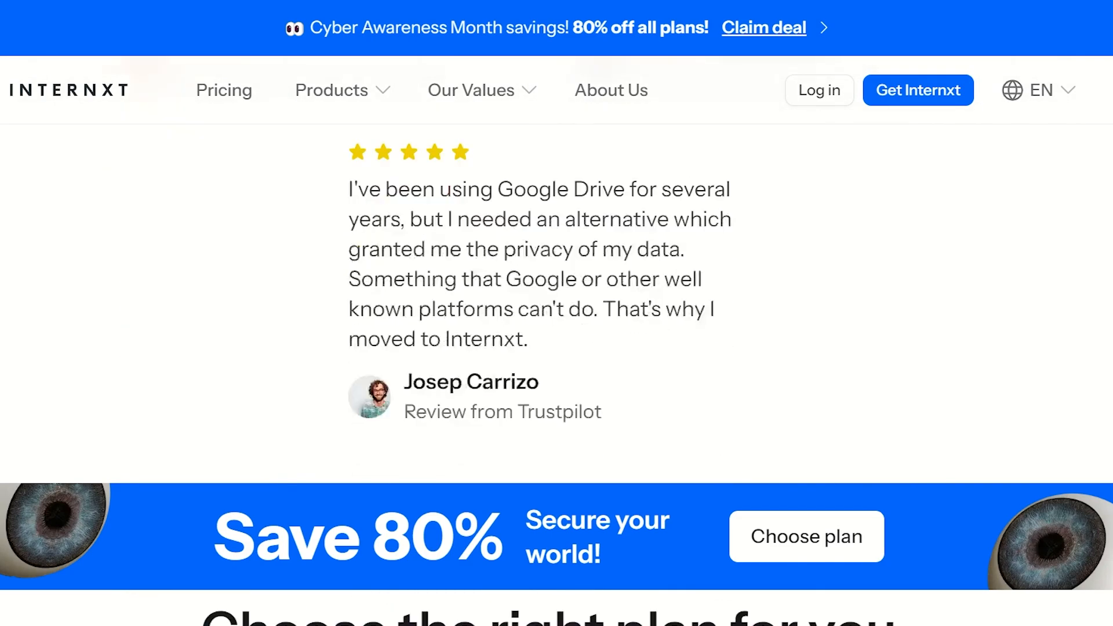
scroll("down", 3)
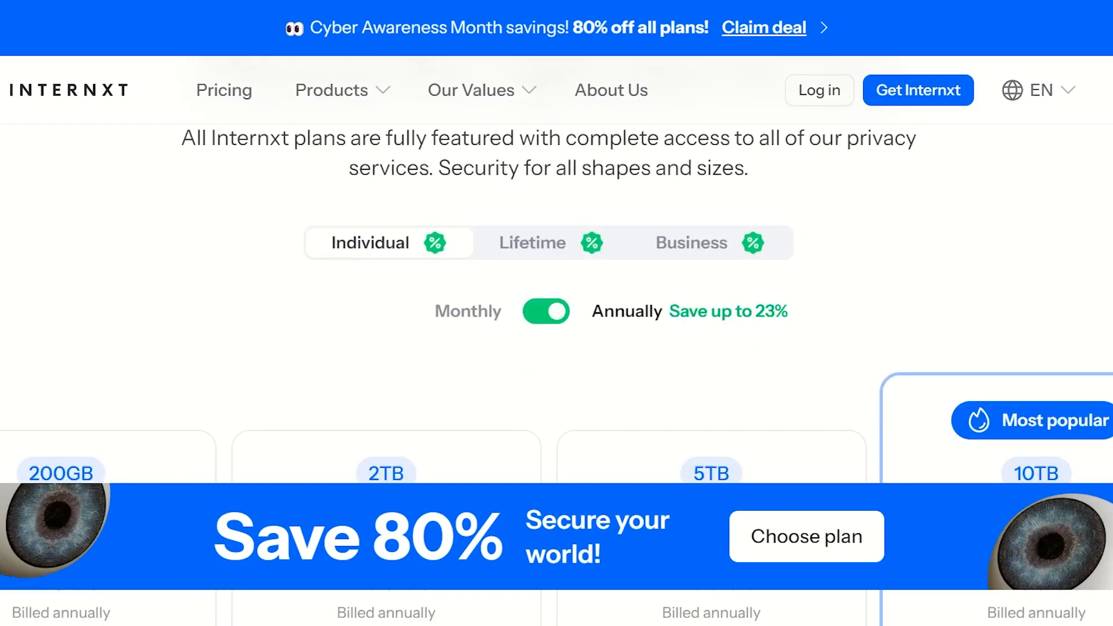
scroll("down", 3)
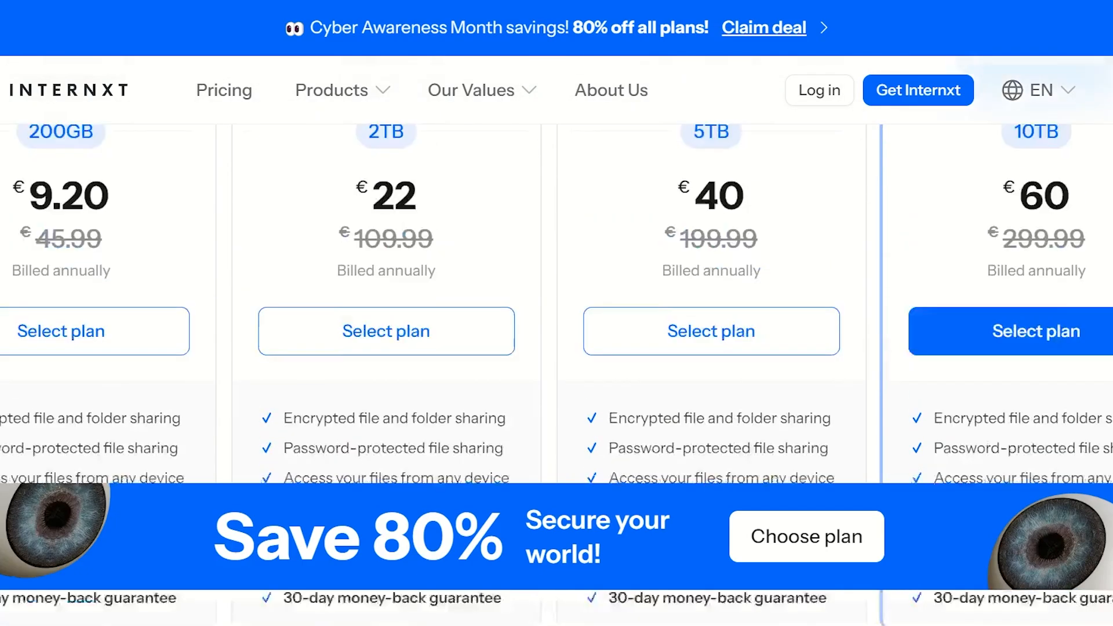
scroll("up", 3)
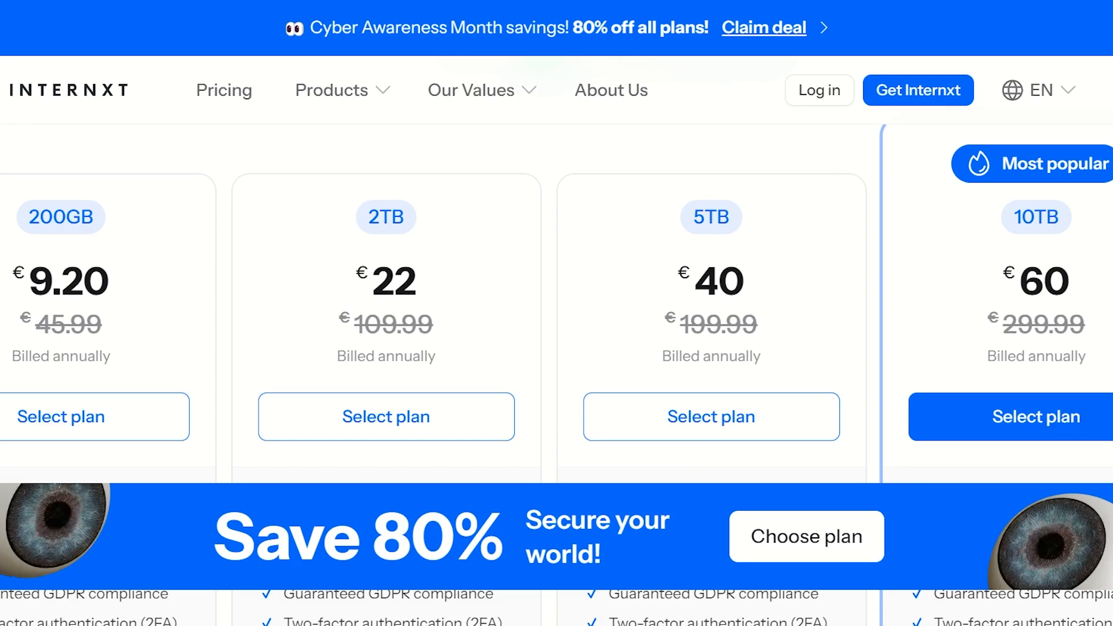
mouse_move(158, 214)
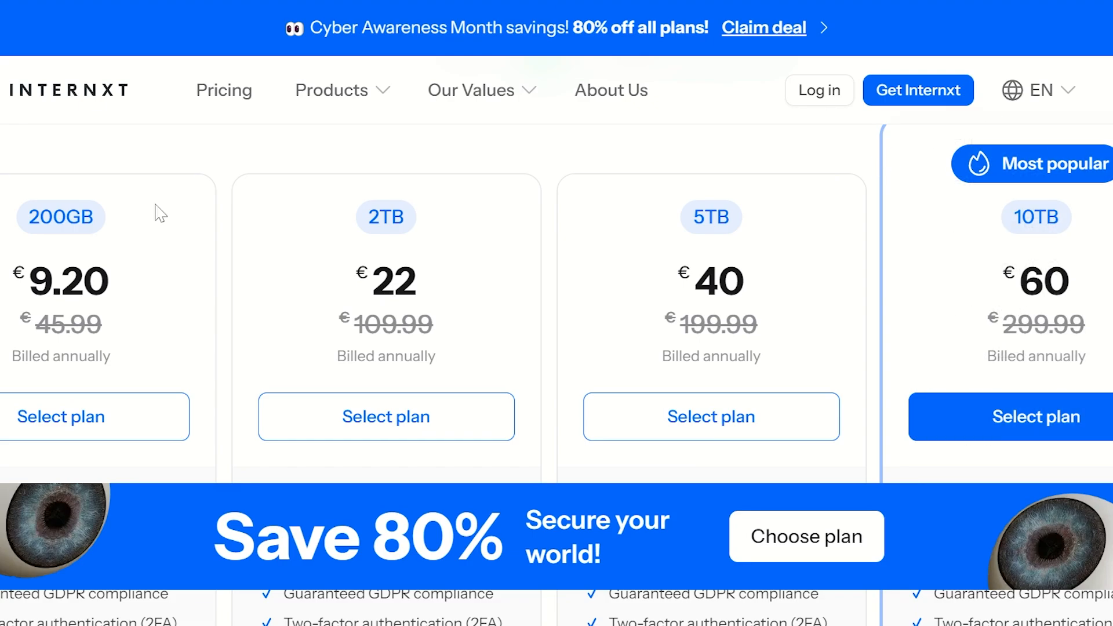
left_click(472, 90)
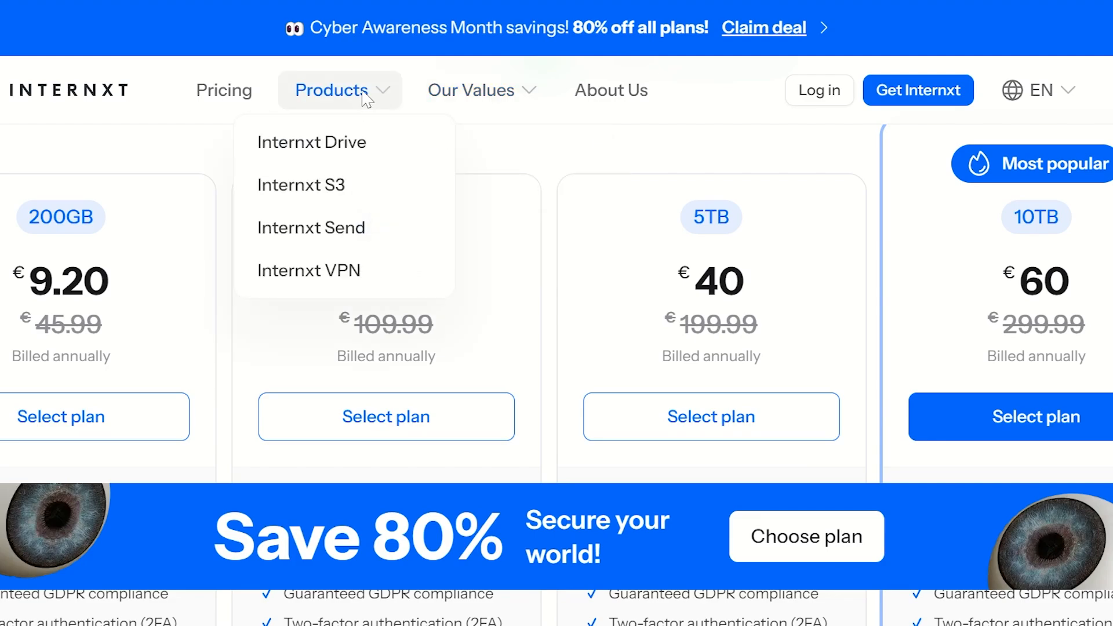
mouse_move(364, 195)
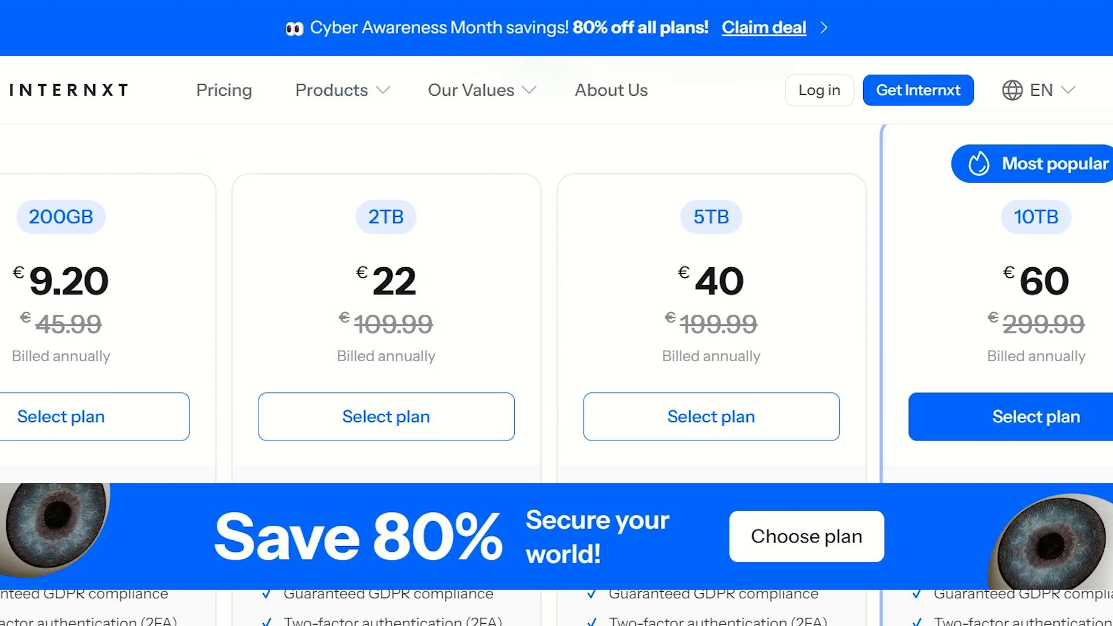
left_click(332, 90)
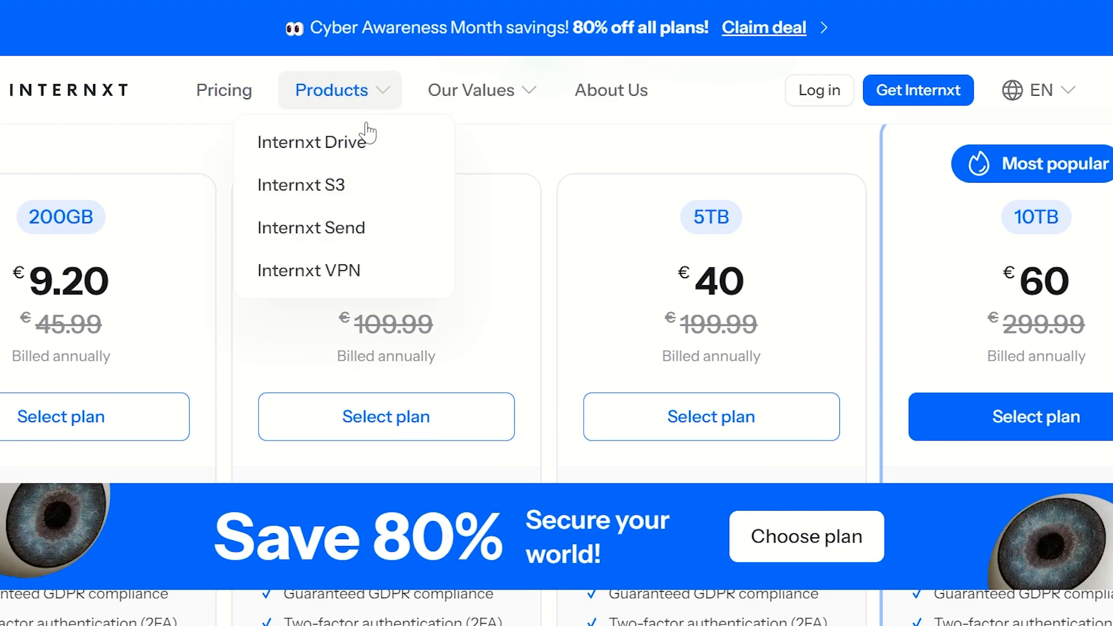
mouse_move(375, 149)
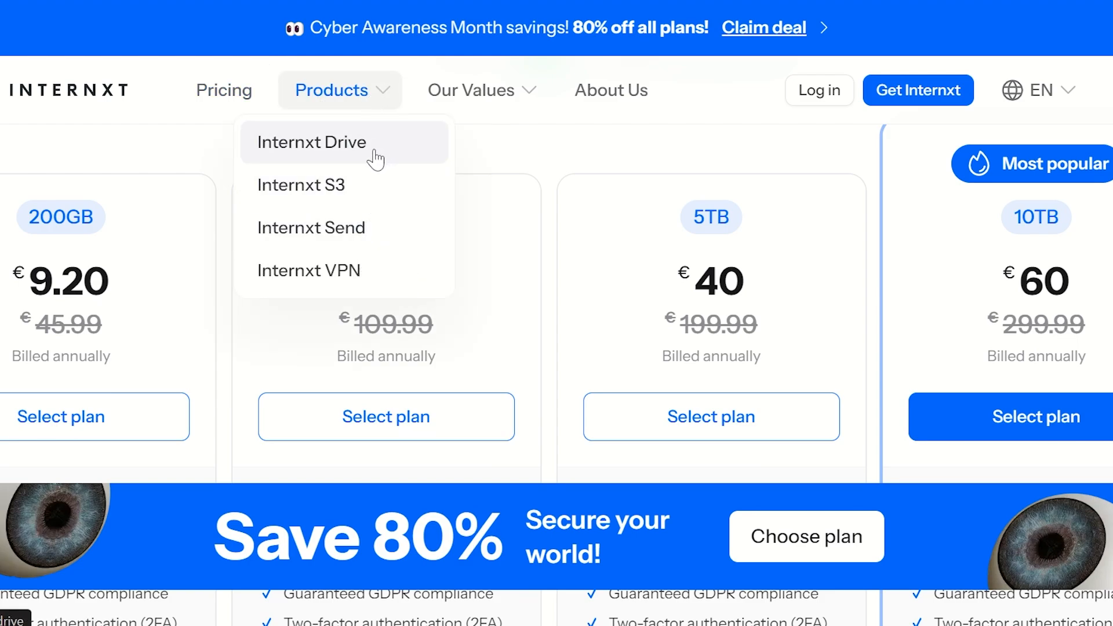
mouse_move(368, 189)
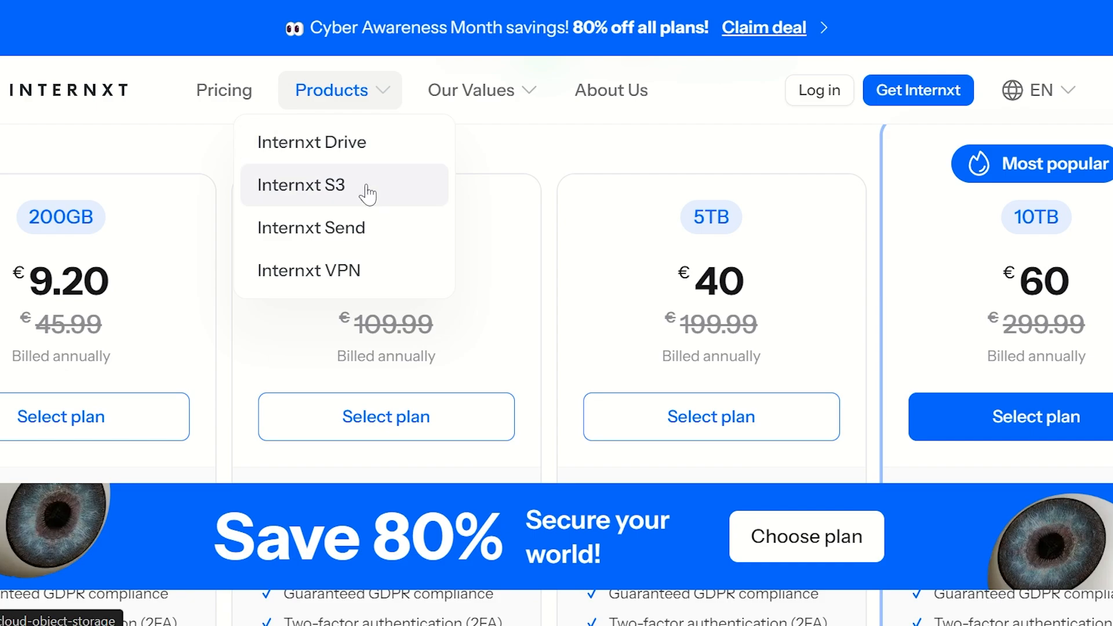
mouse_move(592, 140)
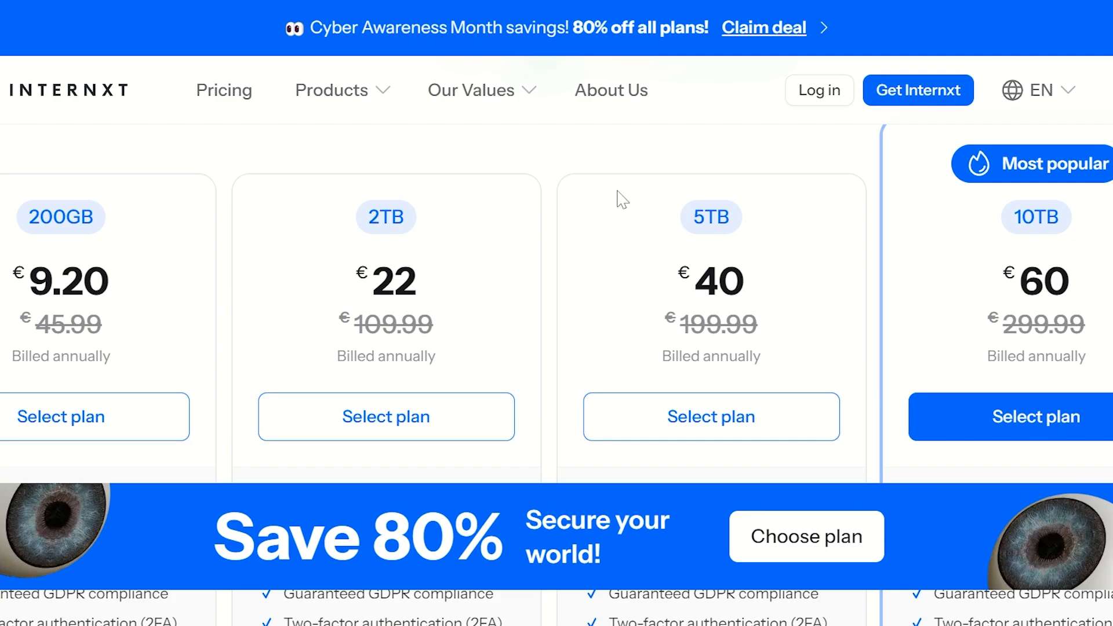
scroll("down", 3)
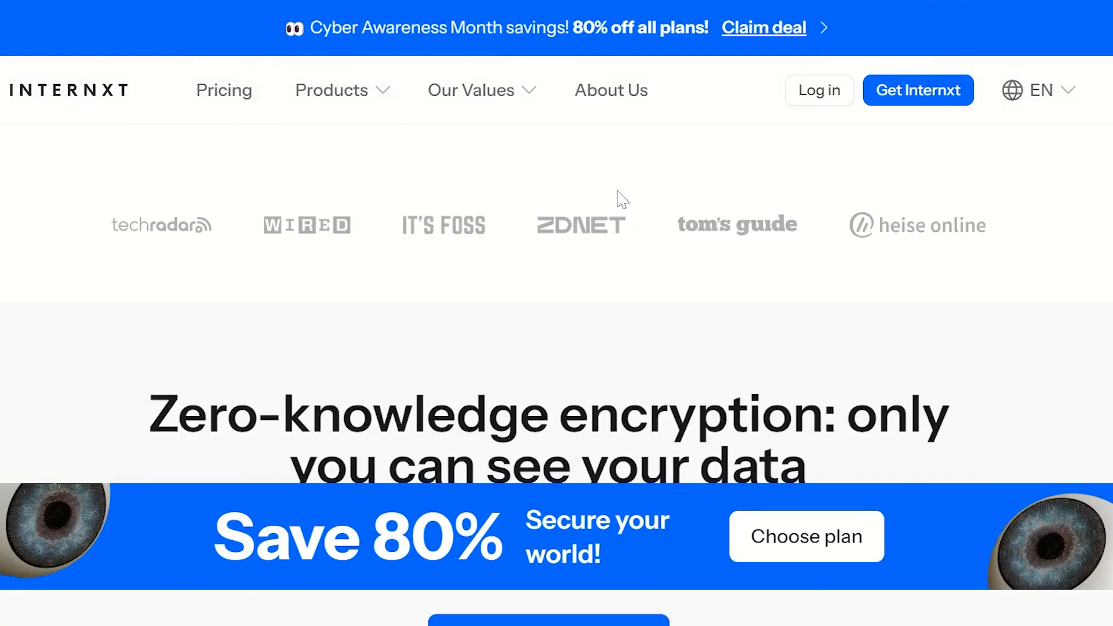
scroll("down", 3)
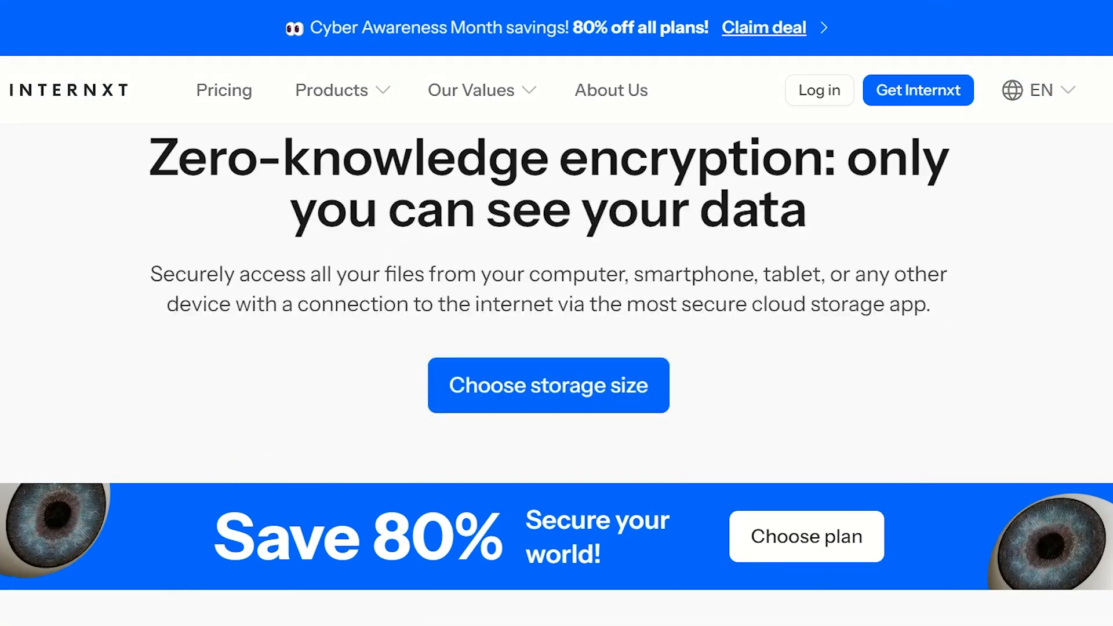
scroll("down", 3)
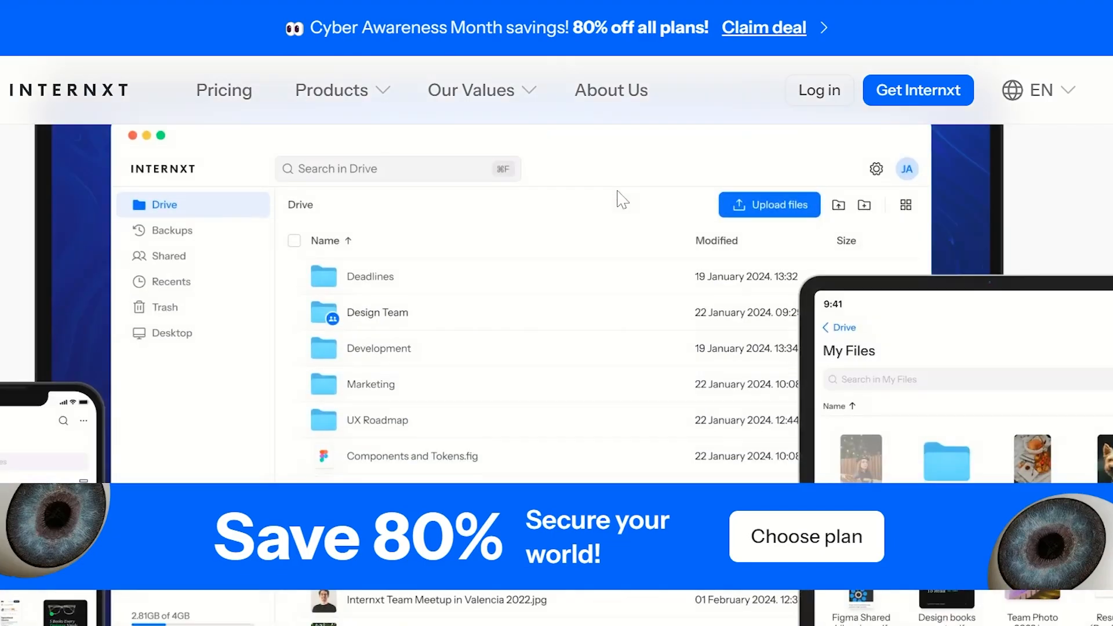
scroll("down", 3)
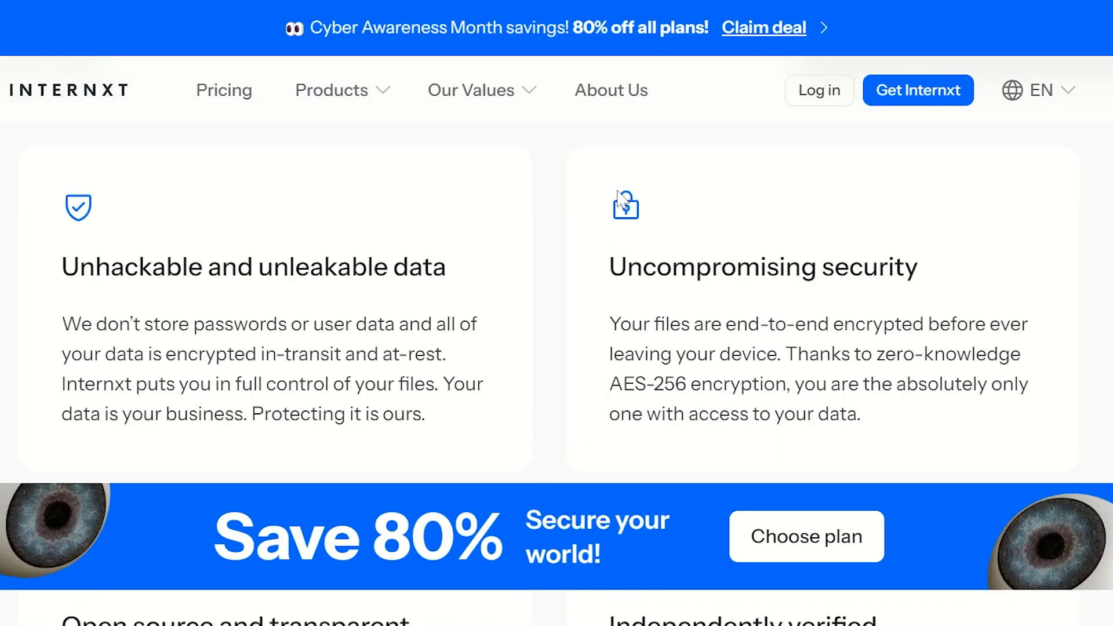
scroll("down", 3)
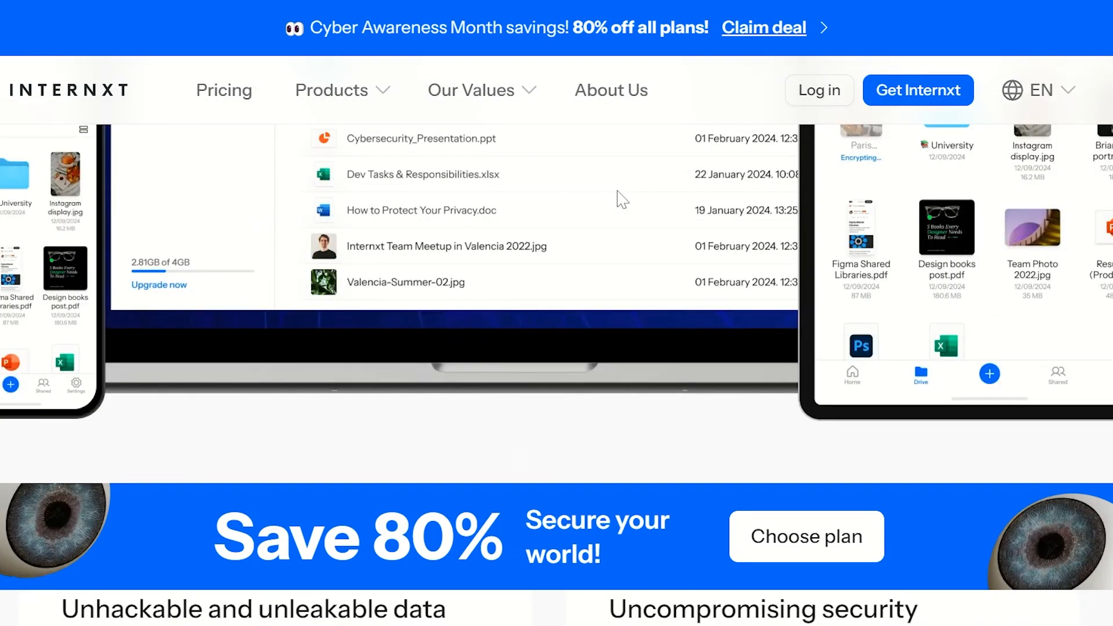
scroll("down", 3)
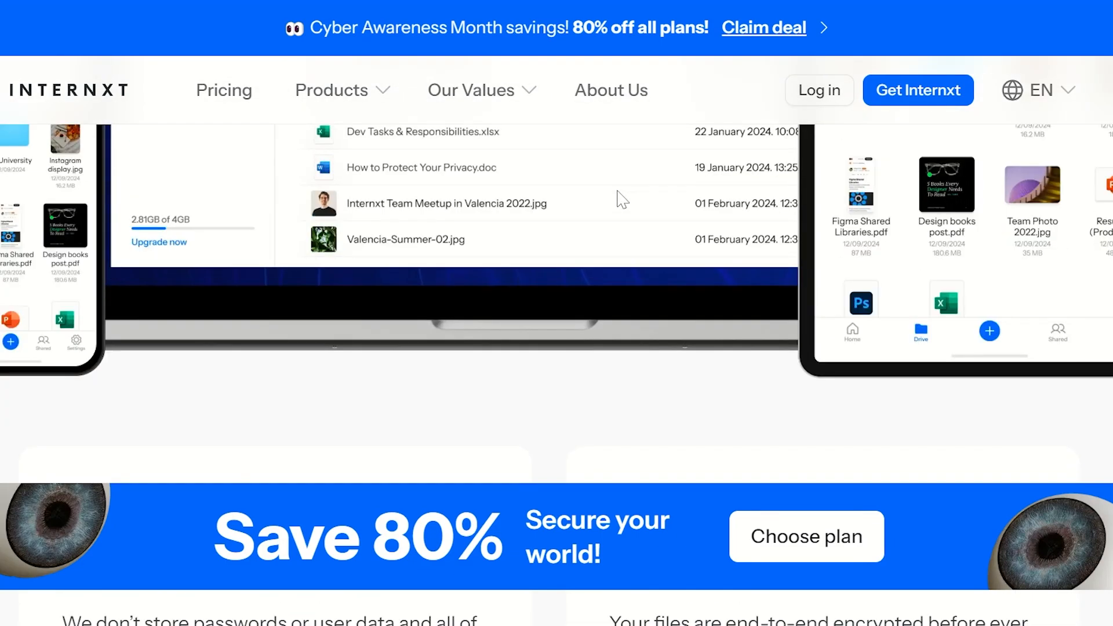
scroll("down", 3)
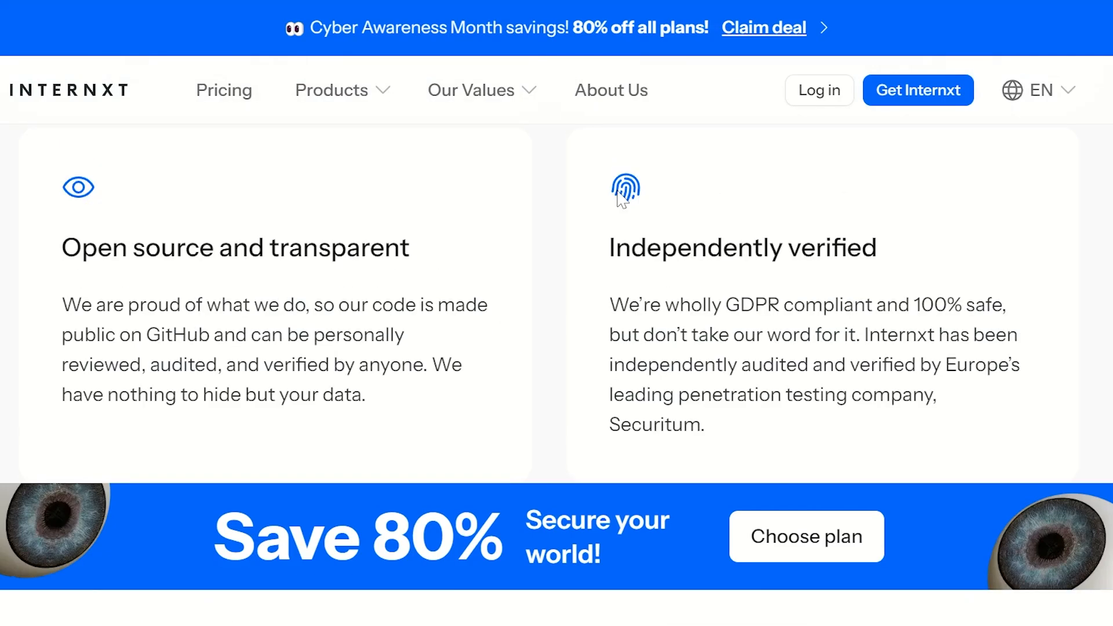
scroll("up", 3)
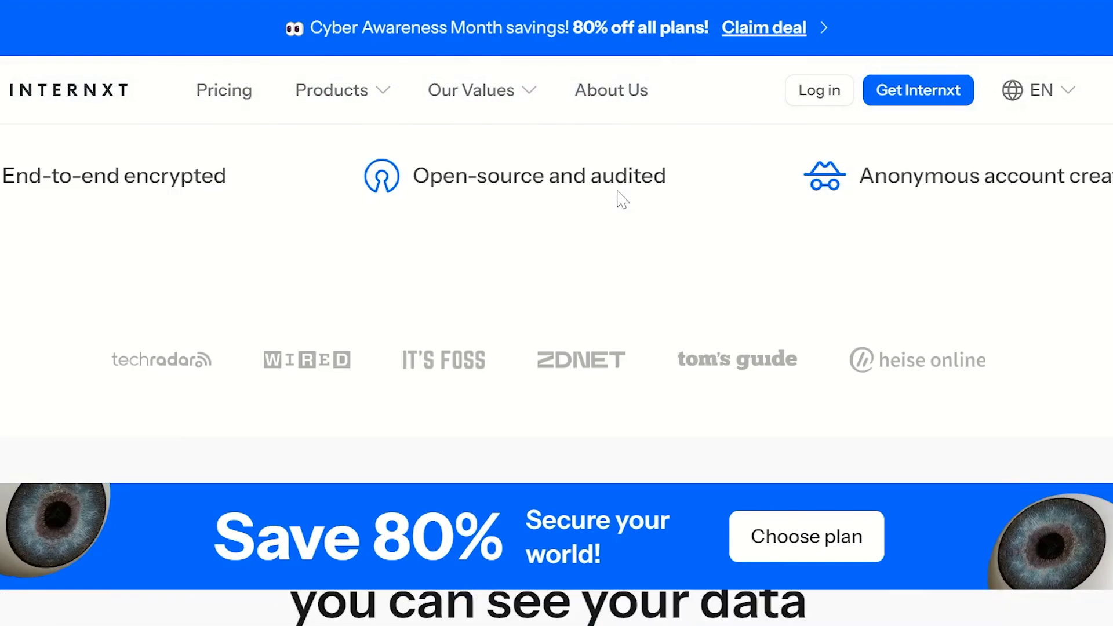
scroll("down", 3)
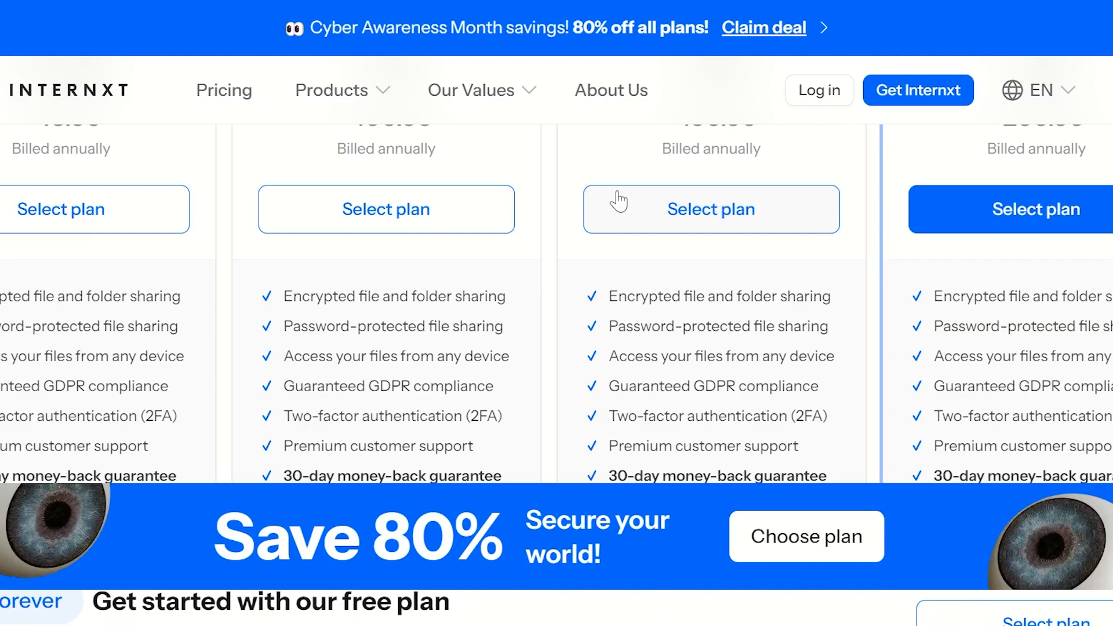
scroll("up", 3)
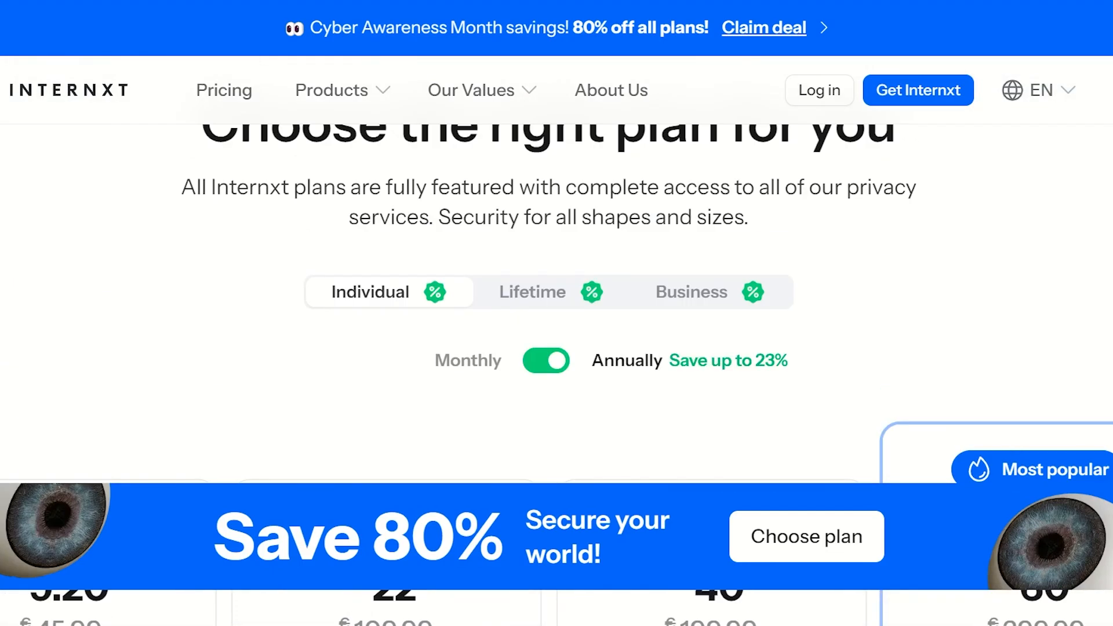
mouse_move(494, 263)
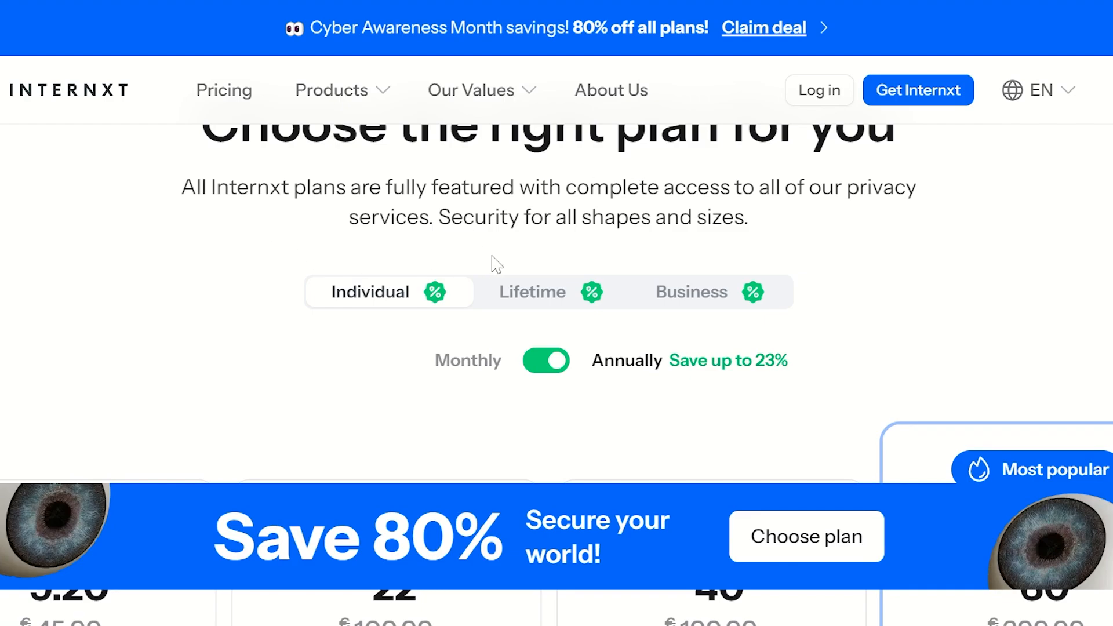
mouse_move(513, 261)
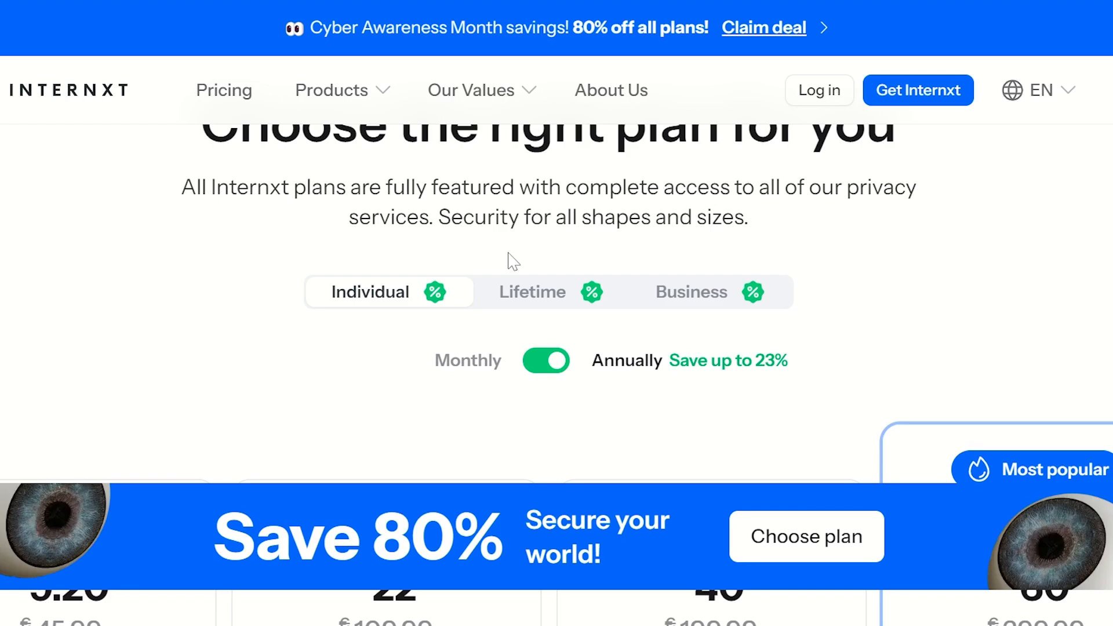
mouse_move(919, 91)
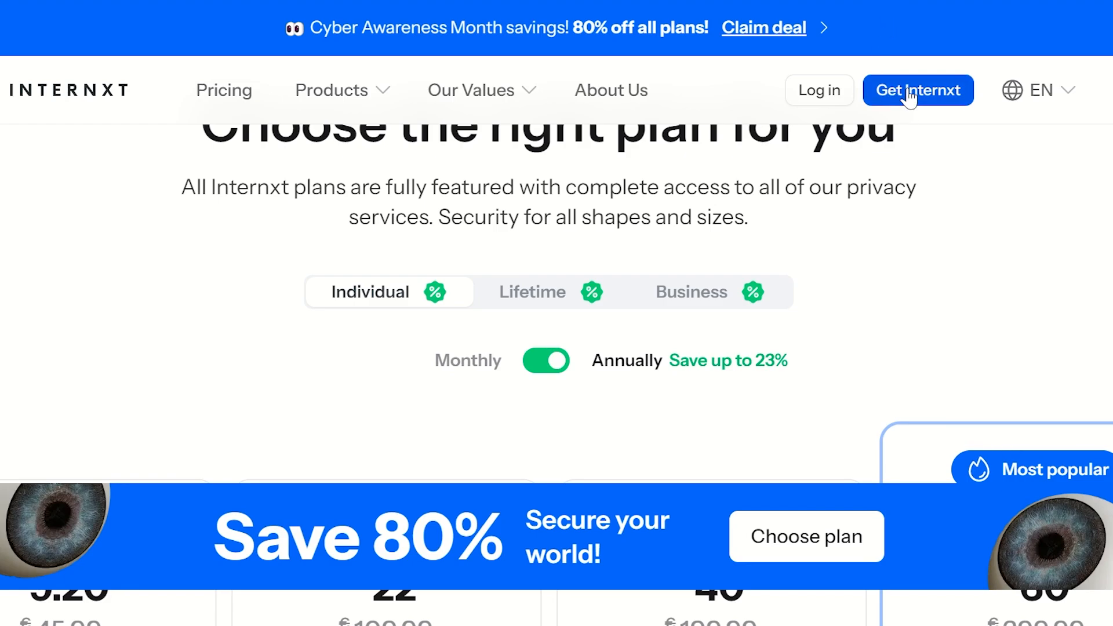
scroll("up", 3)
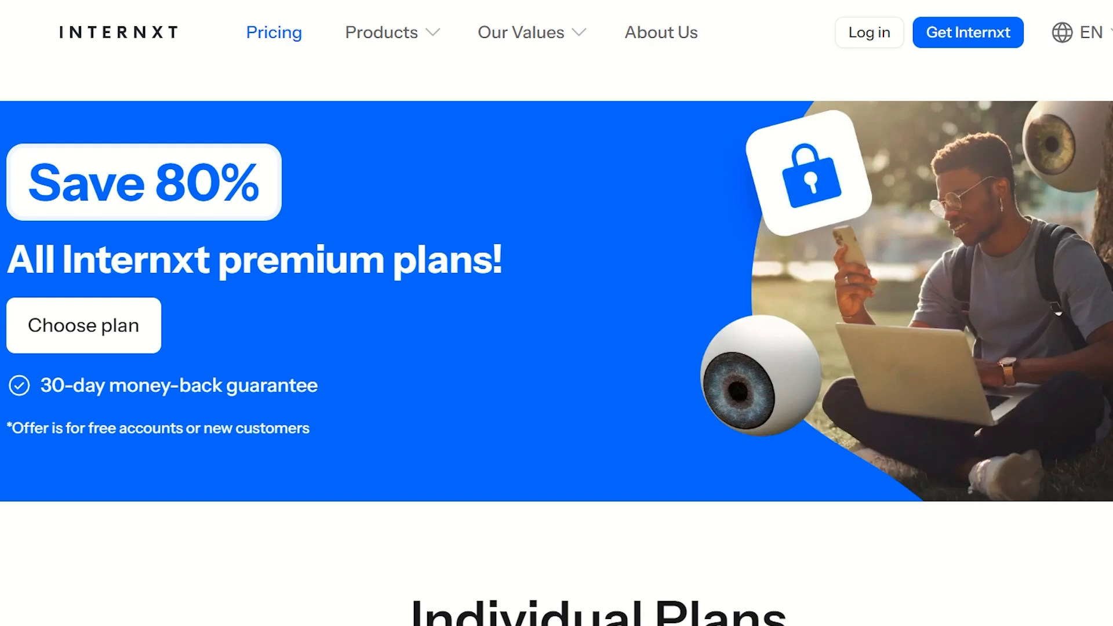
scroll("down", 3)
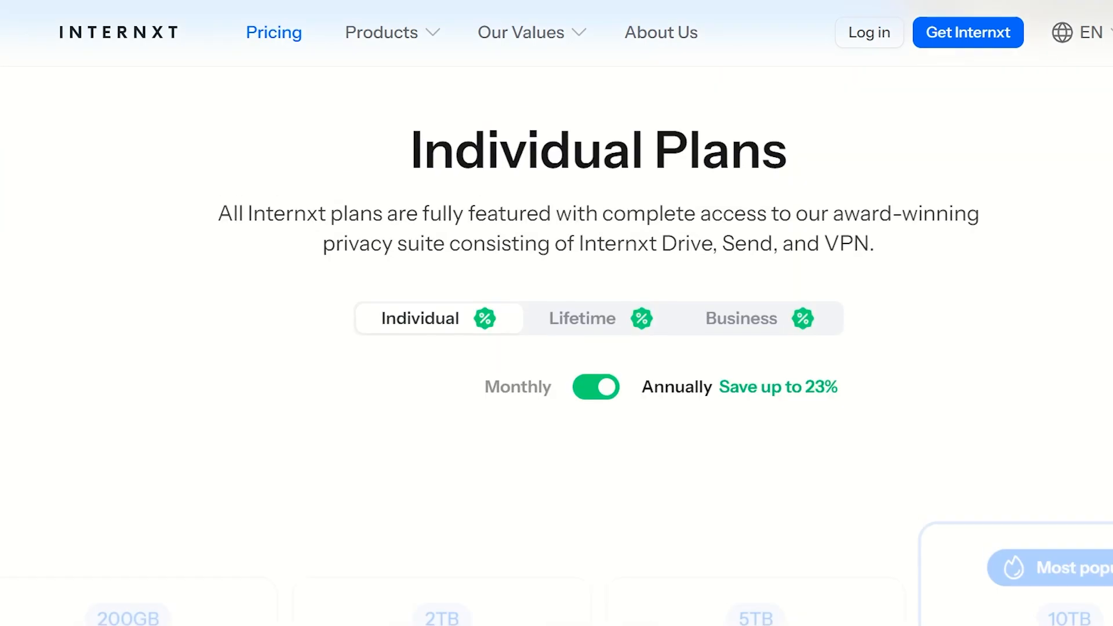
scroll("down", 3)
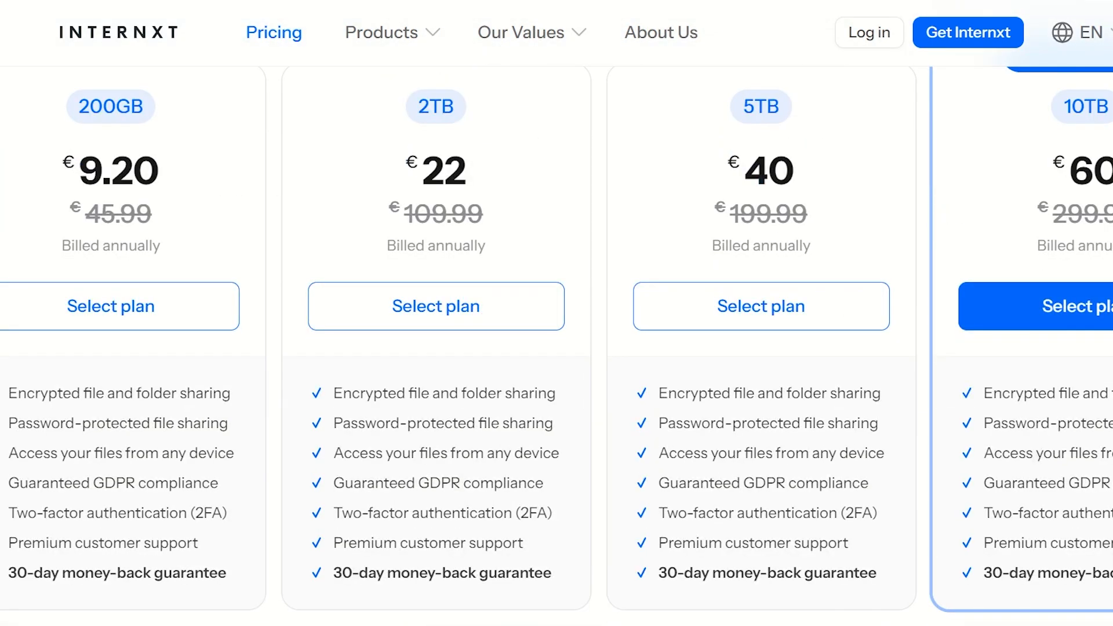
mouse_move(211, 140)
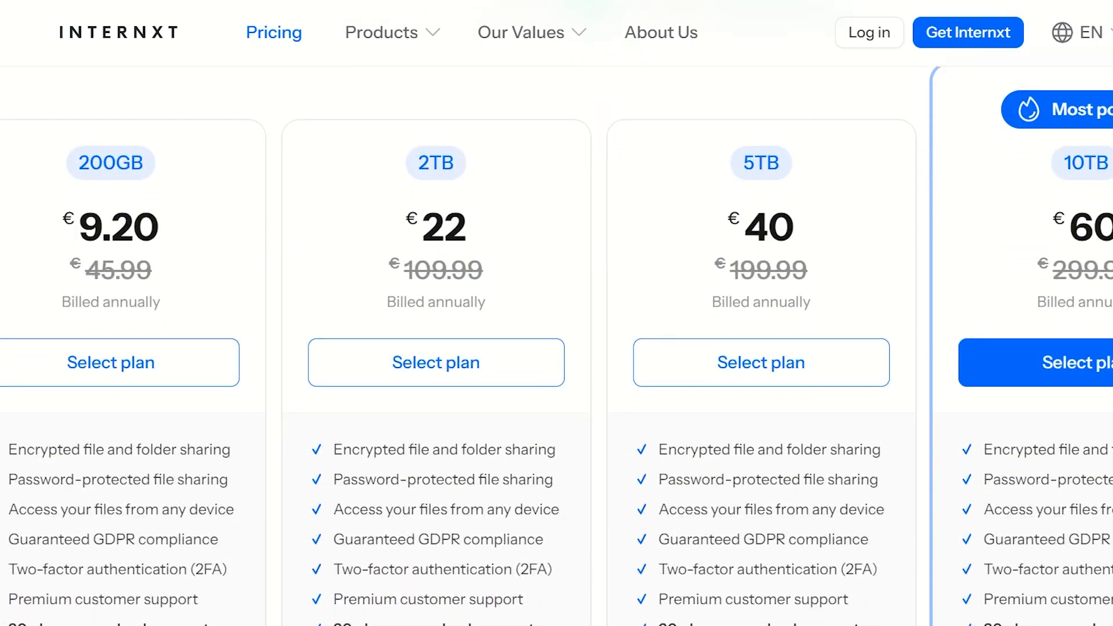
scroll("down", 3)
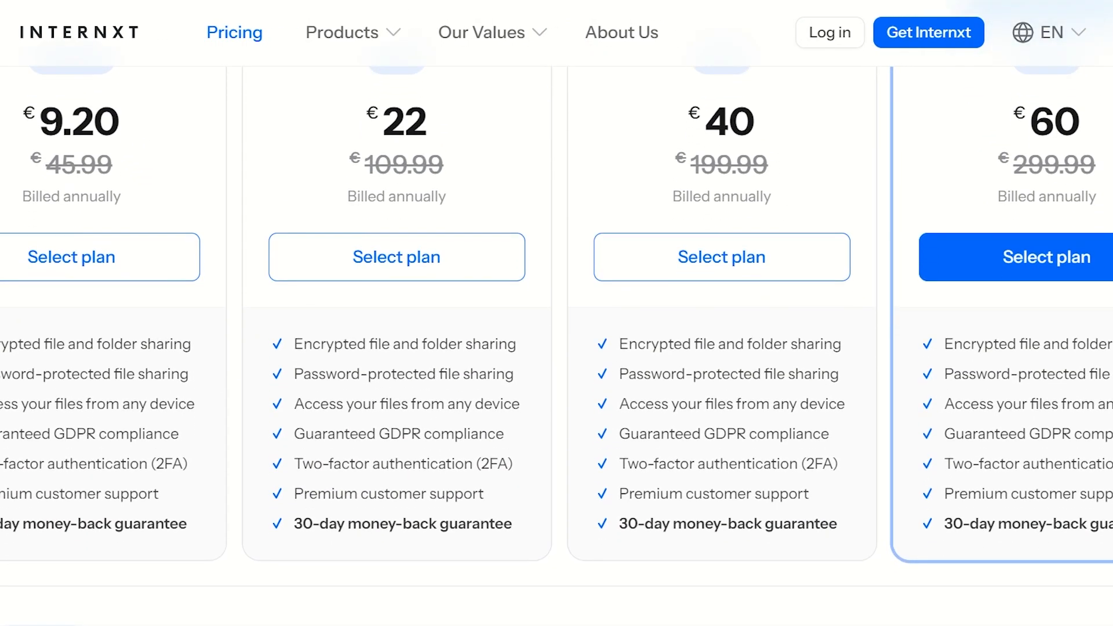
scroll("down", 3)
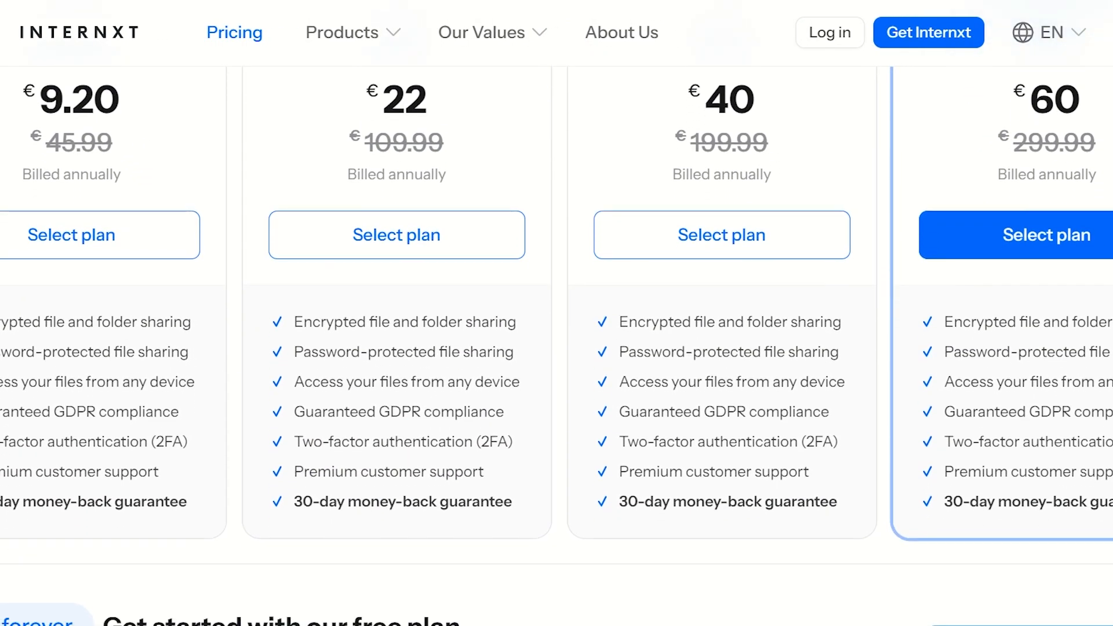
mouse_move(62, 315)
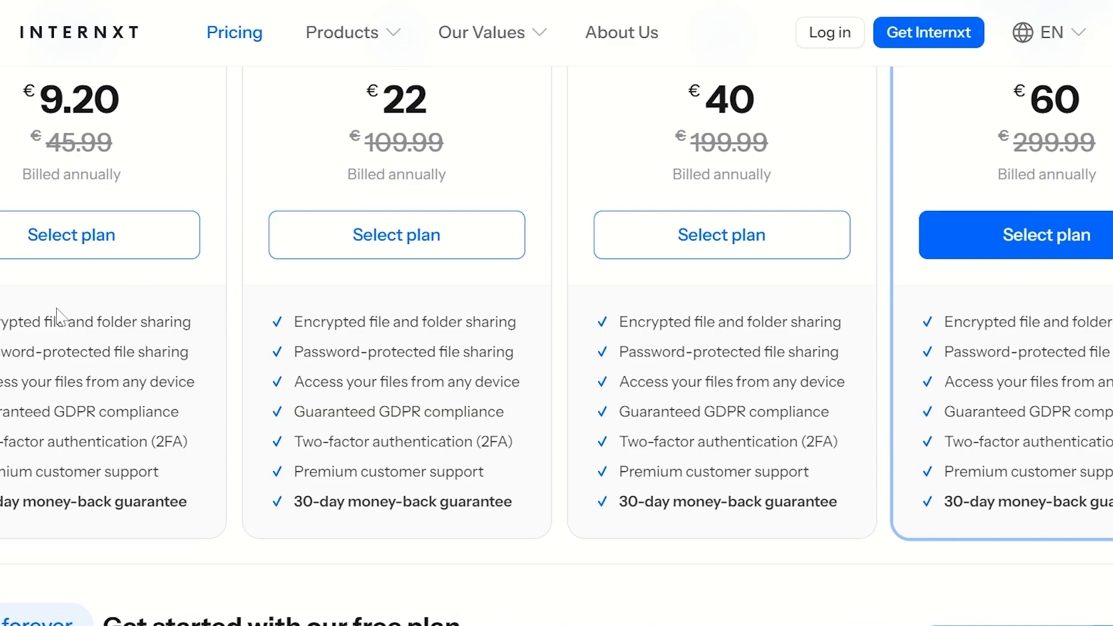
mouse_move(286, 434)
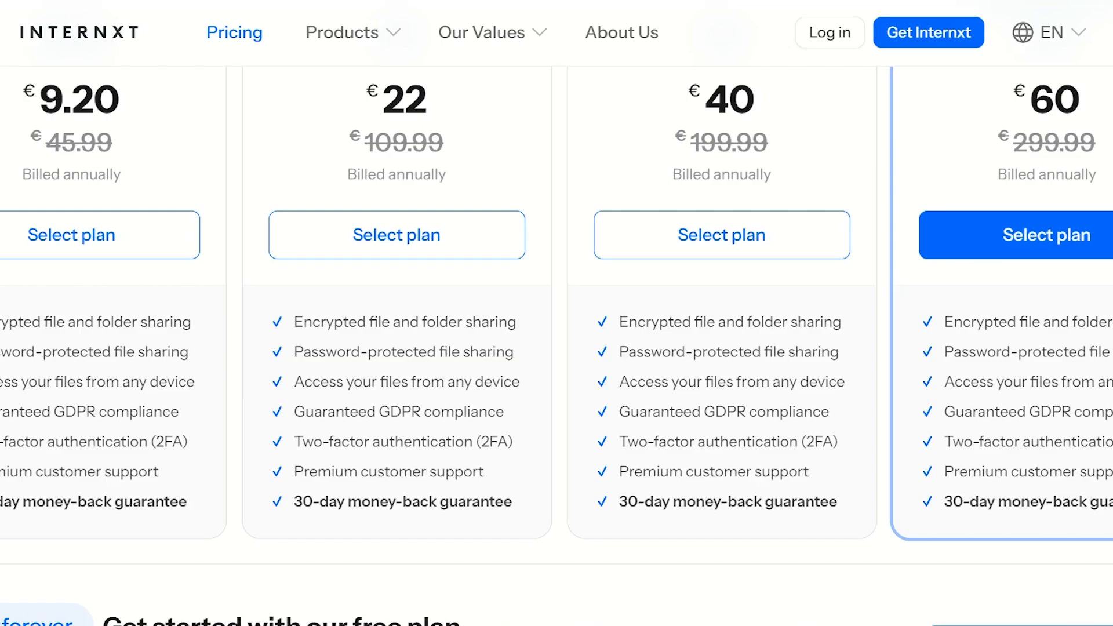
mouse_move(377, 434)
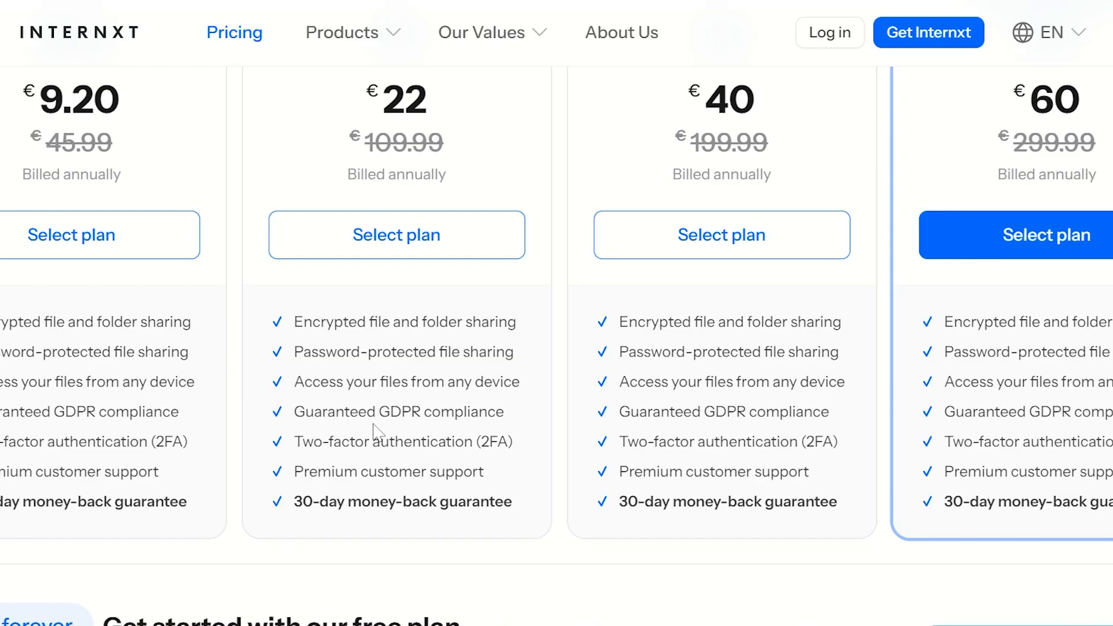
mouse_move(376, 432)
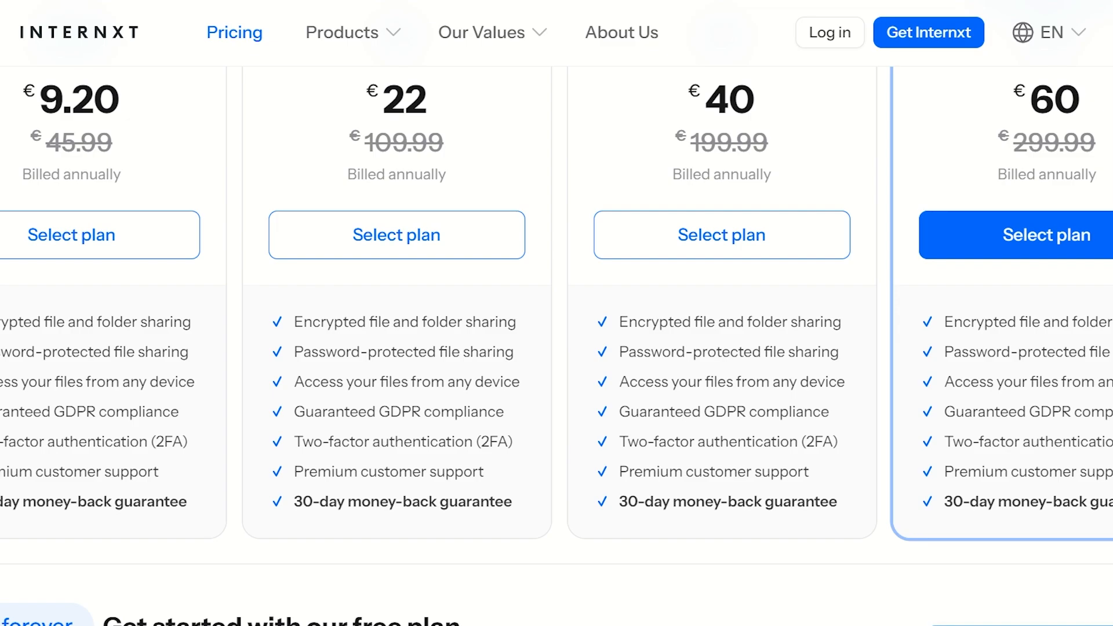
mouse_move(982, 248)
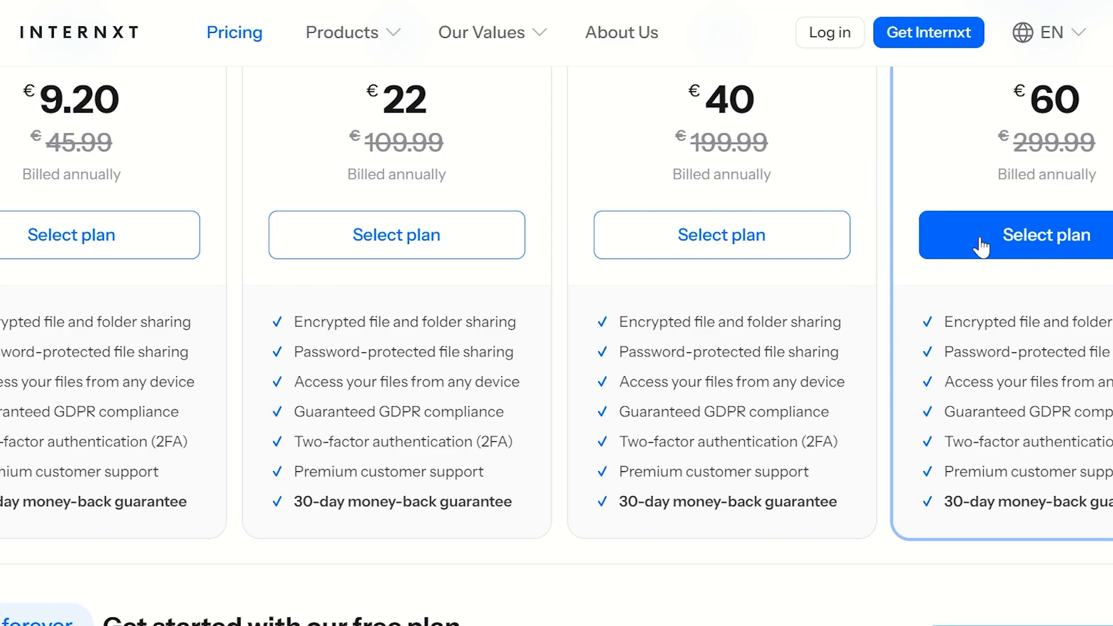
scroll("up", 3)
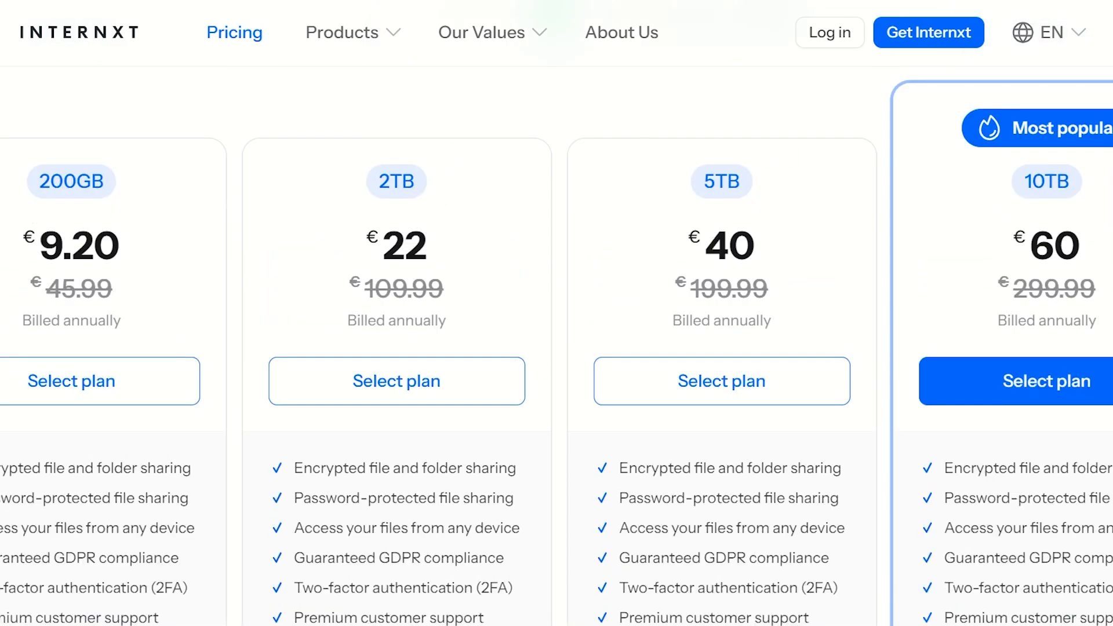
scroll("down", 3)
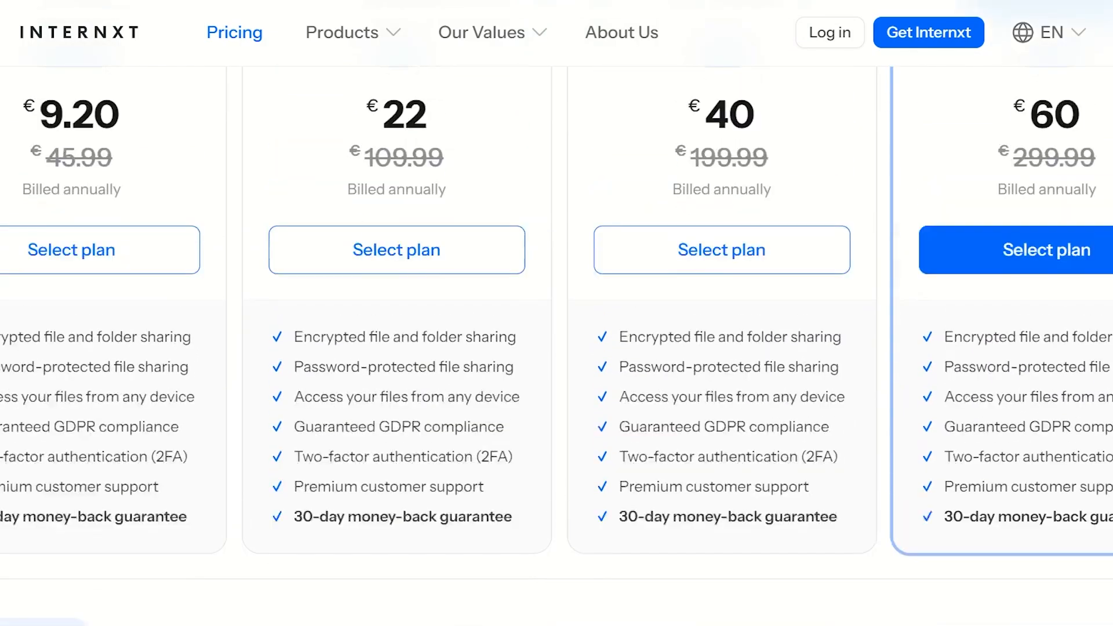
scroll("down", 3)
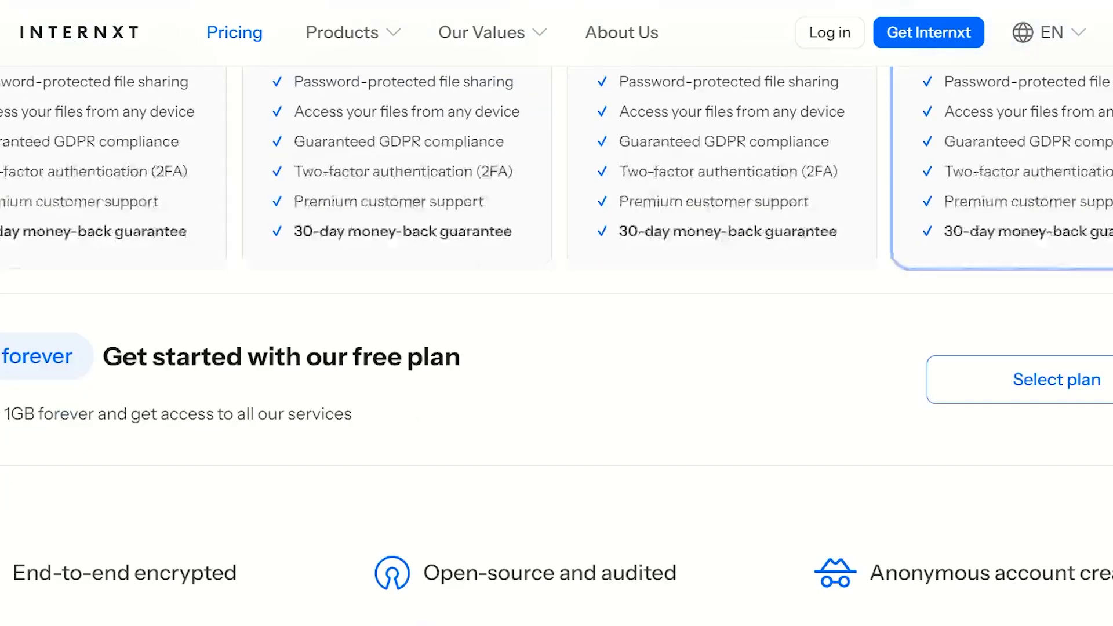
scroll("up", 3)
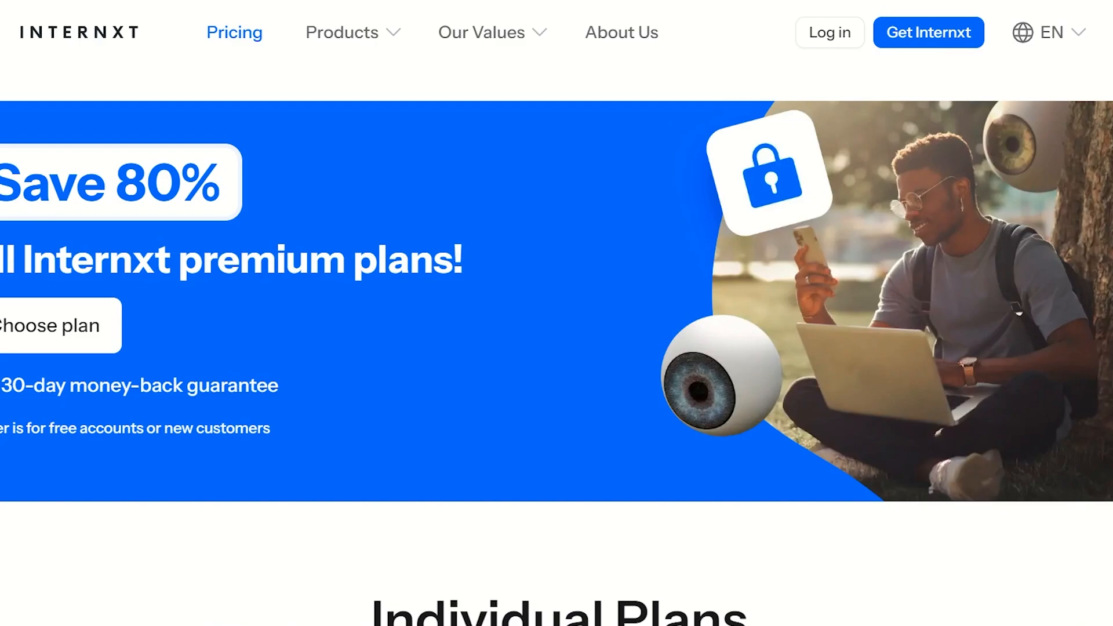
scroll("down", 3)
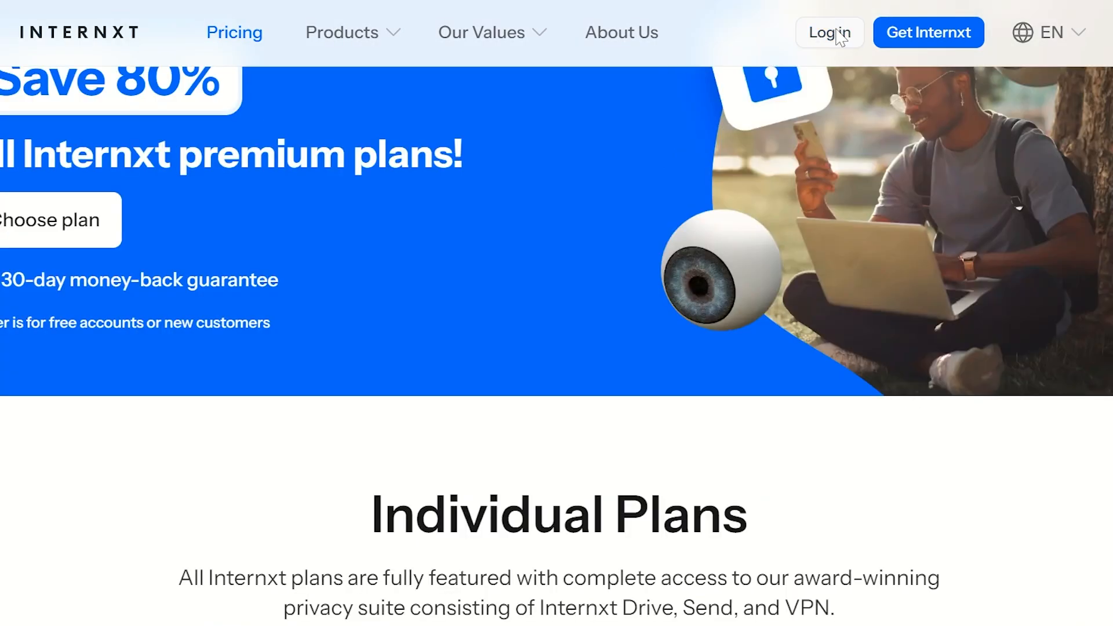
Log in with the autofilled saved email and password, landing in Internxt Drive
left_click(828, 32)
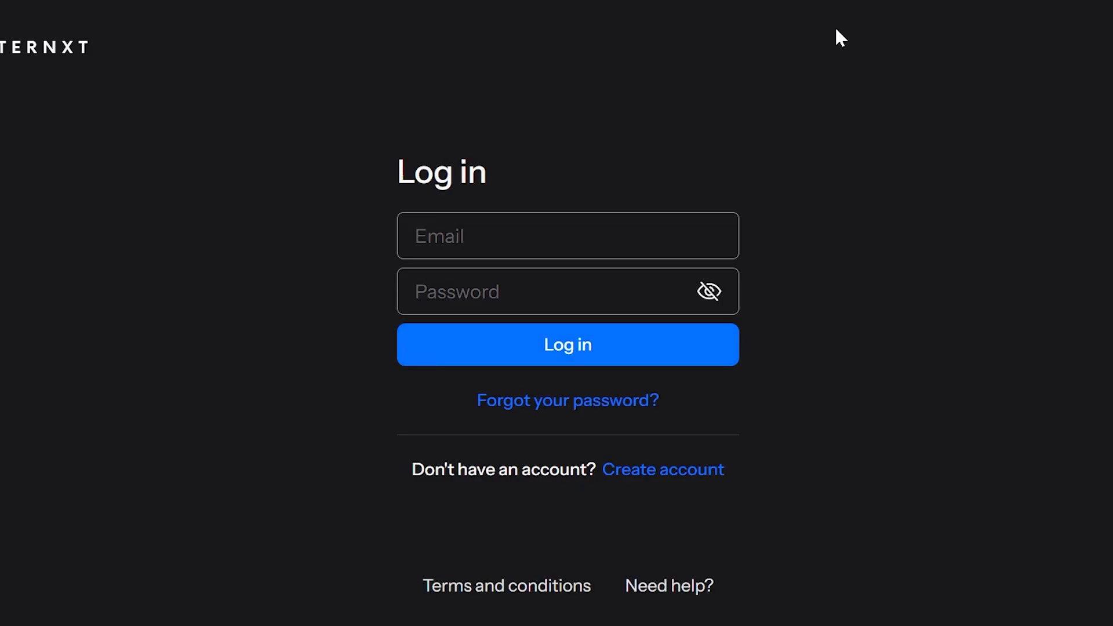
left_click(567, 235)
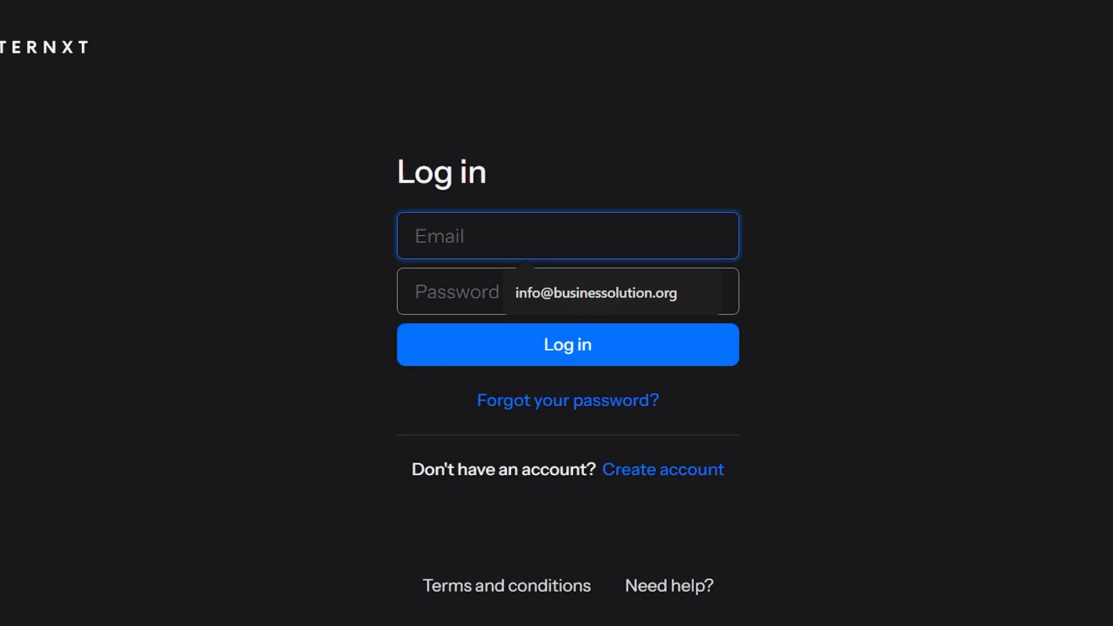
left_click(566, 346)
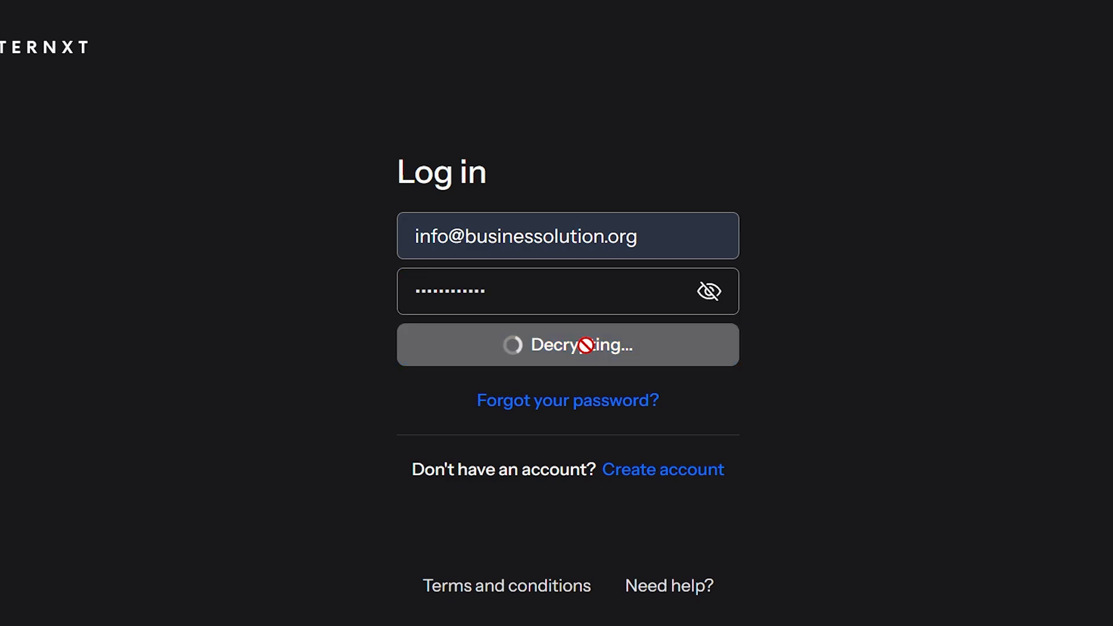
left_click(567, 344)
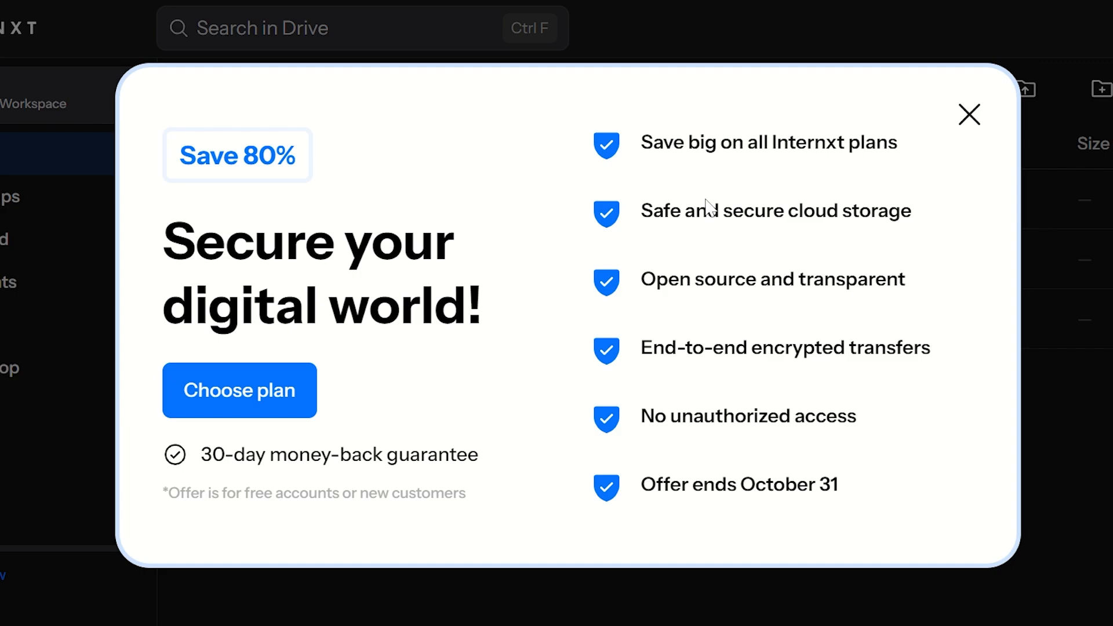
Close the Save 80% popup to reveal the college, Family and Personal folders
left_click(969, 115)
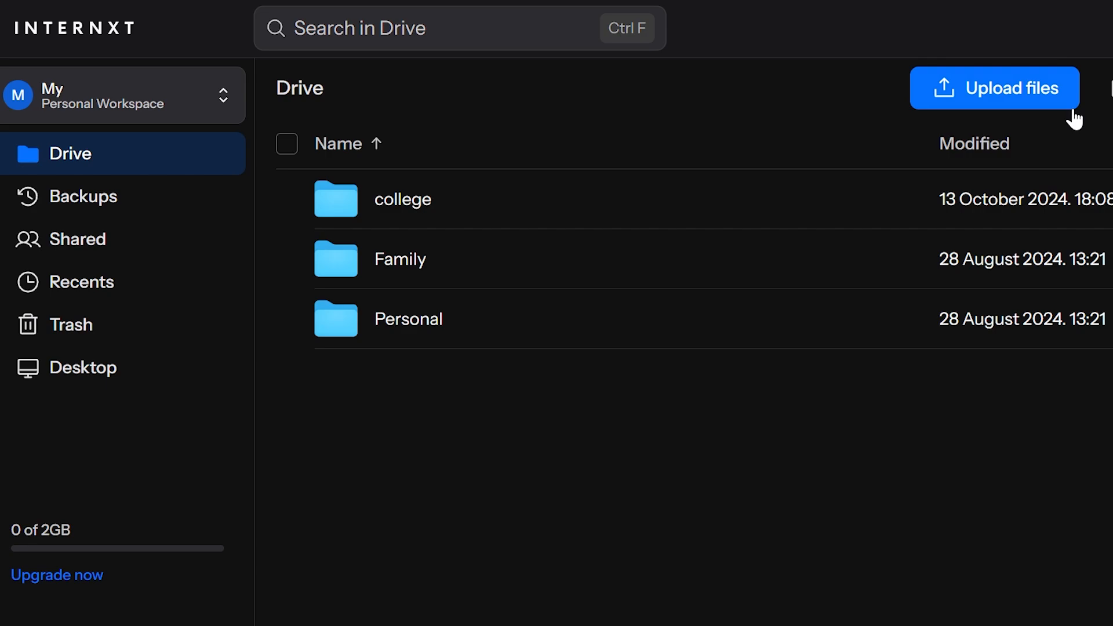
mouse_move(338, 486)
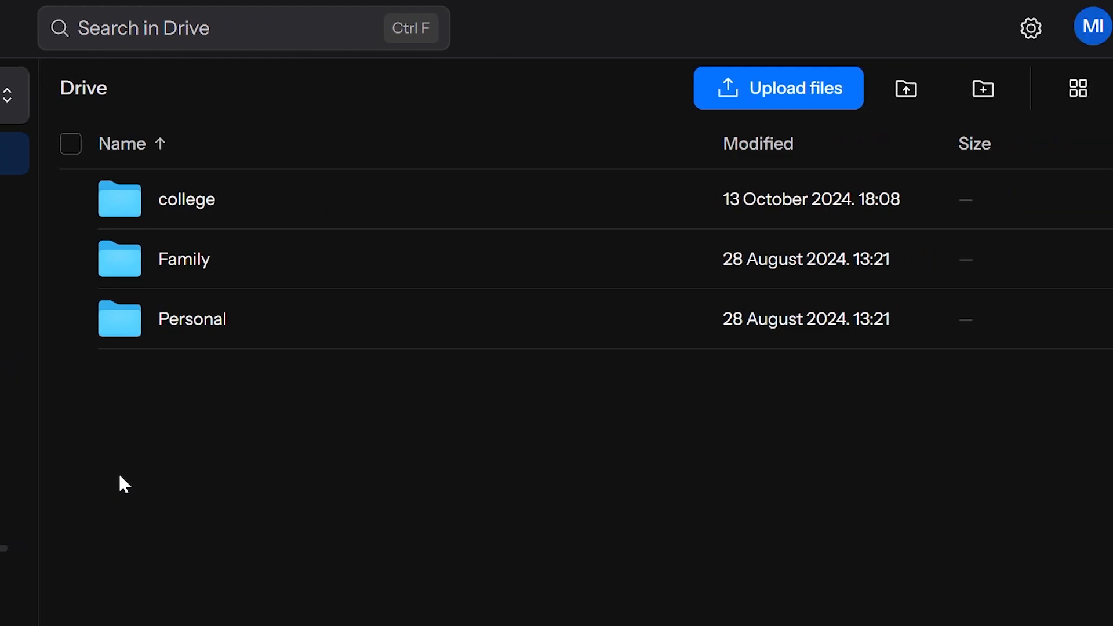
mouse_move(93, 499)
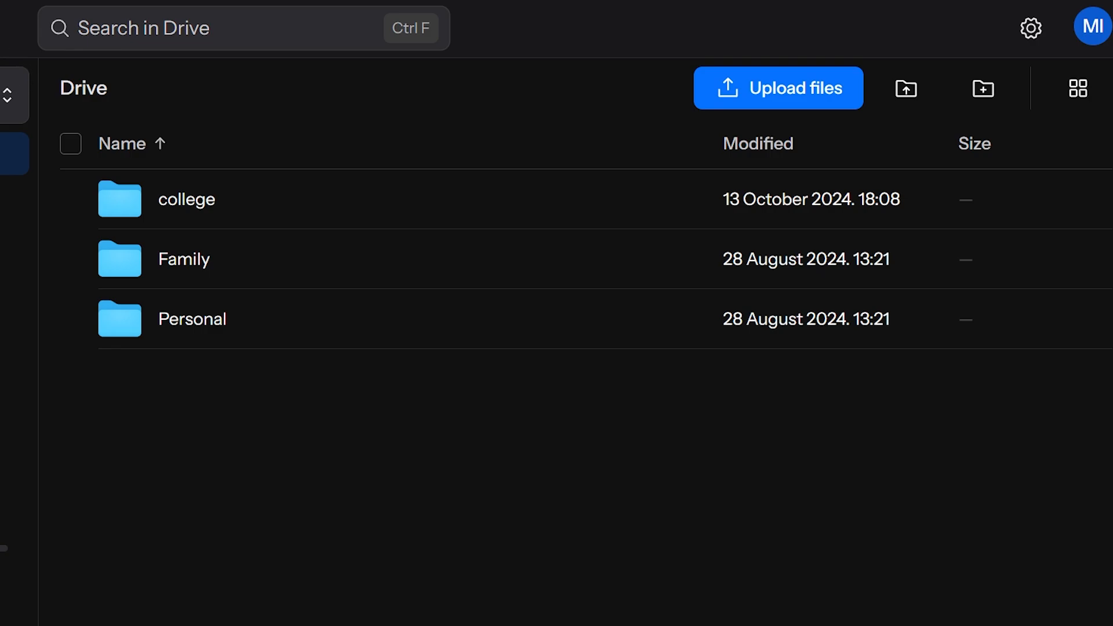
mouse_move(688, 153)
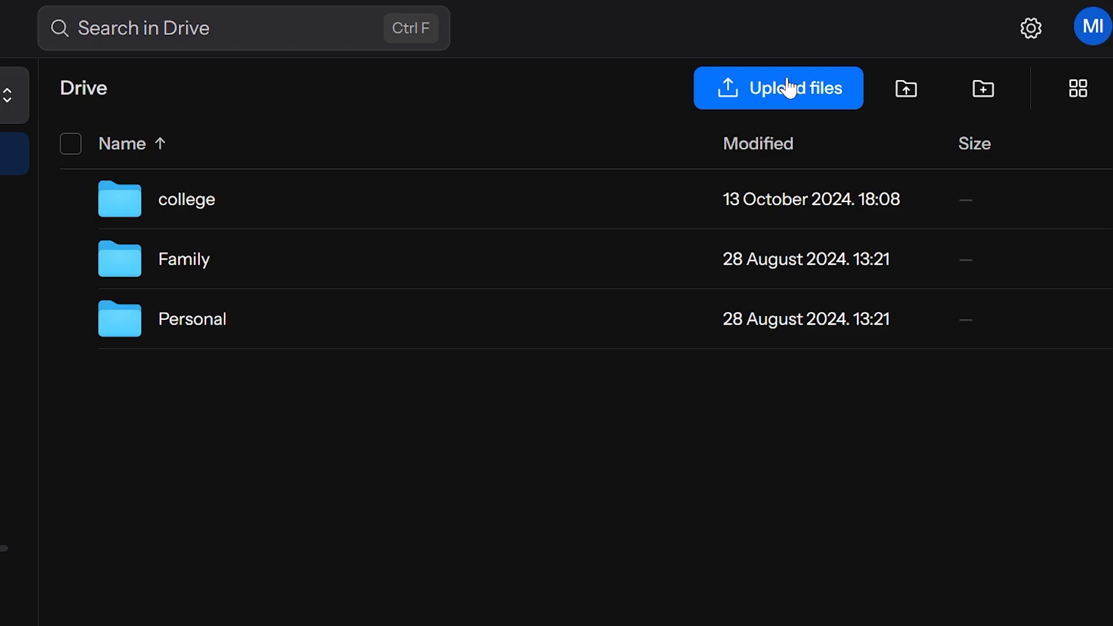
left_click(778, 87)
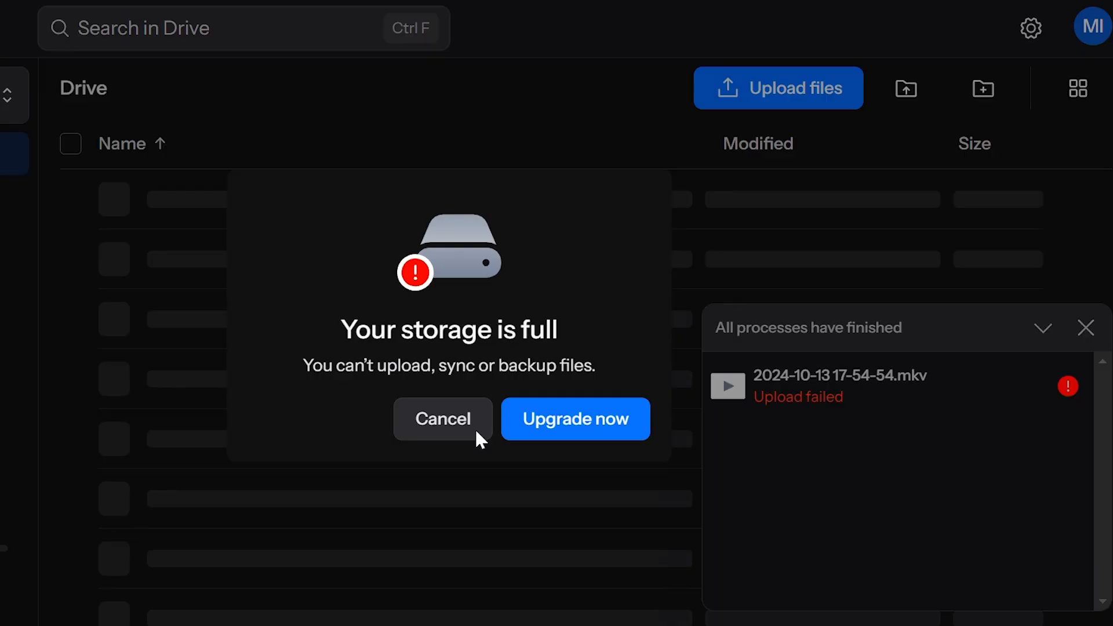
left_click(442, 418)
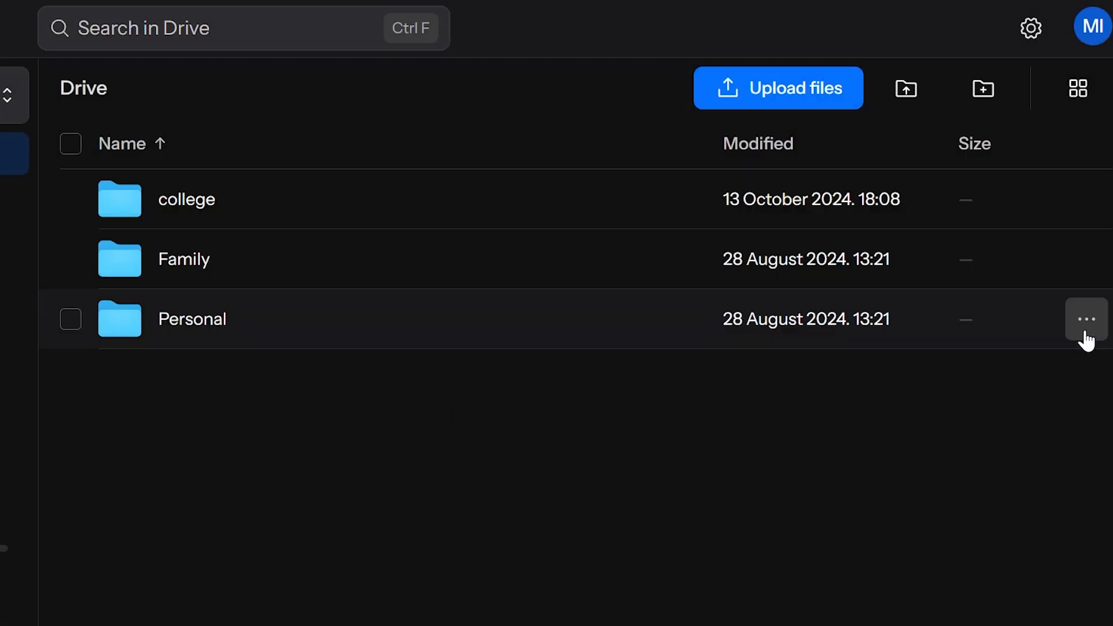
mouse_move(157, 271)
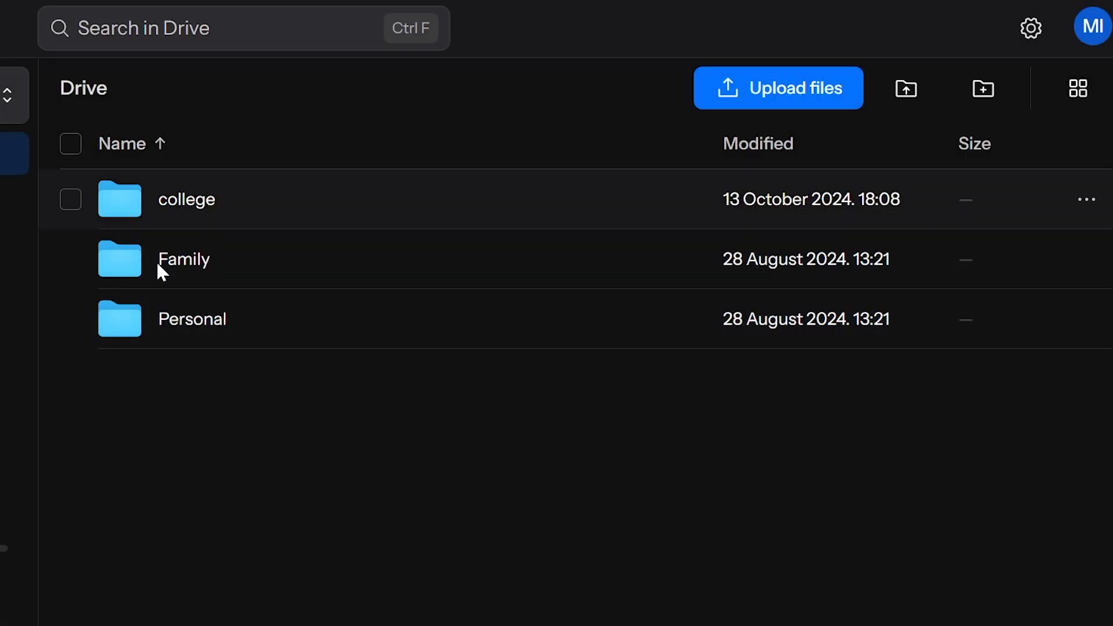
mouse_move(308, 314)
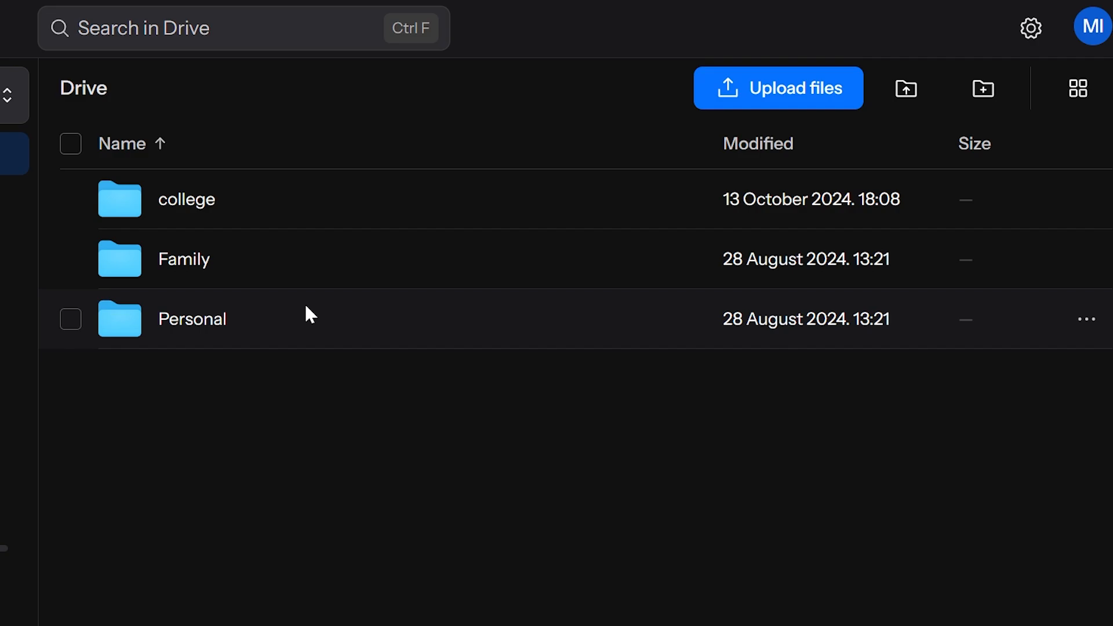
mouse_move(383, 355)
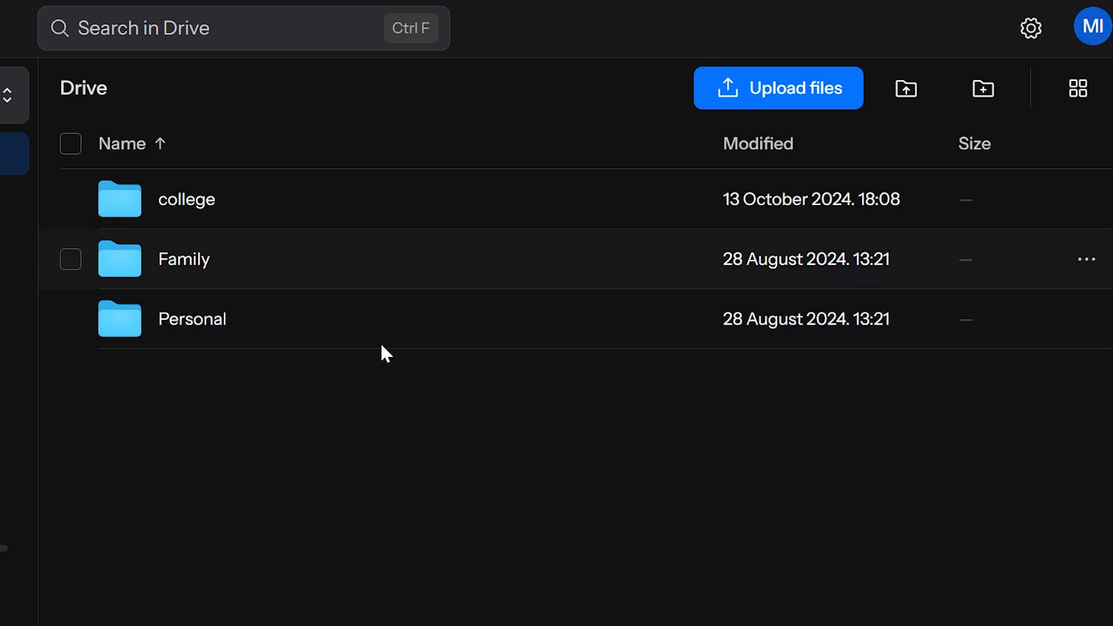
mouse_move(755, 115)
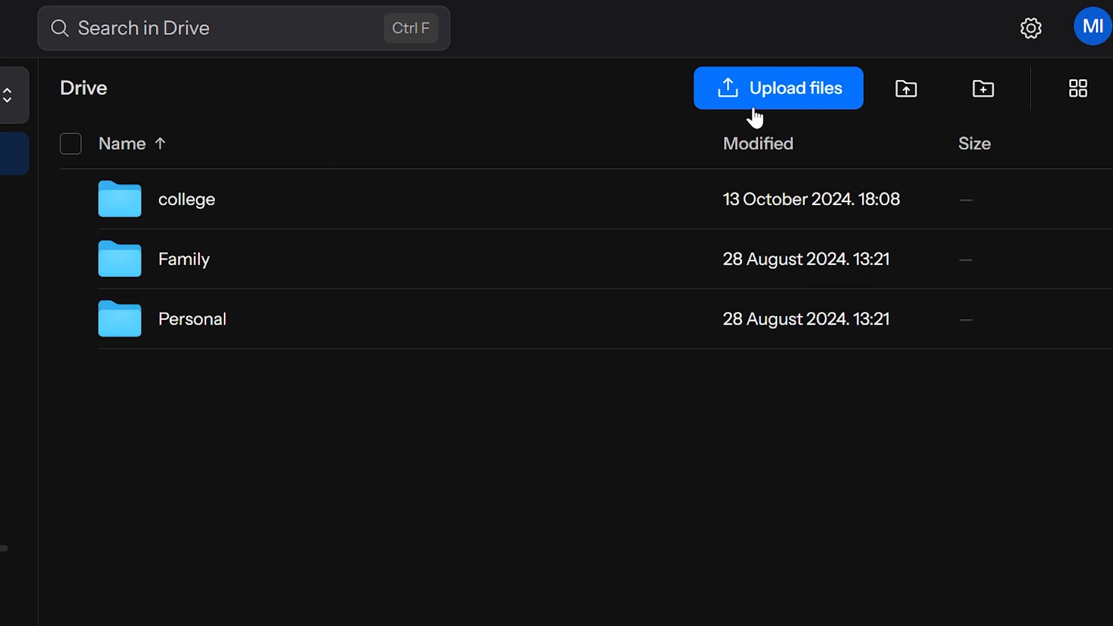
mouse_move(726, 121)
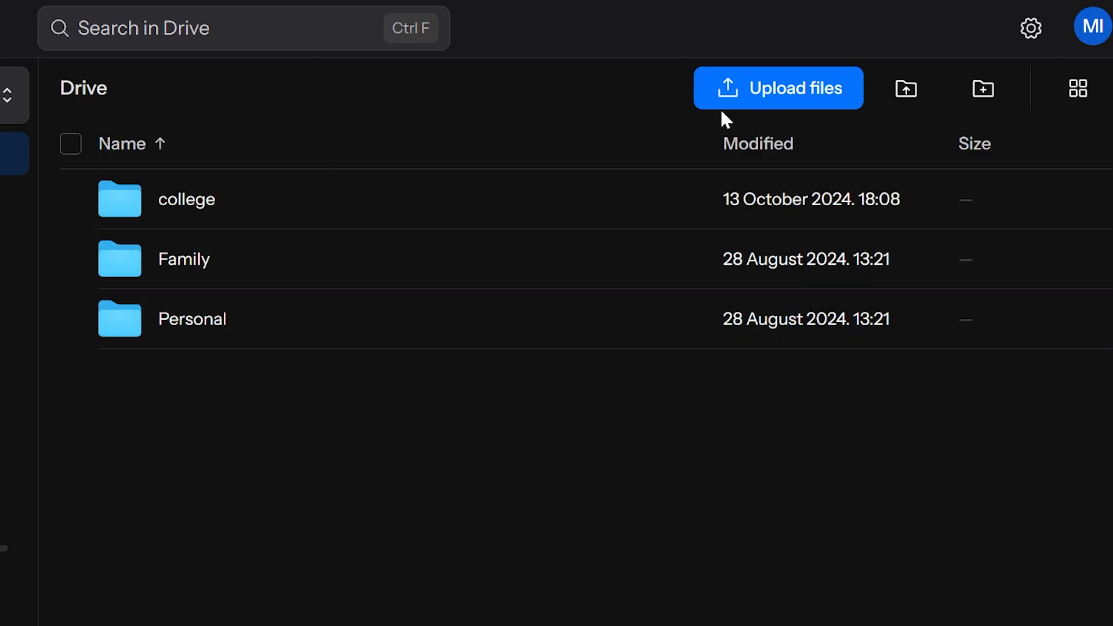
mouse_move(472, 158)
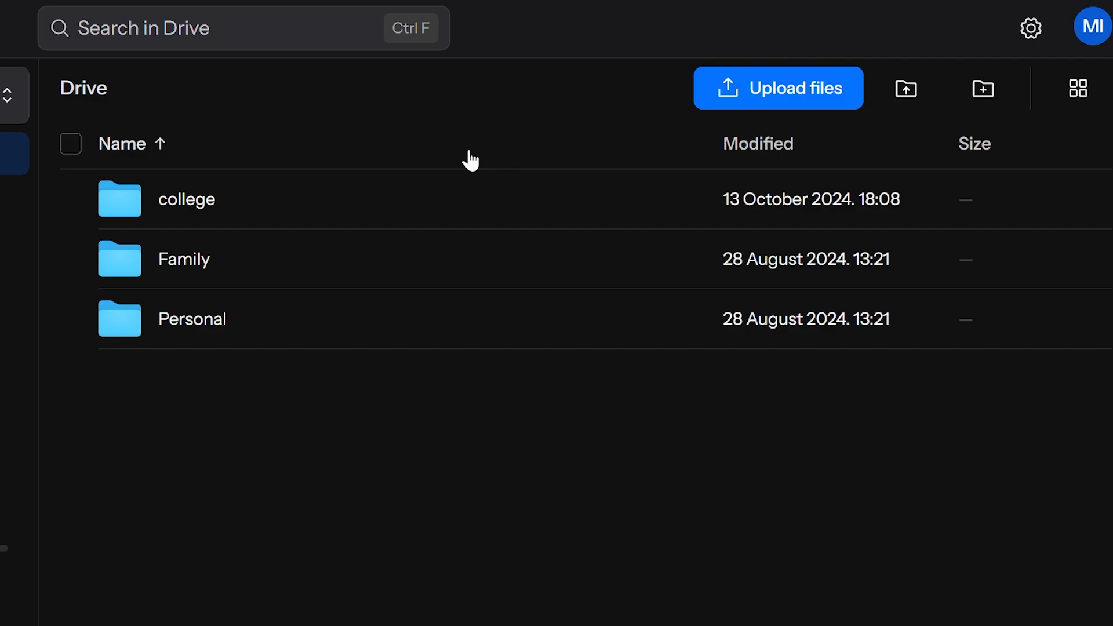
mouse_move(468, 158)
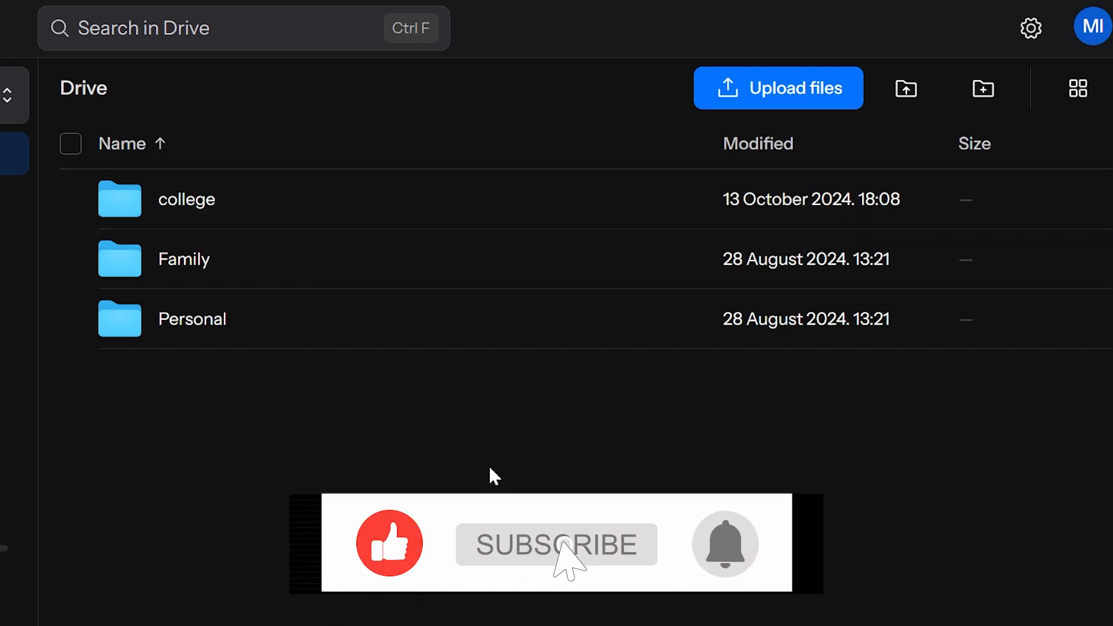
left_click(555, 545)
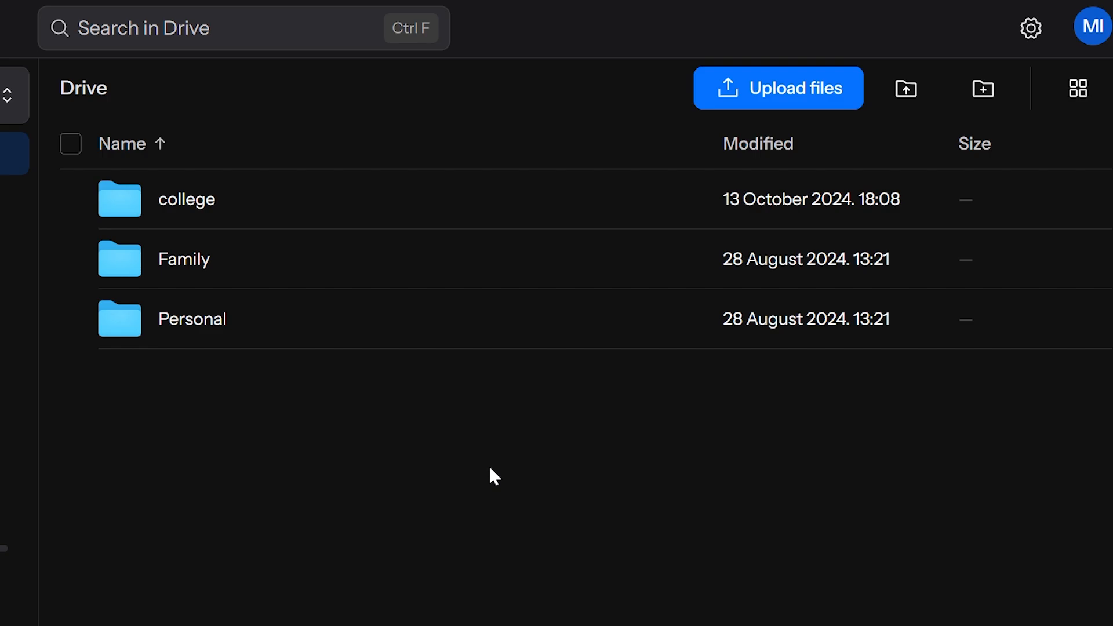
mouse_move(334, 267)
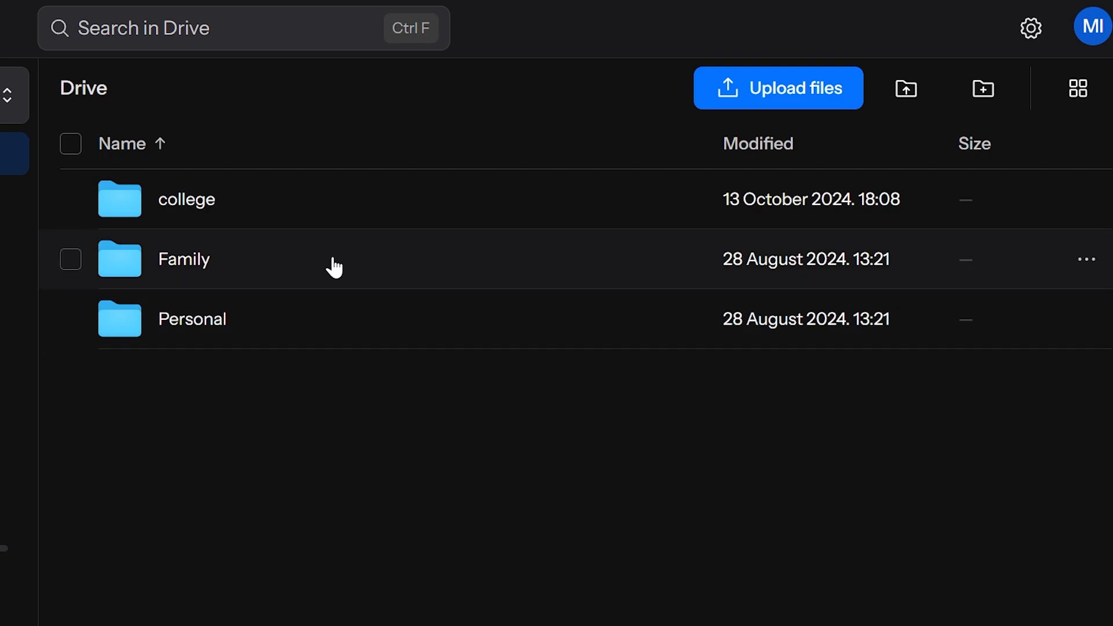
mouse_move(176, 114)
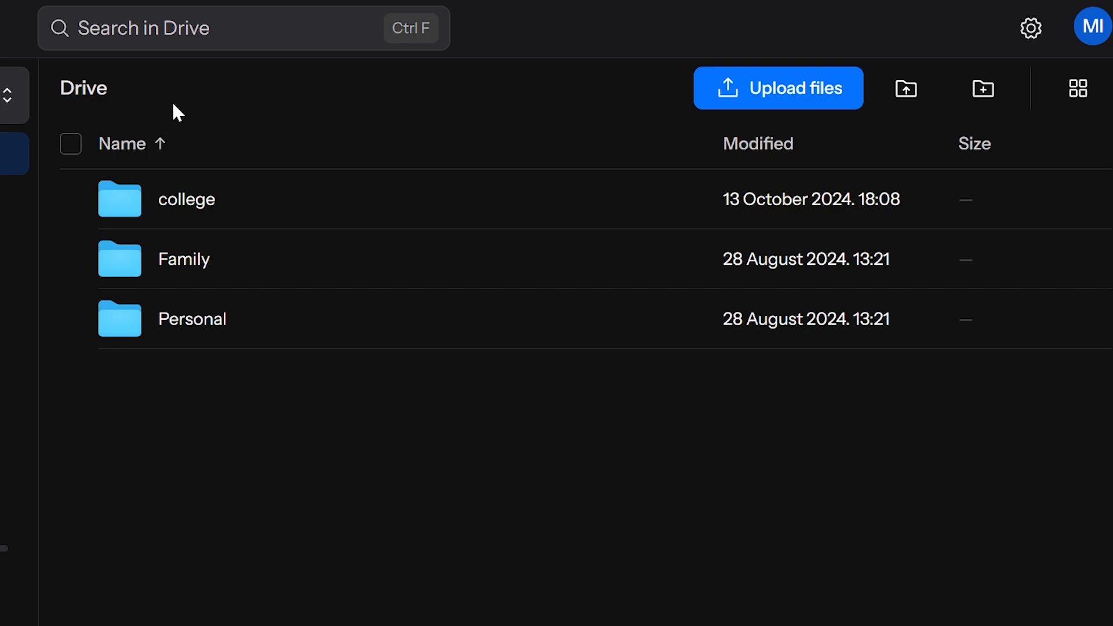
mouse_move(185, 94)
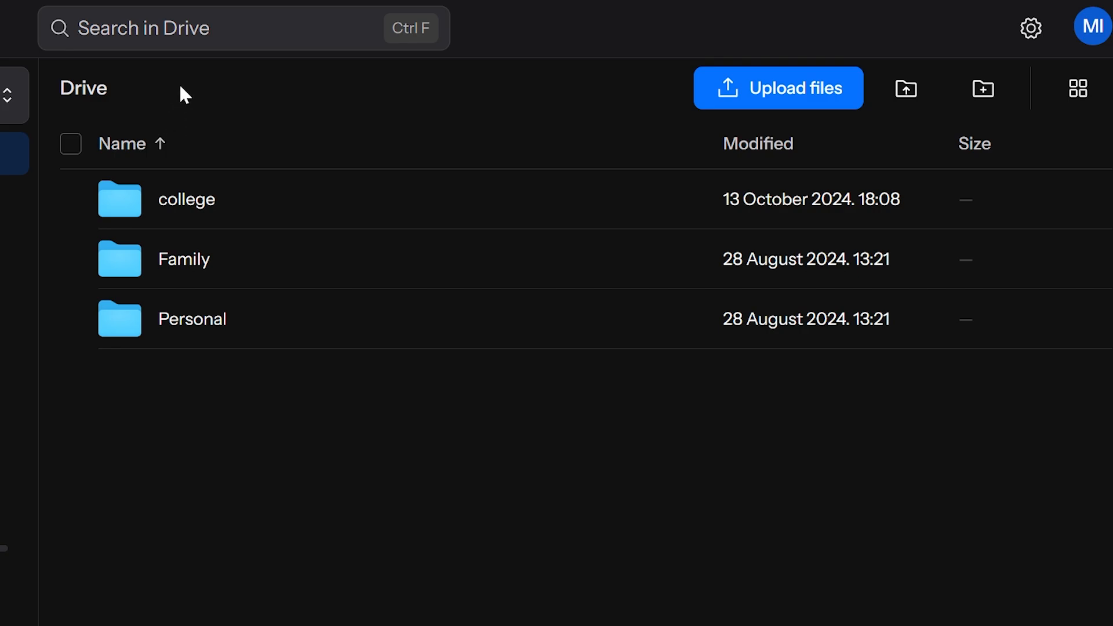
Create a new folder named 'work' from the Drive's add menu
left_click(982, 88)
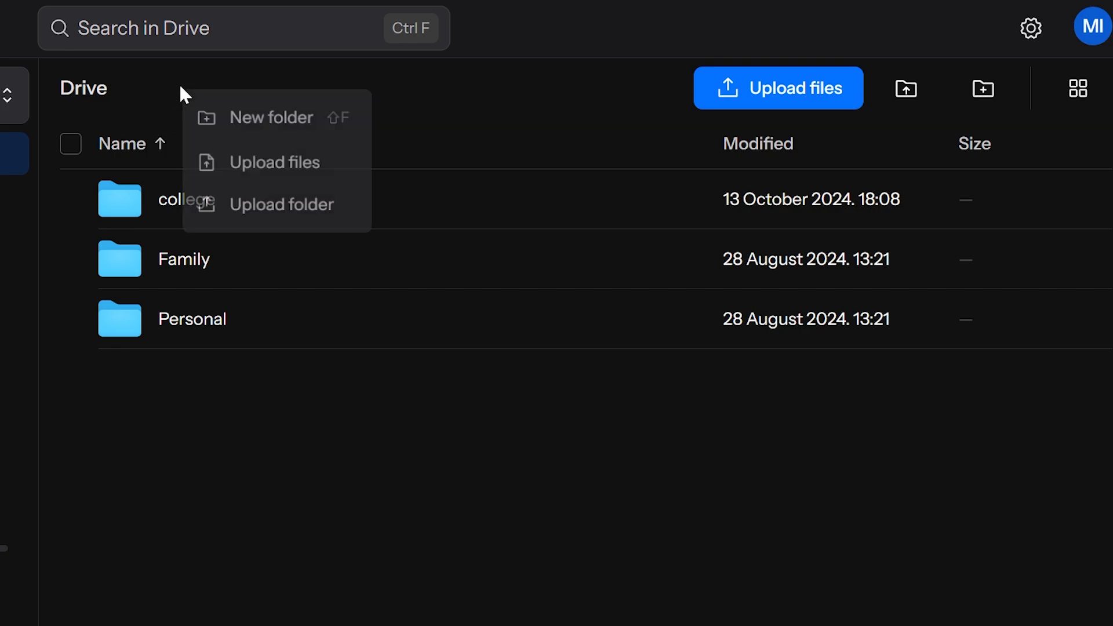
mouse_move(274, 164)
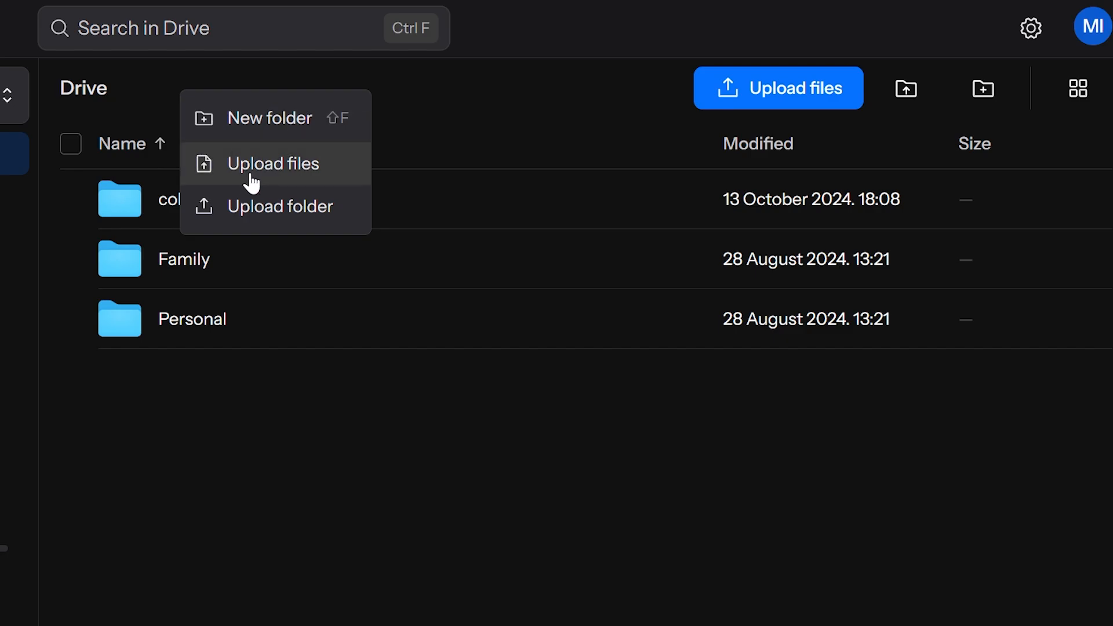
mouse_move(268, 118)
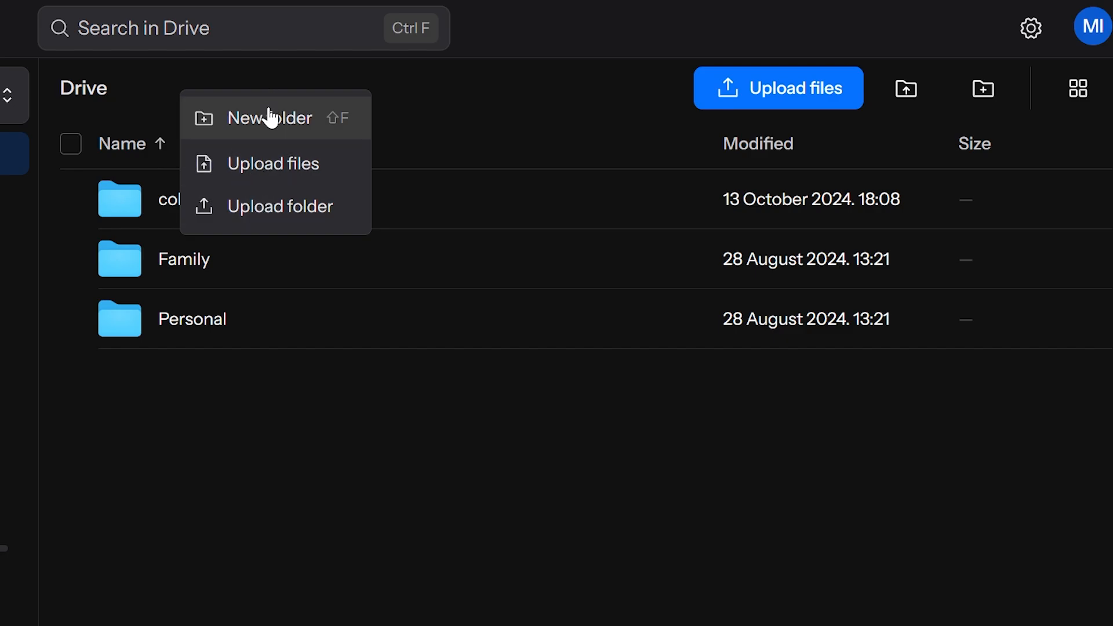
left_click(269, 117)
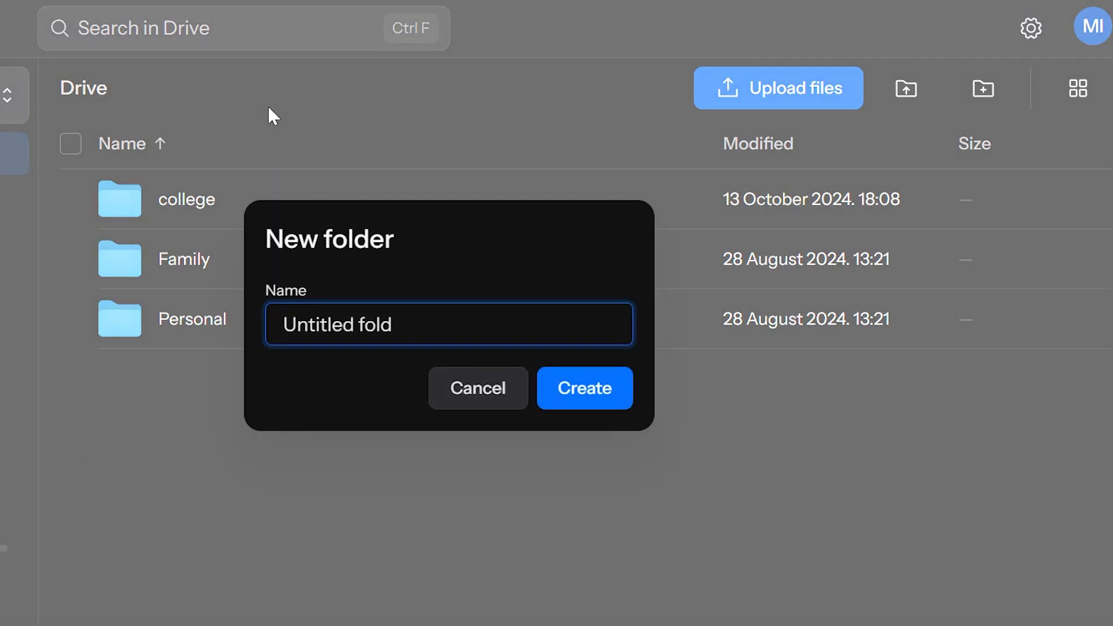
left_click(570, 388)
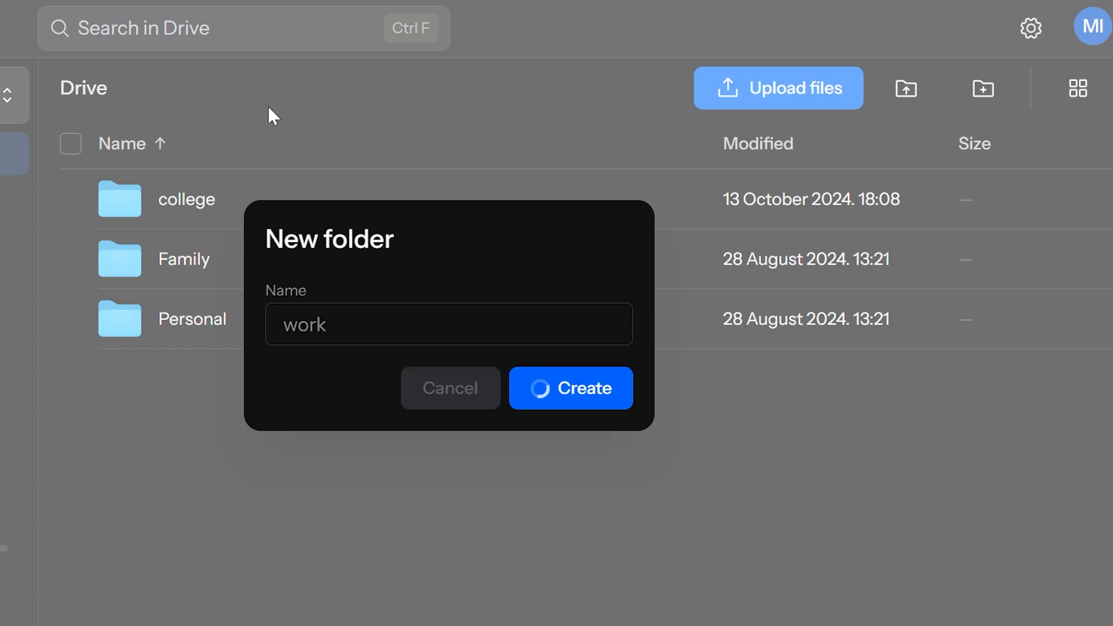
left_click(570, 389)
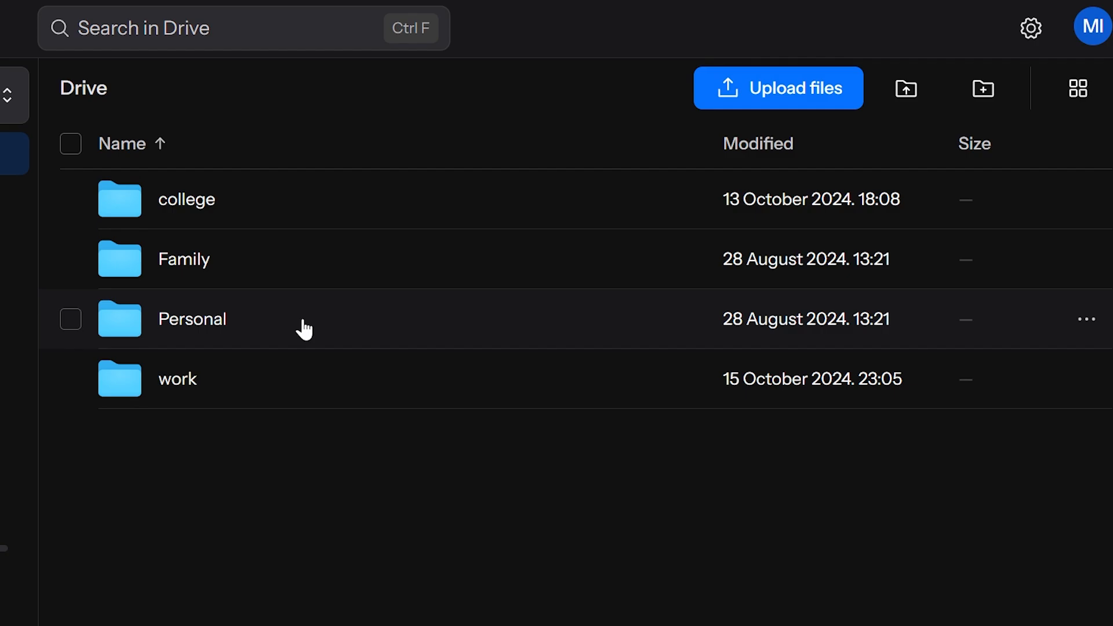
mouse_move(286, 268)
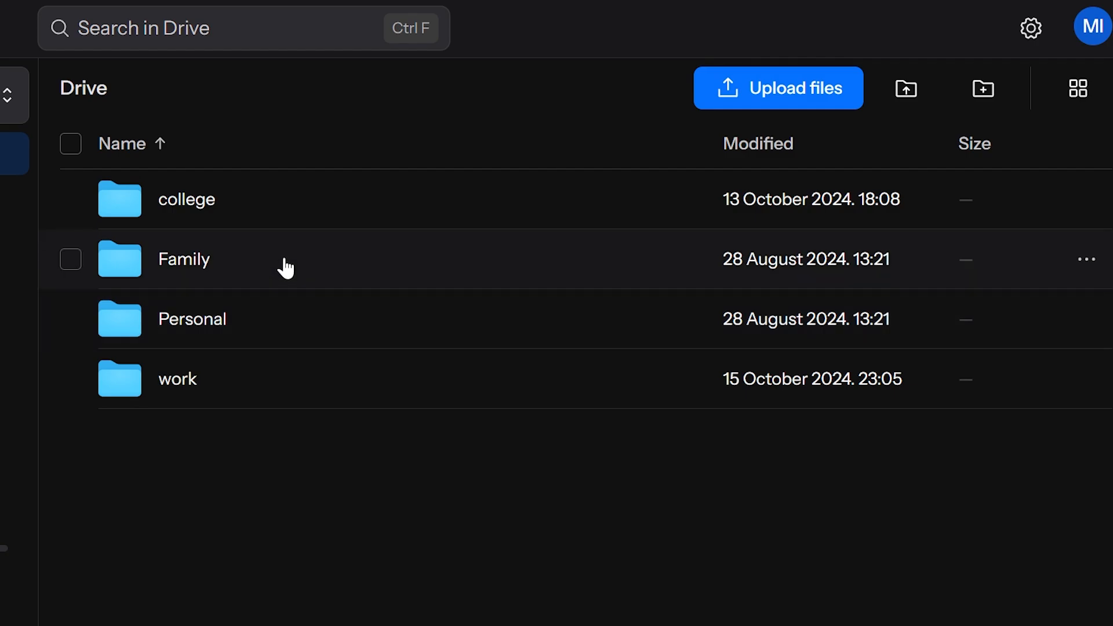
mouse_move(334, 63)
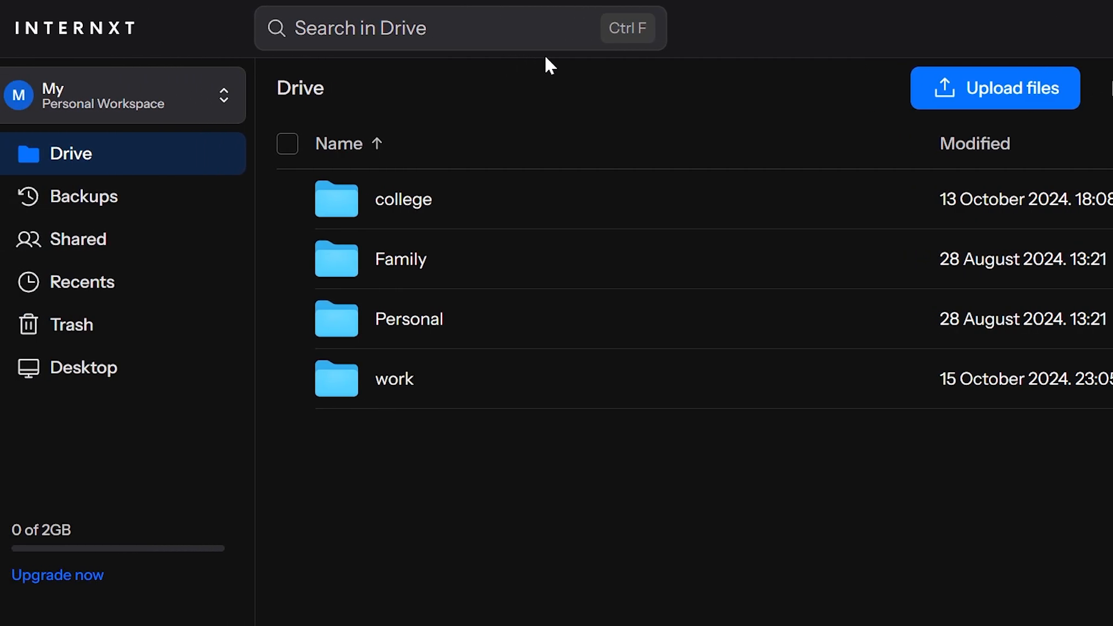
mouse_move(121, 168)
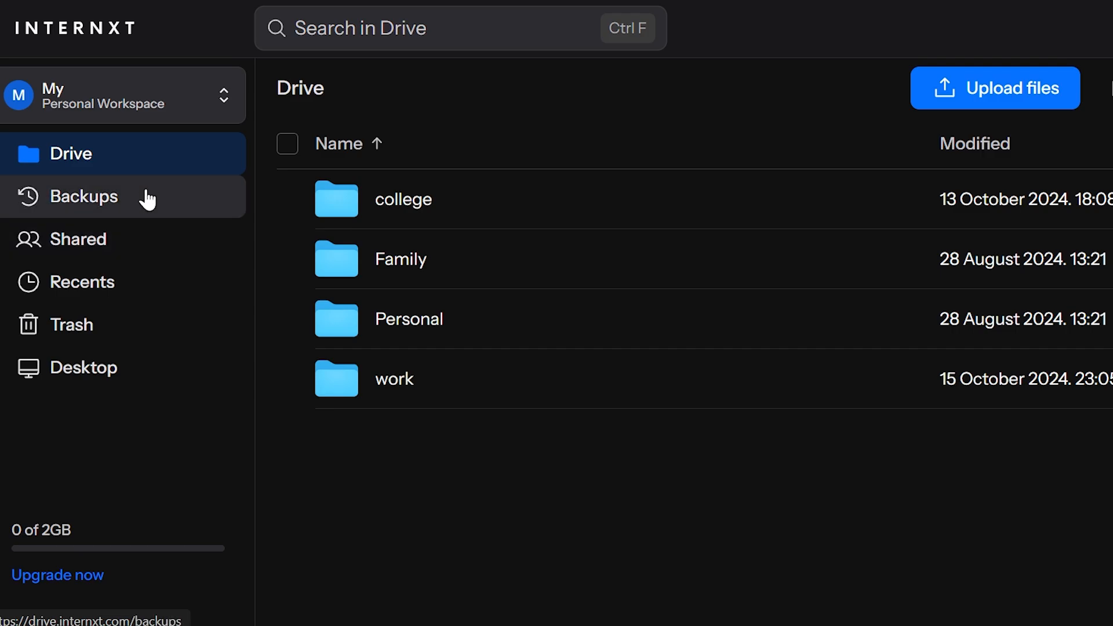
Visit Backups and the empty Trash, then bring up the account avatar menu
left_click(83, 197)
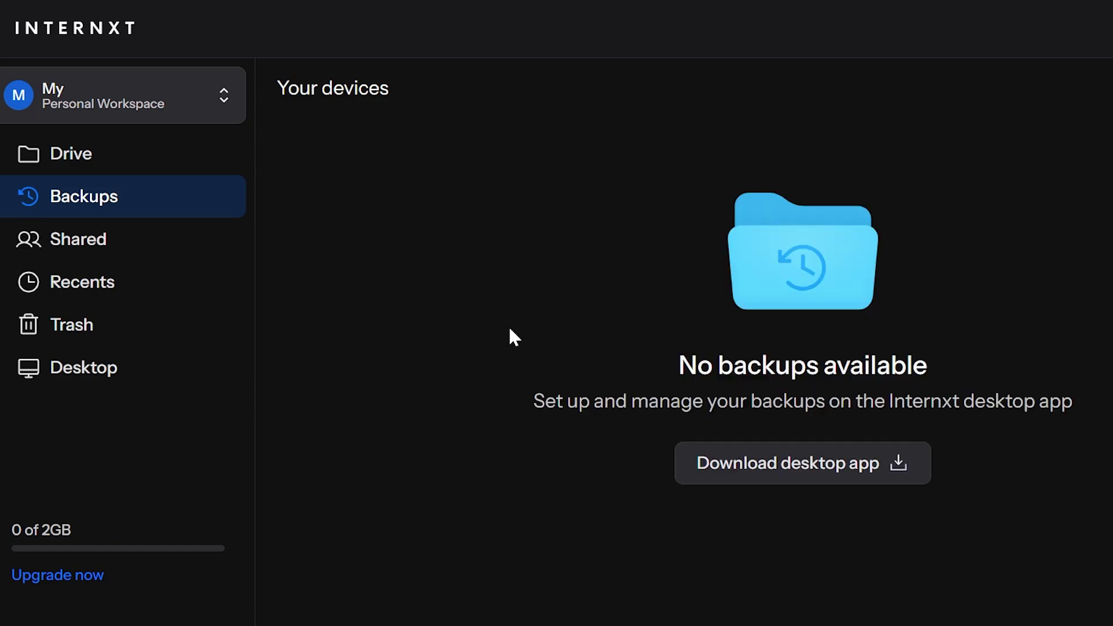
mouse_move(940, 498)
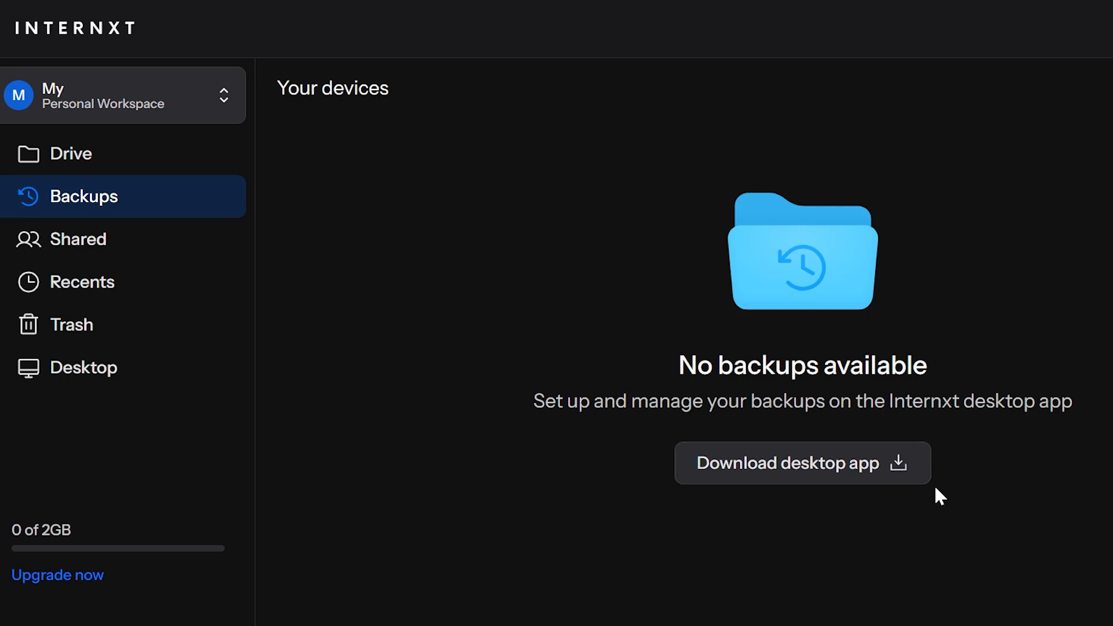
mouse_move(574, 463)
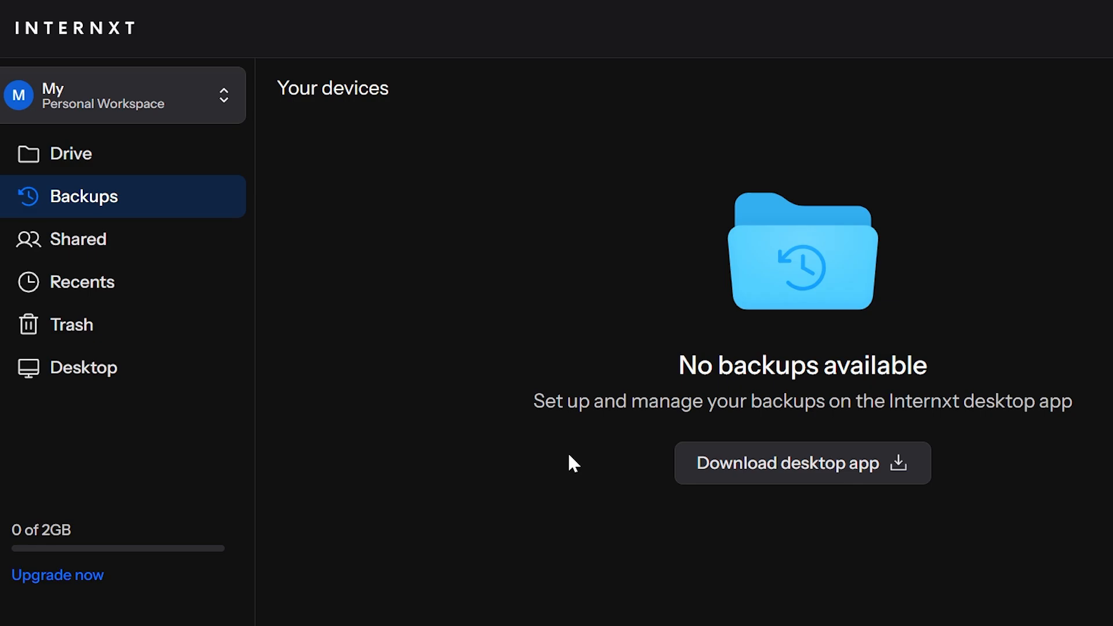
mouse_move(169, 245)
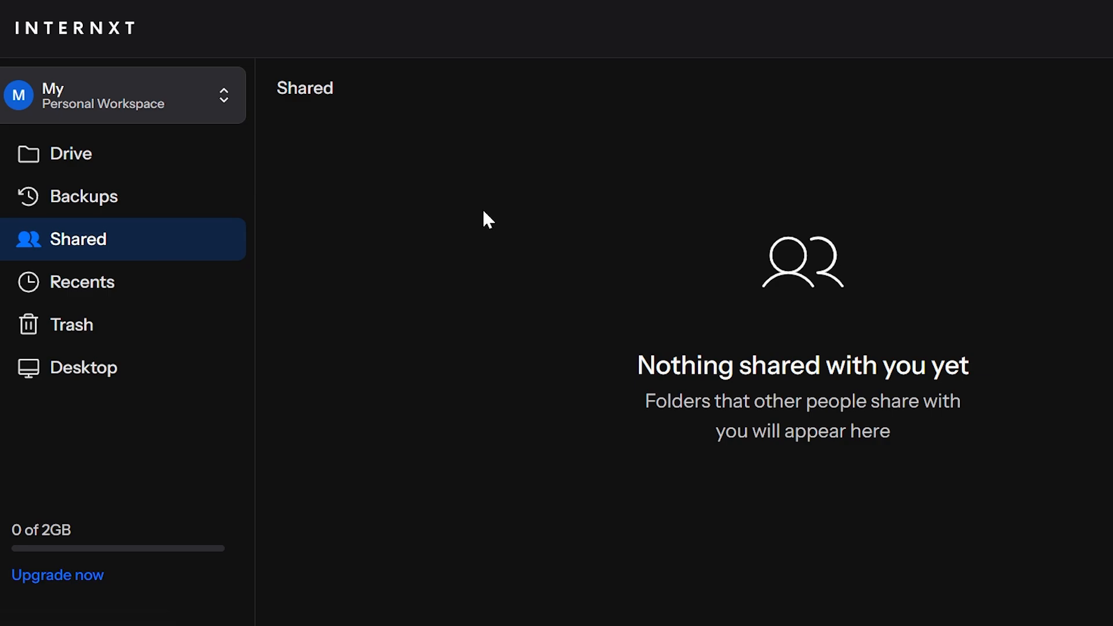
mouse_move(671, 419)
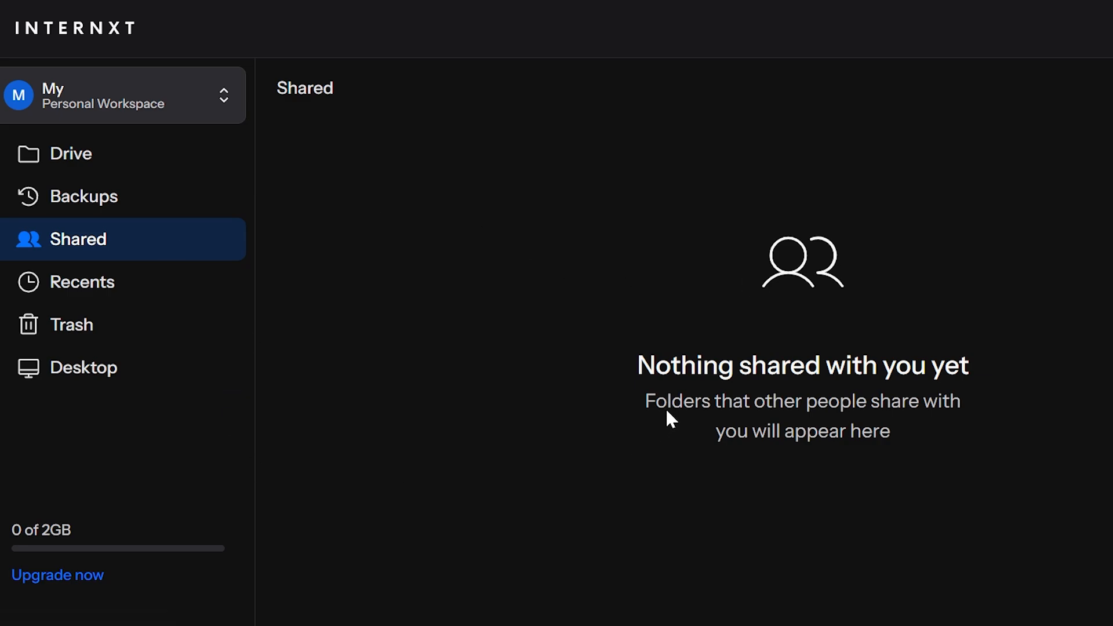
mouse_move(334, 341)
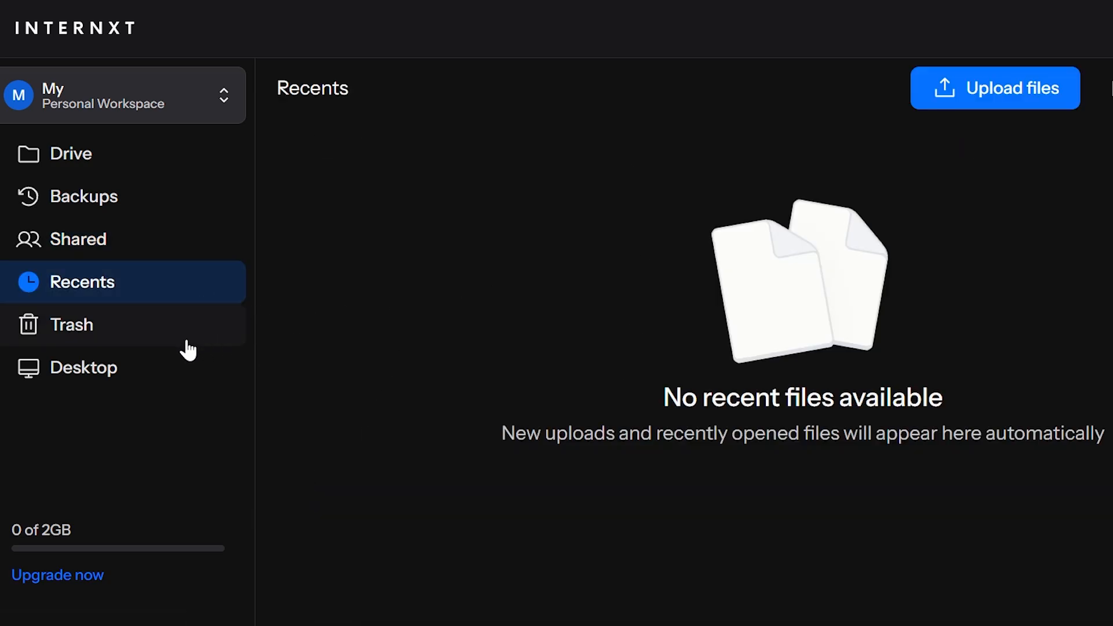
left_click(70, 324)
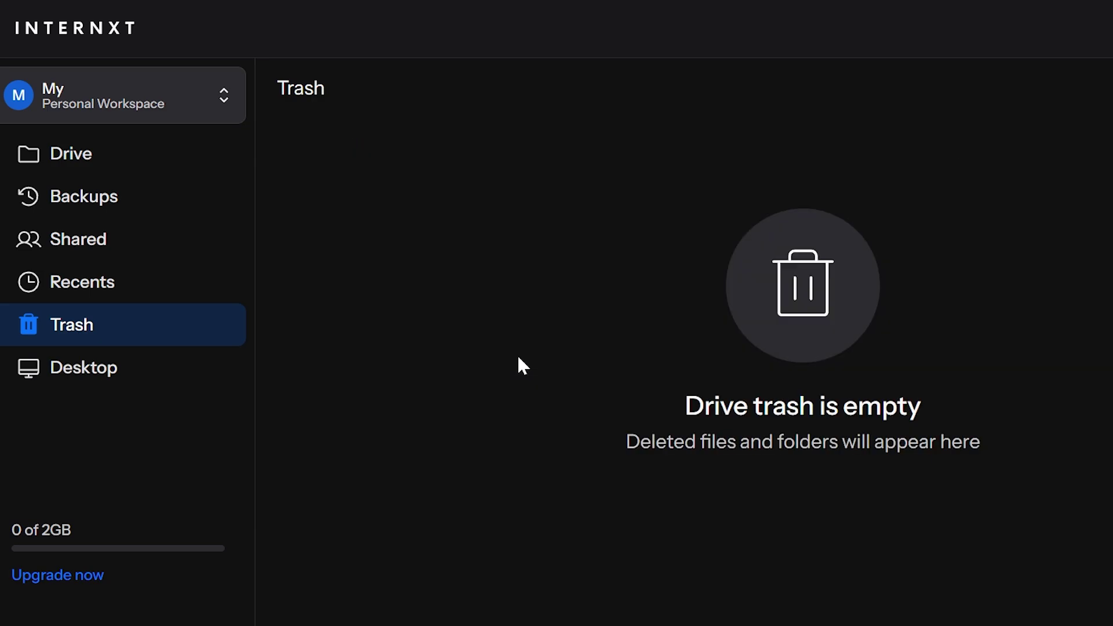
mouse_move(223, 348)
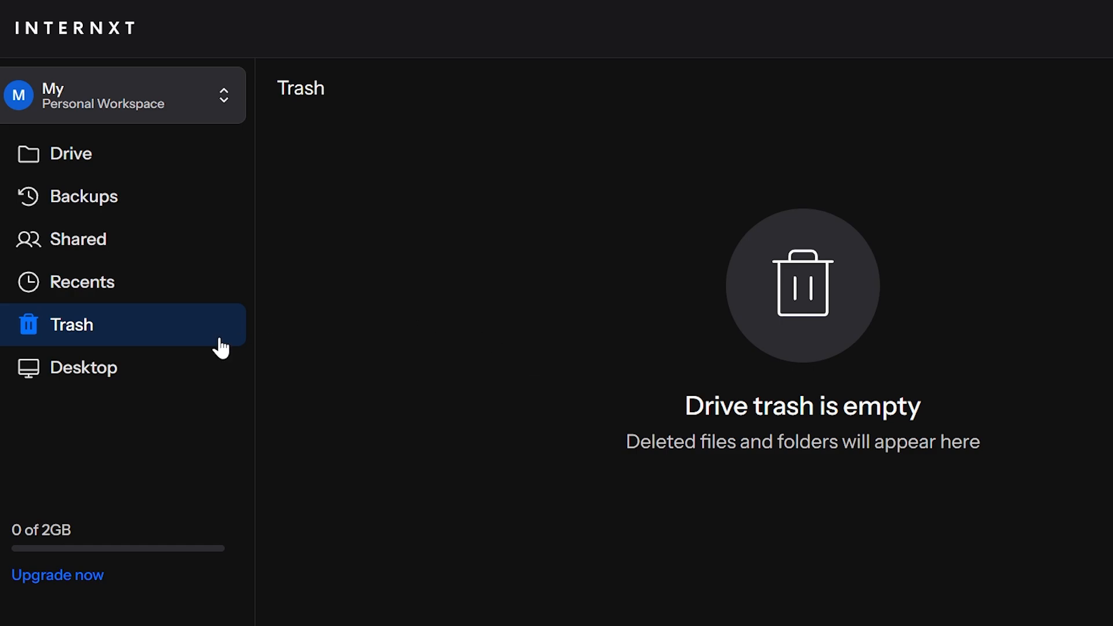
mouse_move(146, 368)
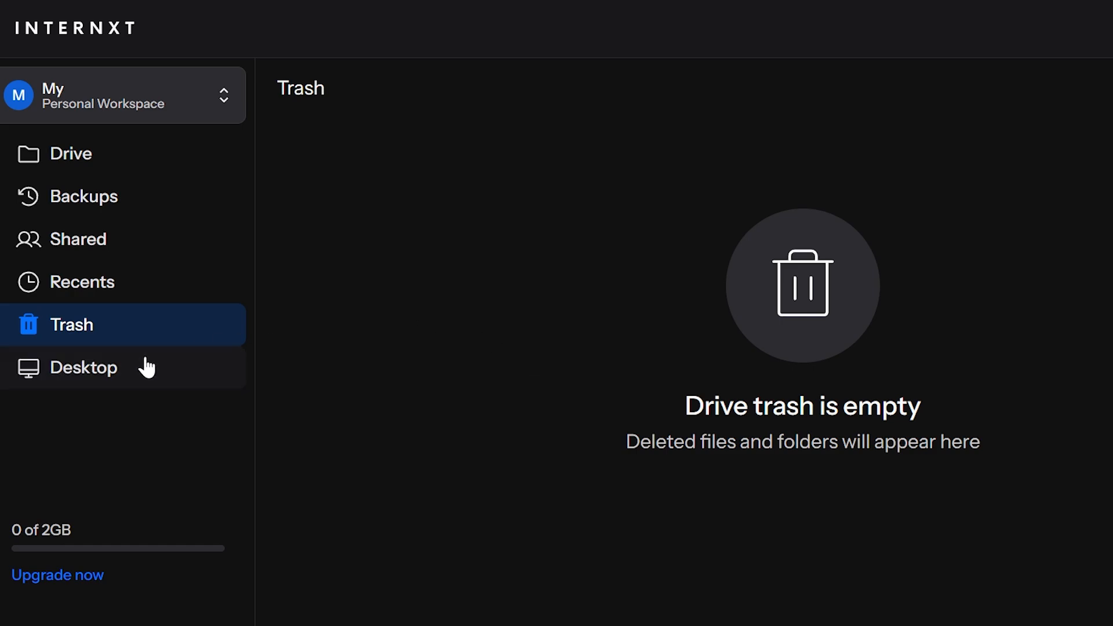
mouse_move(164, 376)
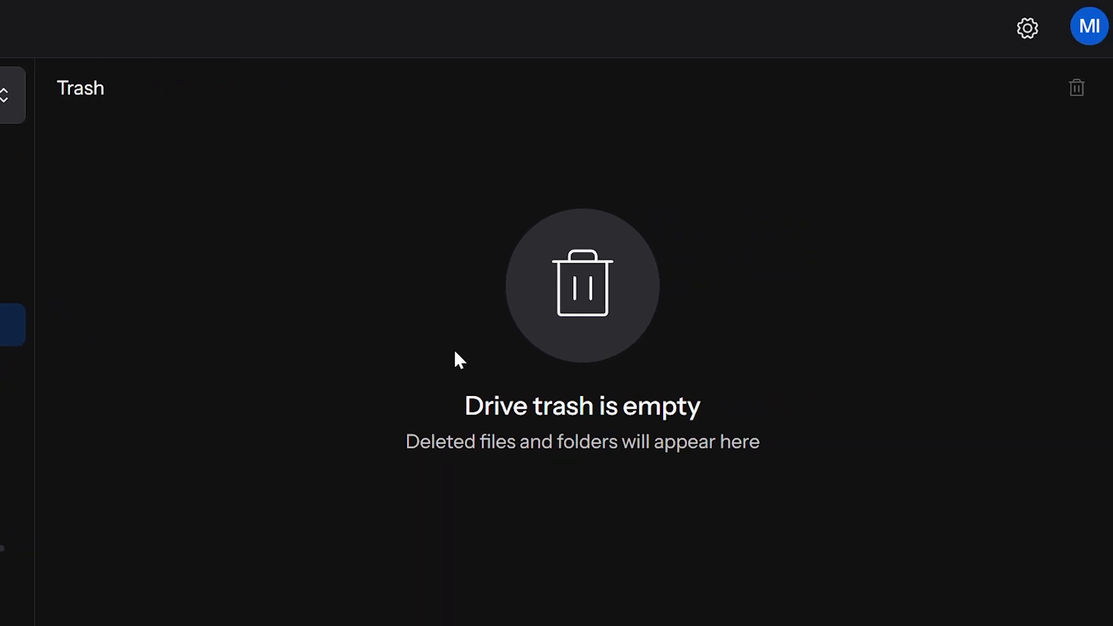
mouse_move(542, 240)
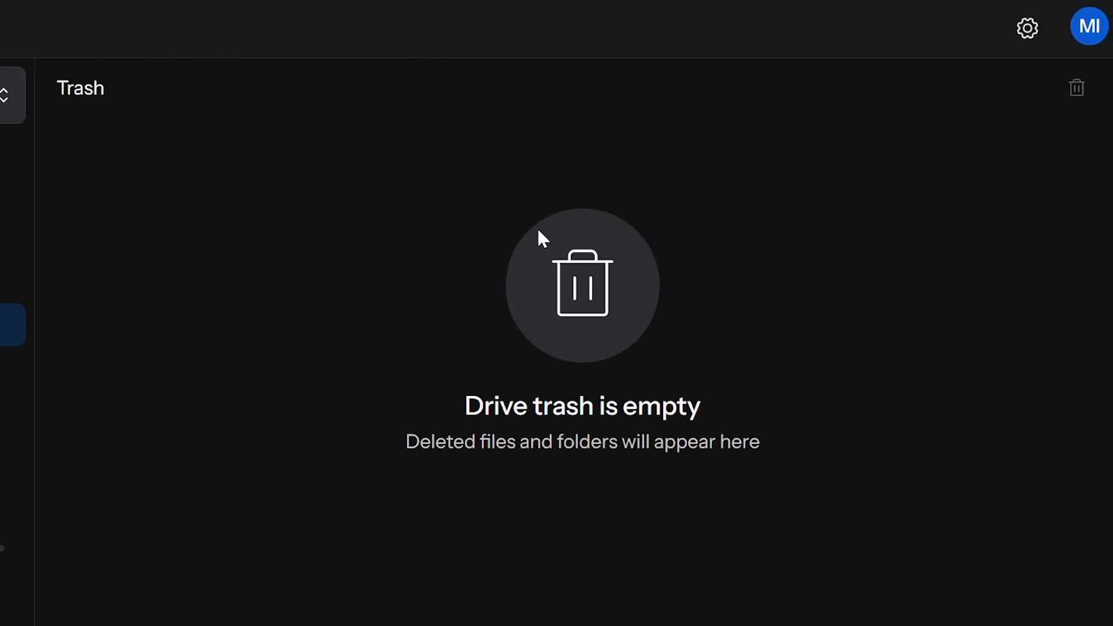
mouse_move(525, 213)
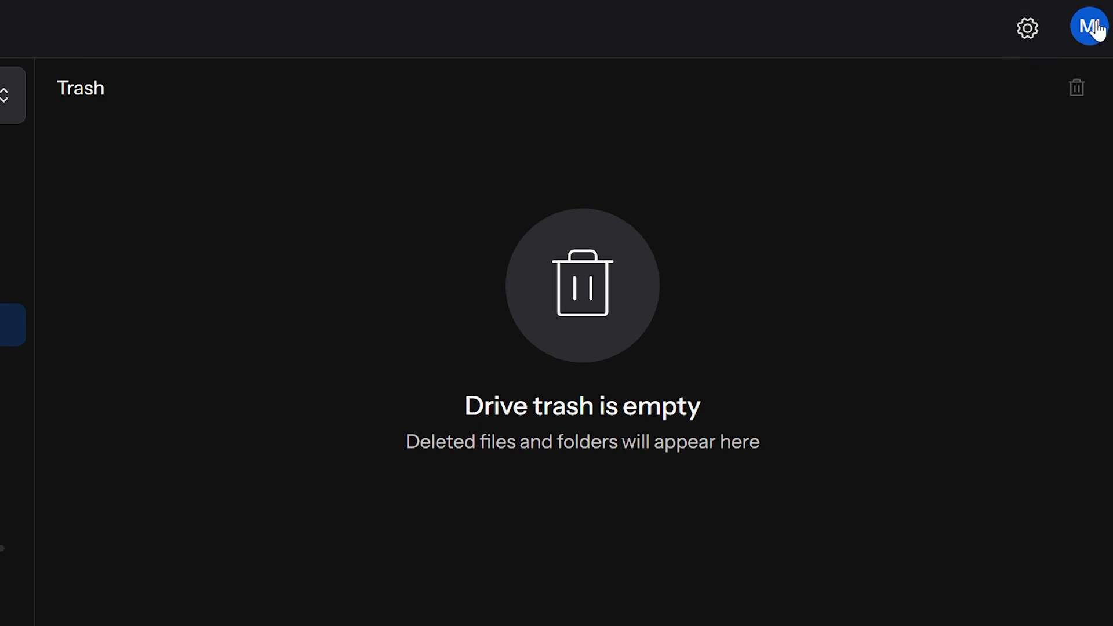
left_click(1090, 27)
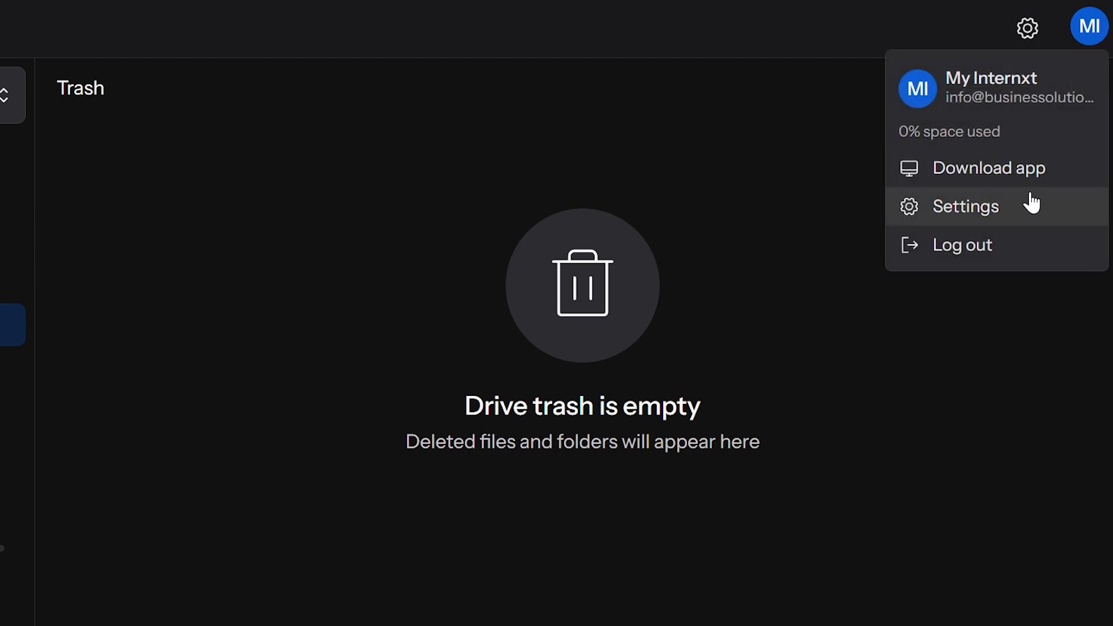
mouse_move(1027, 28)
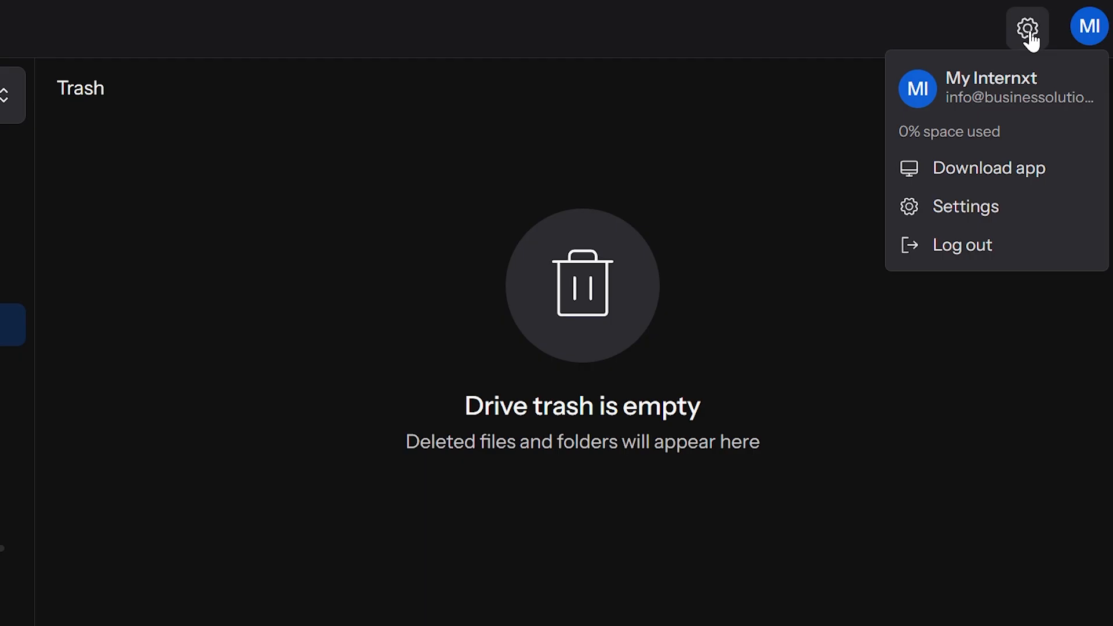
Browse Preferences through Plans and the password-protected Security page, then close it
left_click(966, 206)
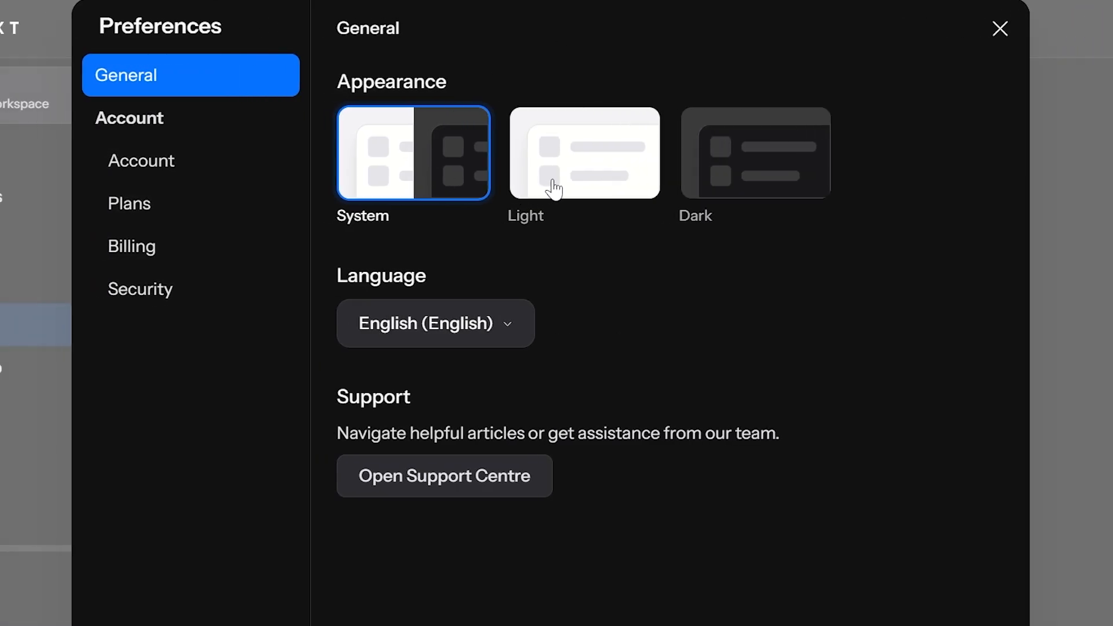
mouse_move(432, 360)
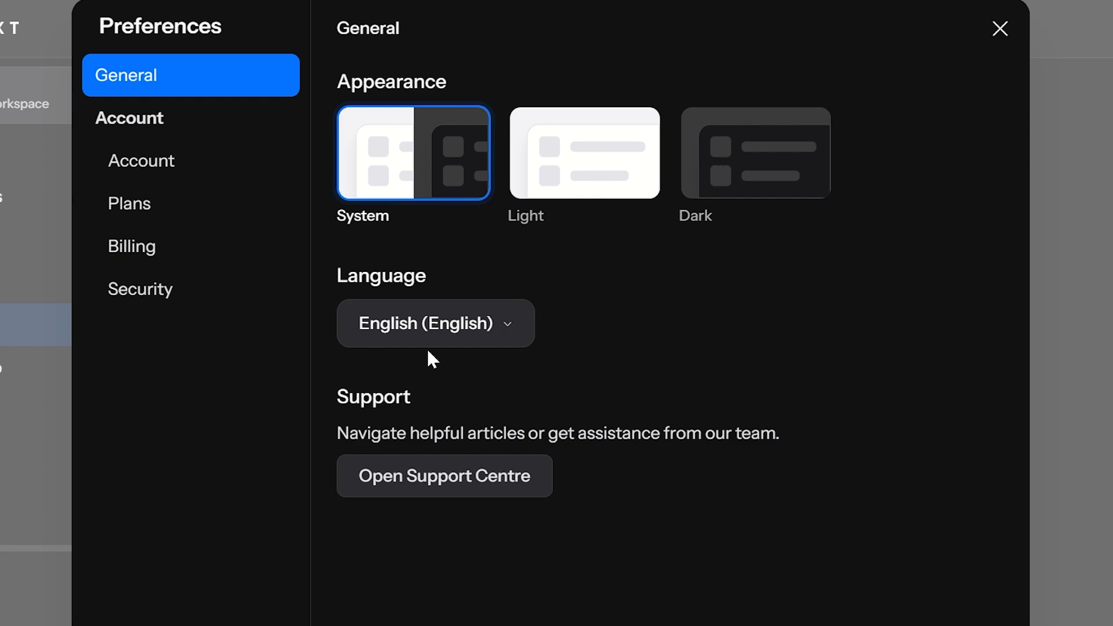
mouse_move(474, 495)
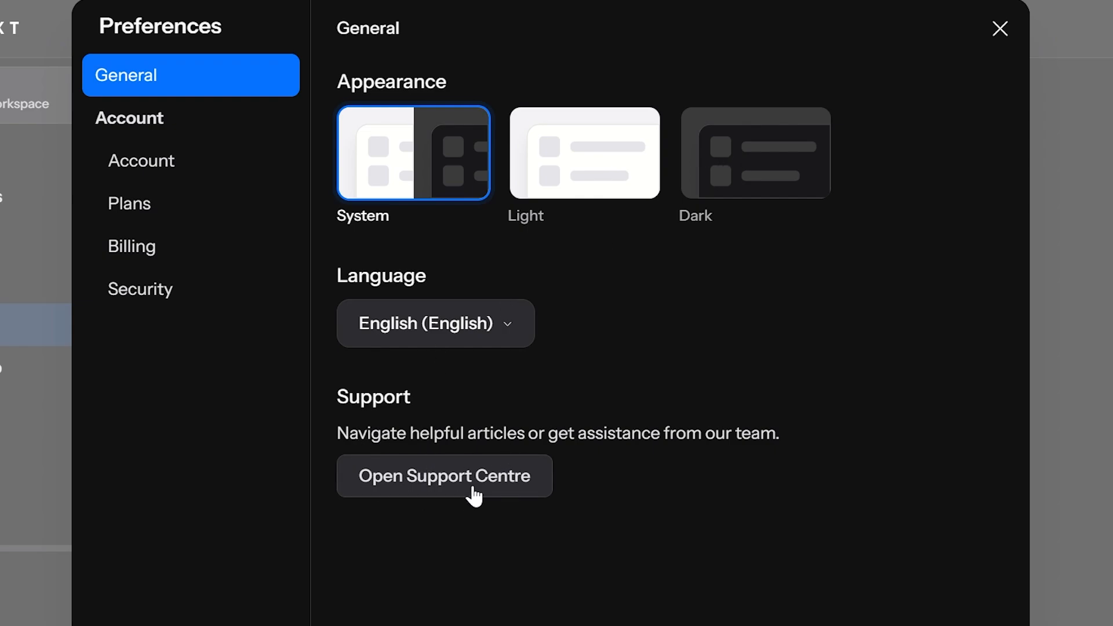
mouse_move(434, 558)
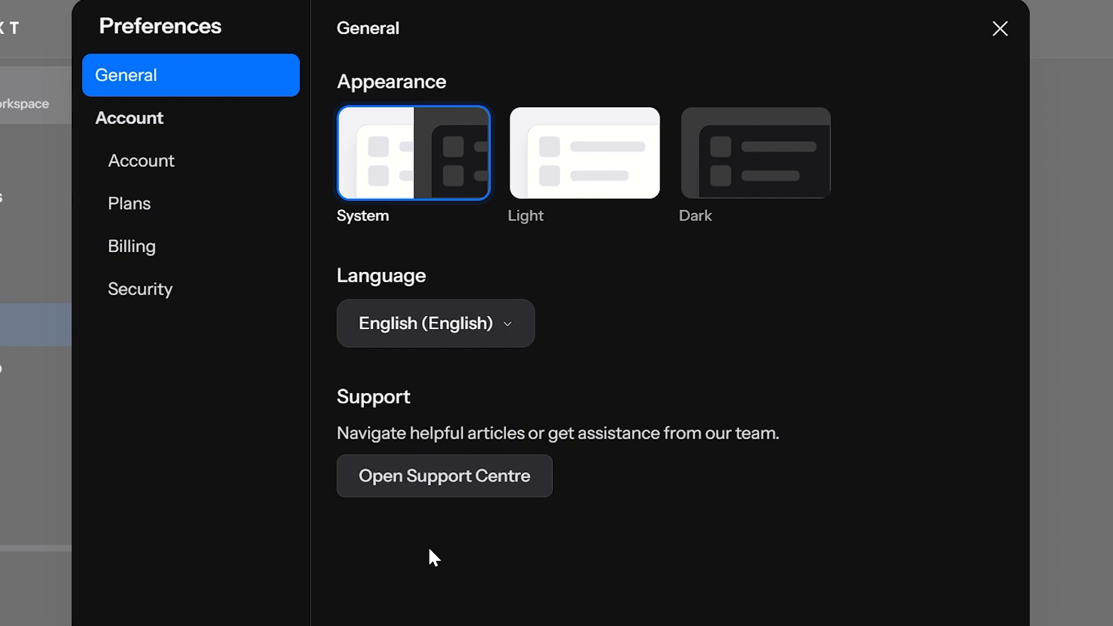
mouse_move(374, 441)
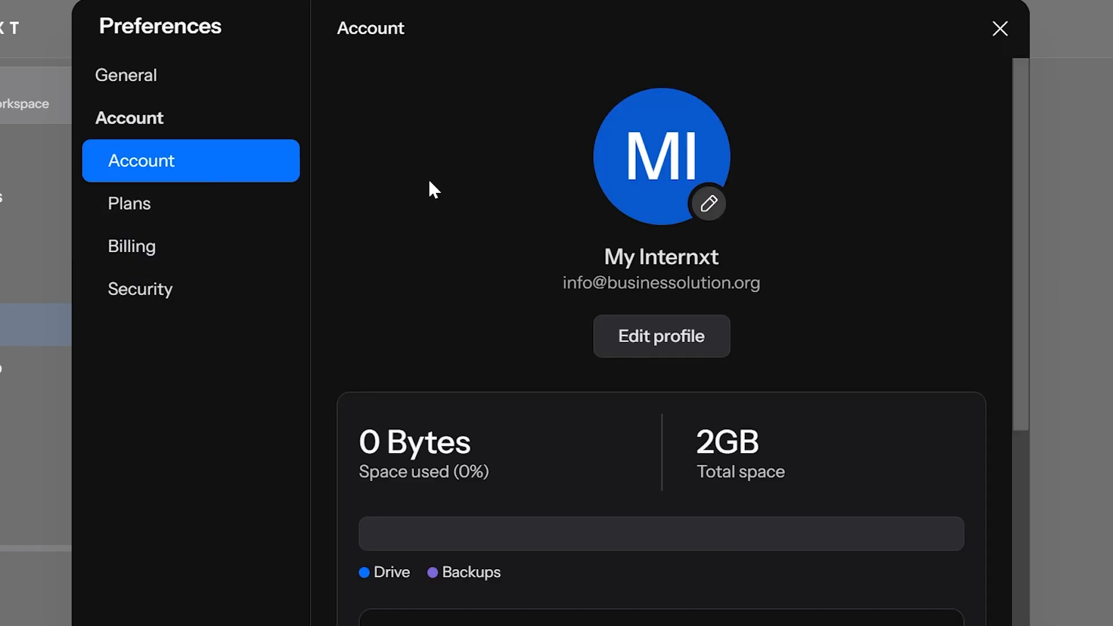
mouse_move(582, 150)
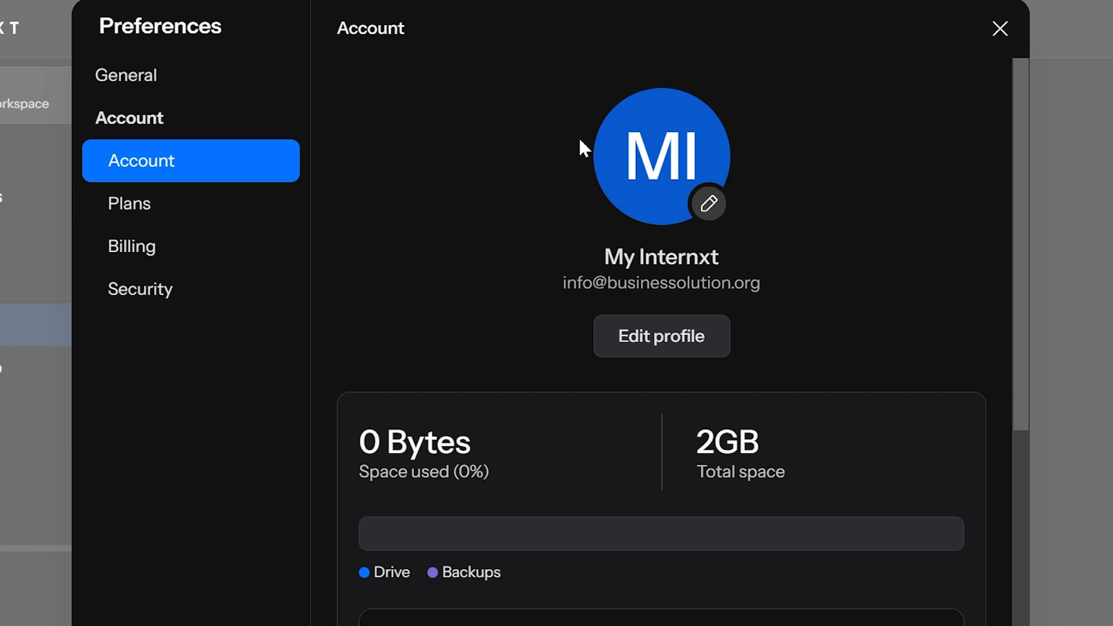
mouse_move(470, 200)
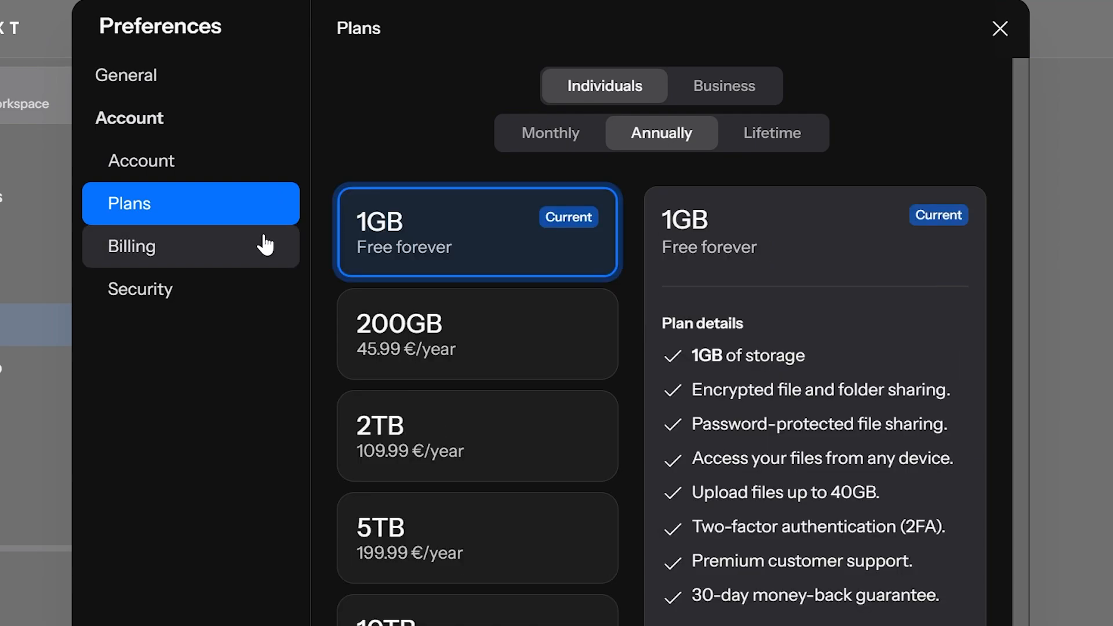
left_click(190, 246)
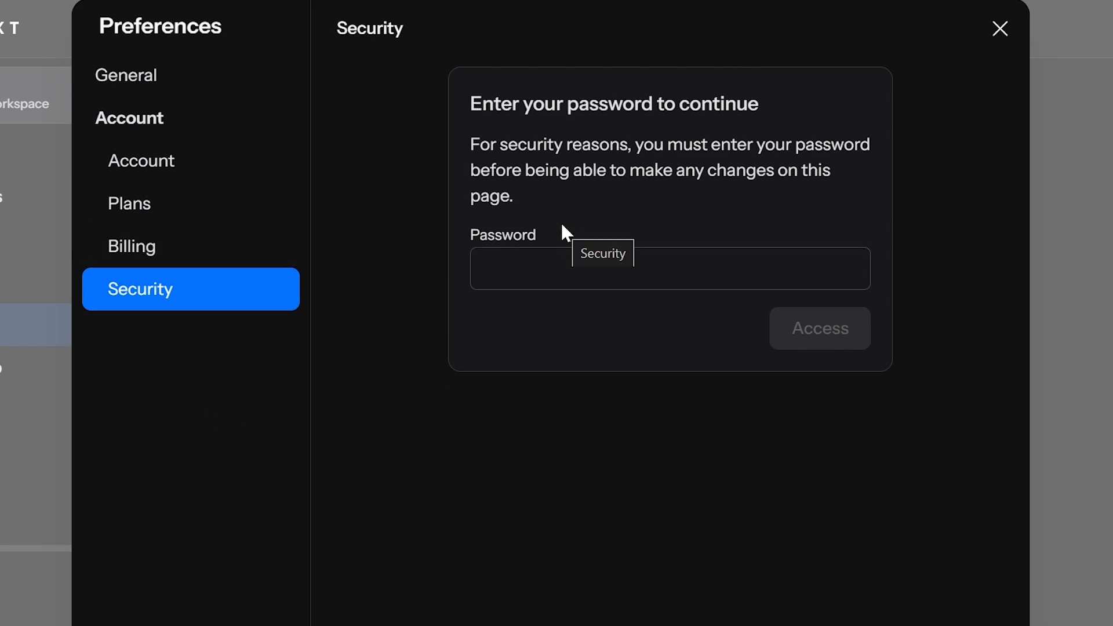
mouse_move(638, 217)
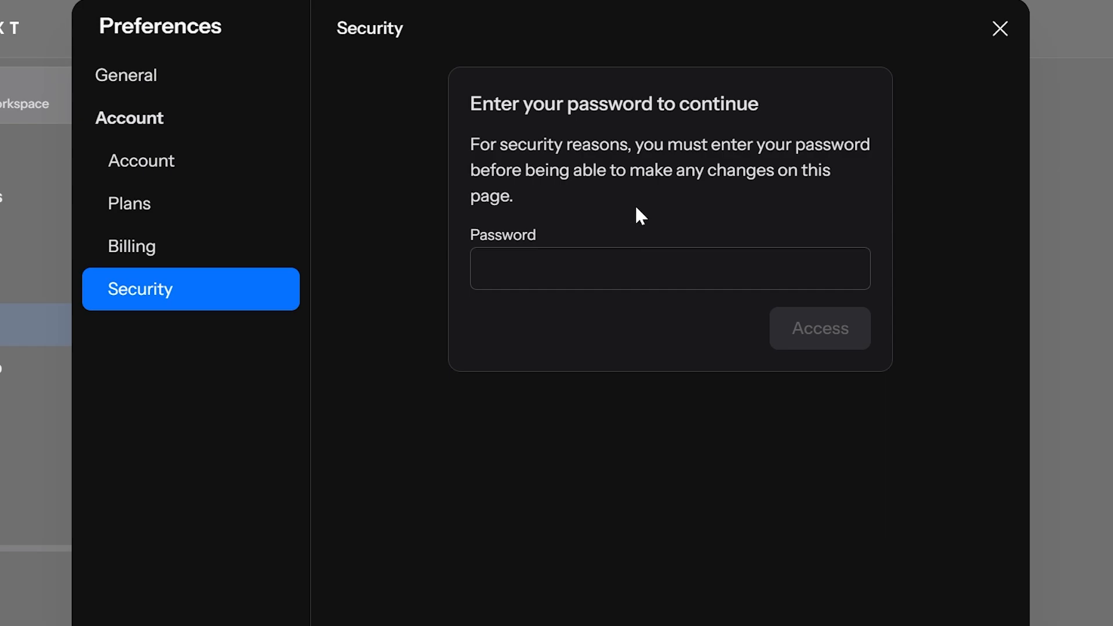
mouse_move(637, 216)
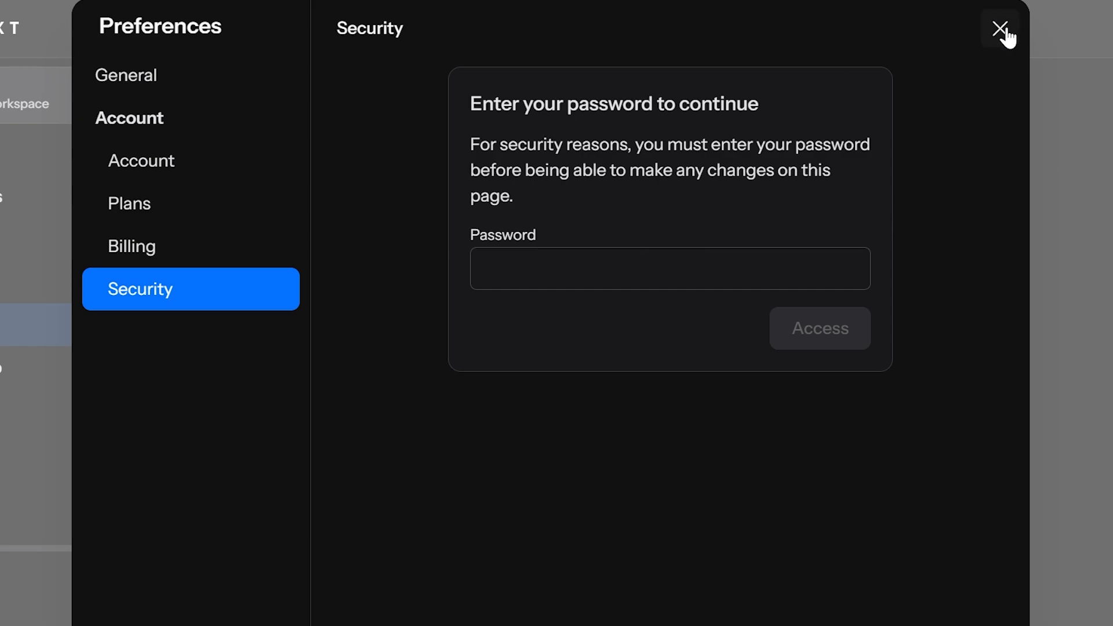
left_click(1001, 29)
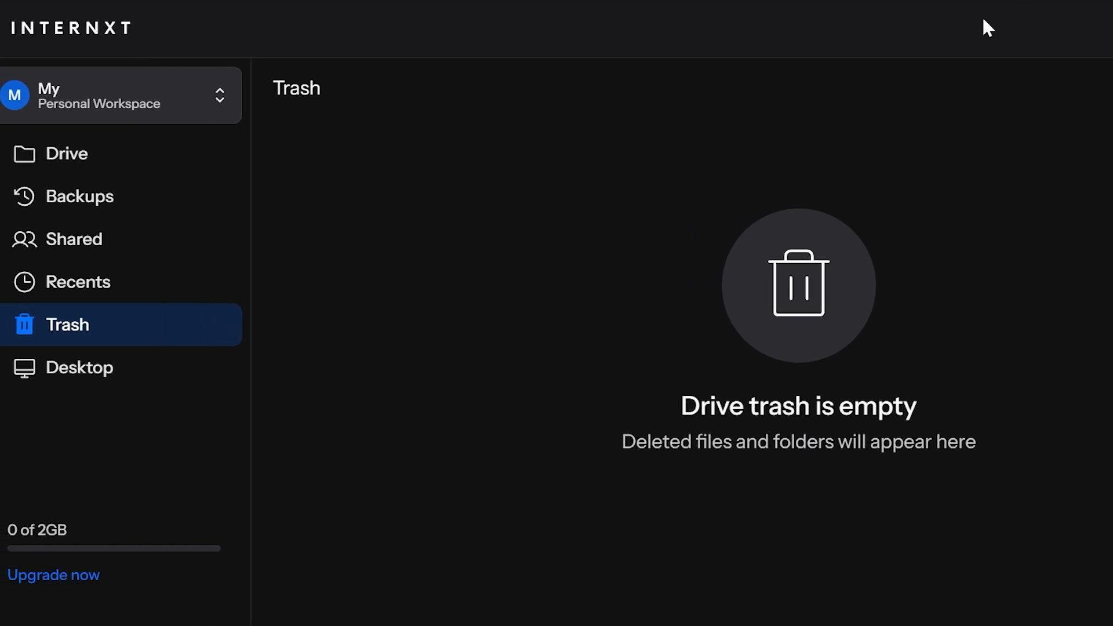
Return via Backups to the Drive list and show the Personal folder's context actions
left_click(82, 196)
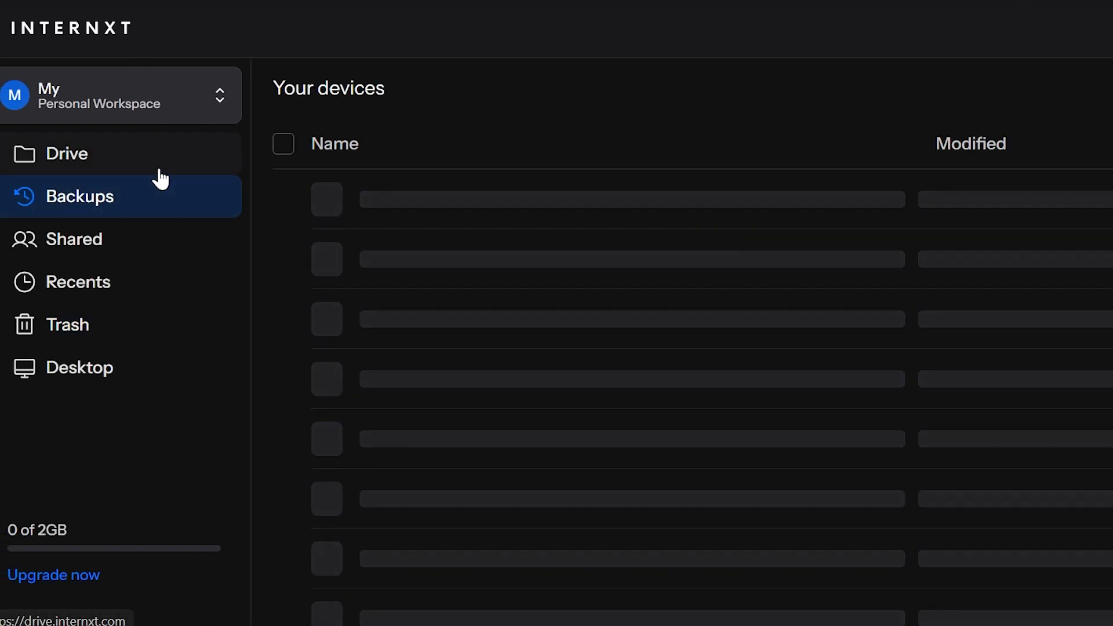
left_click(83, 196)
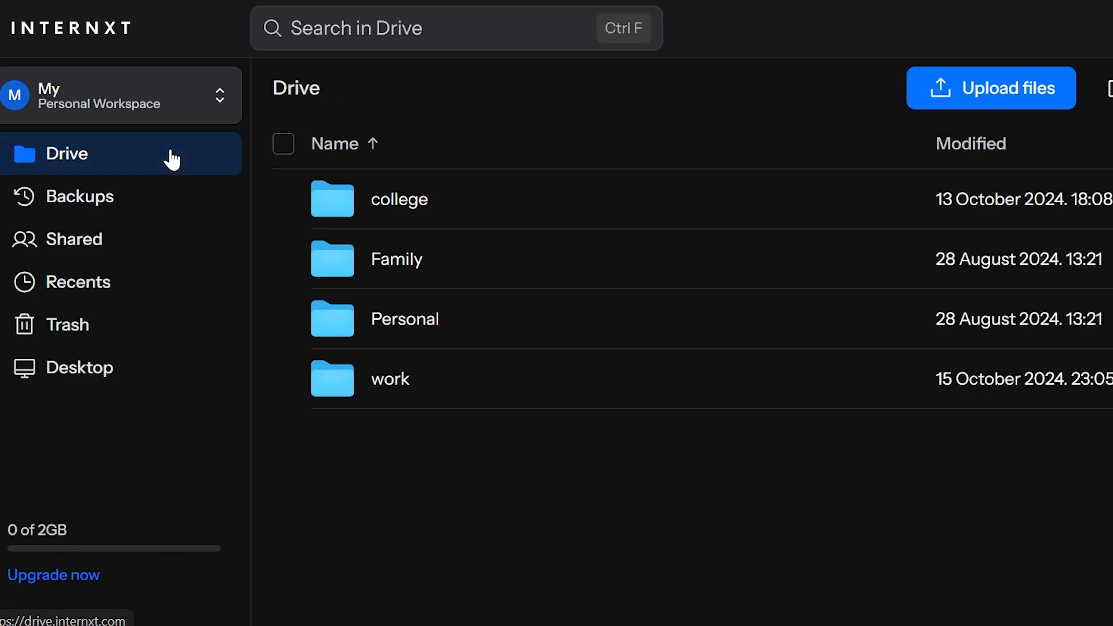
right_click(405, 318)
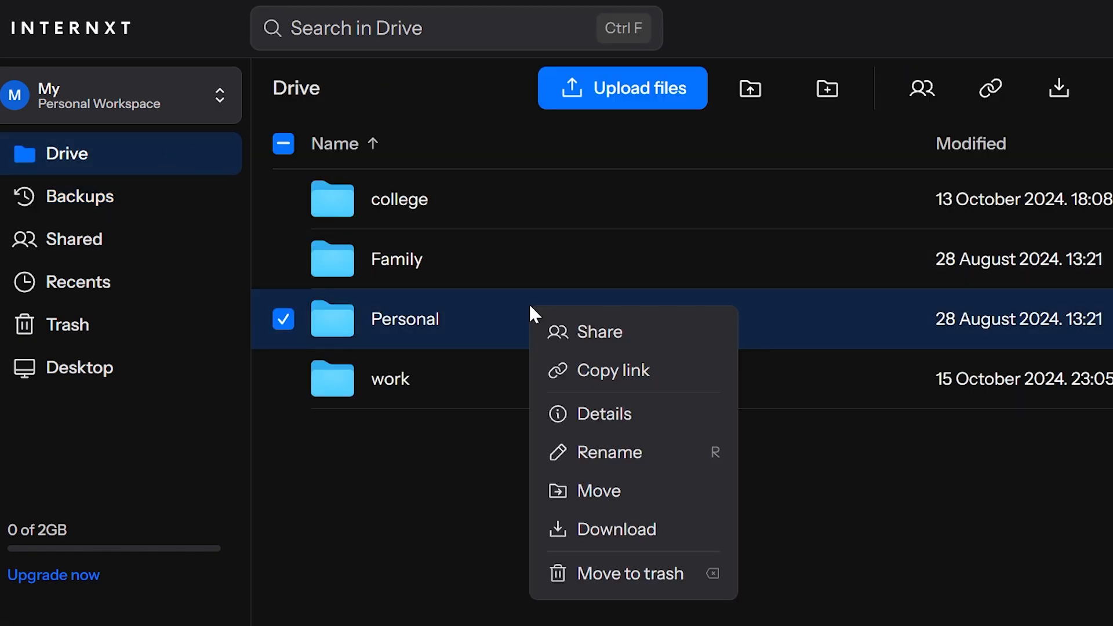
mouse_move(599, 332)
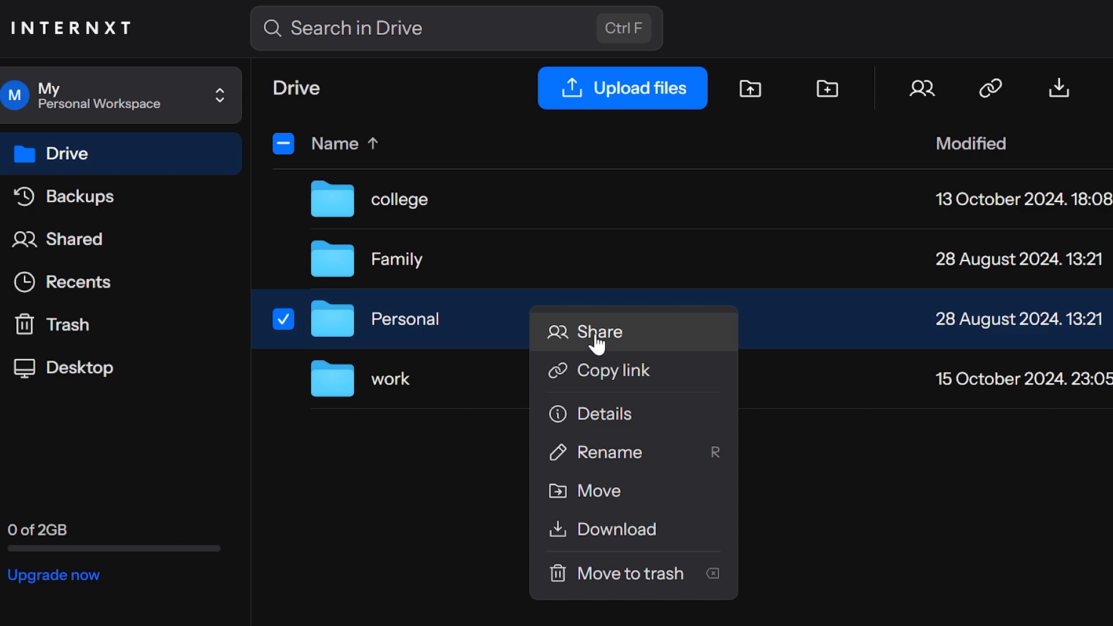
mouse_move(614, 370)
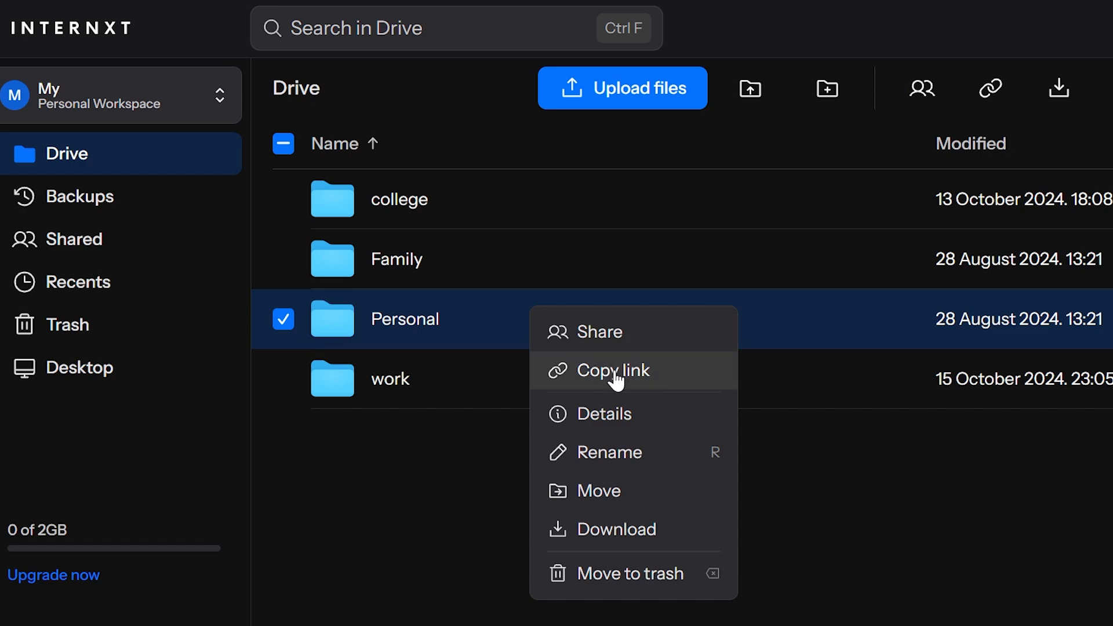
mouse_move(631, 358)
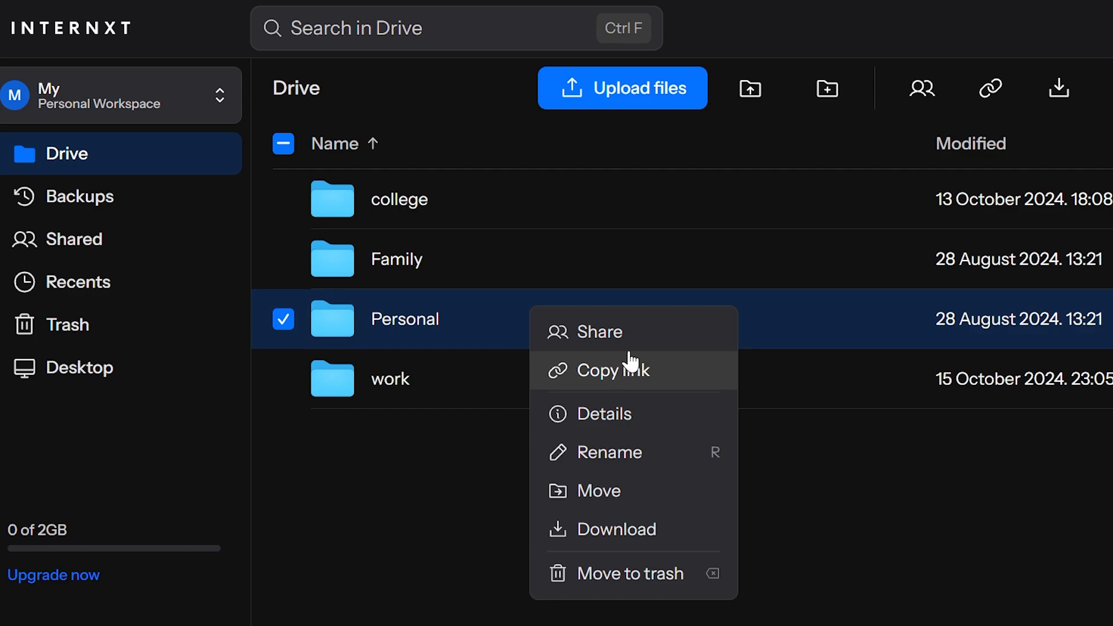
Review Personal's Share dialog, General access choices and Invite email field, then close it unchanged
left_click(601, 332)
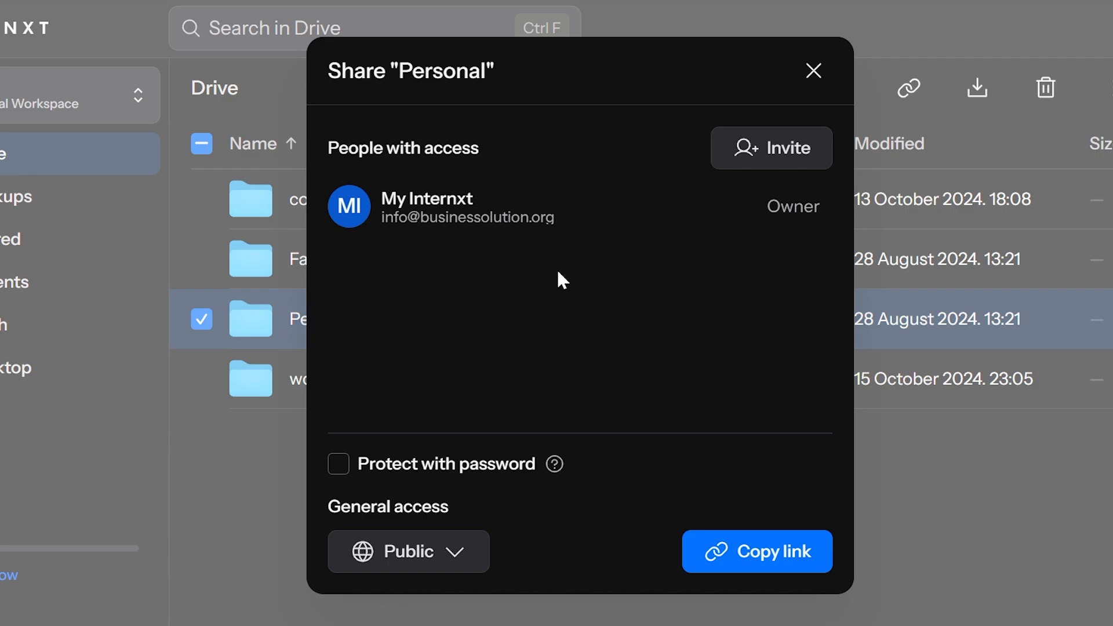
mouse_move(482, 299)
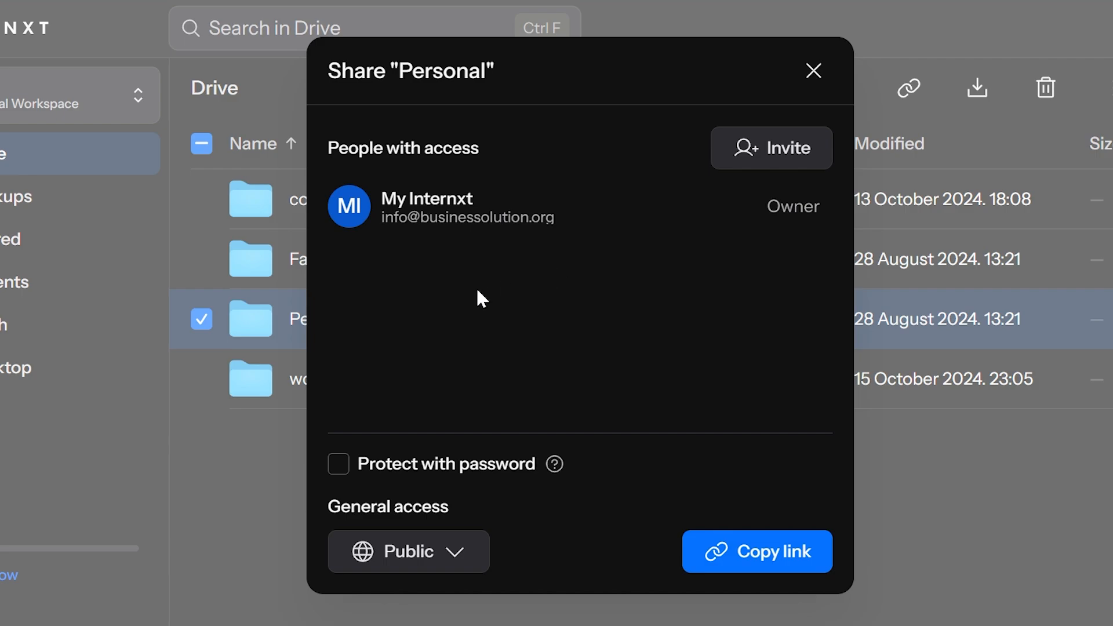
mouse_move(391, 467)
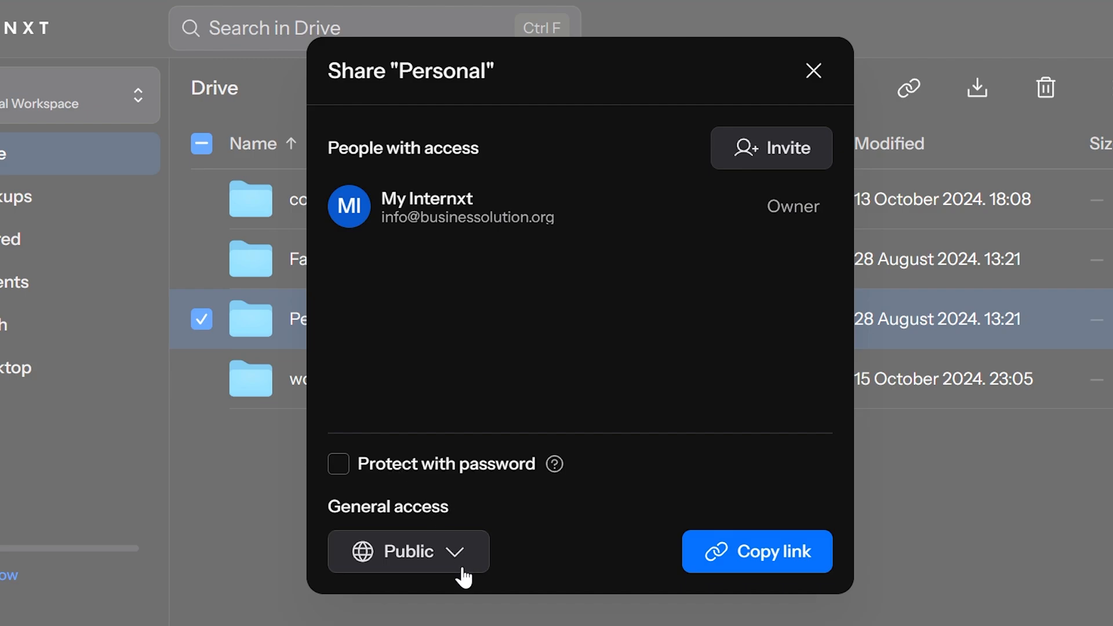
left_click(408, 551)
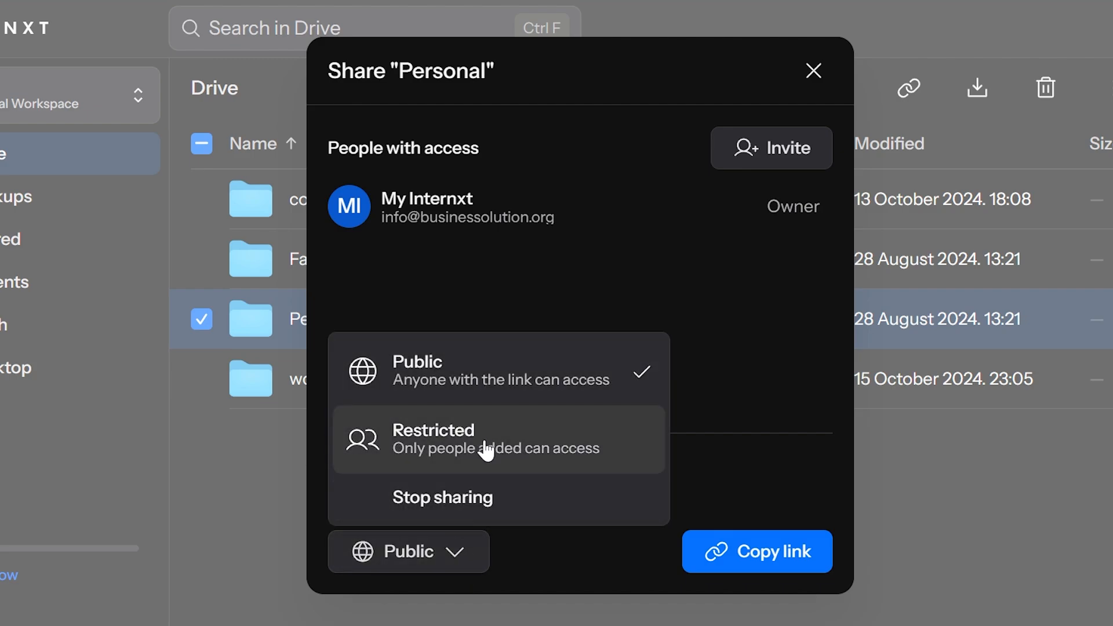
mouse_move(552, 465)
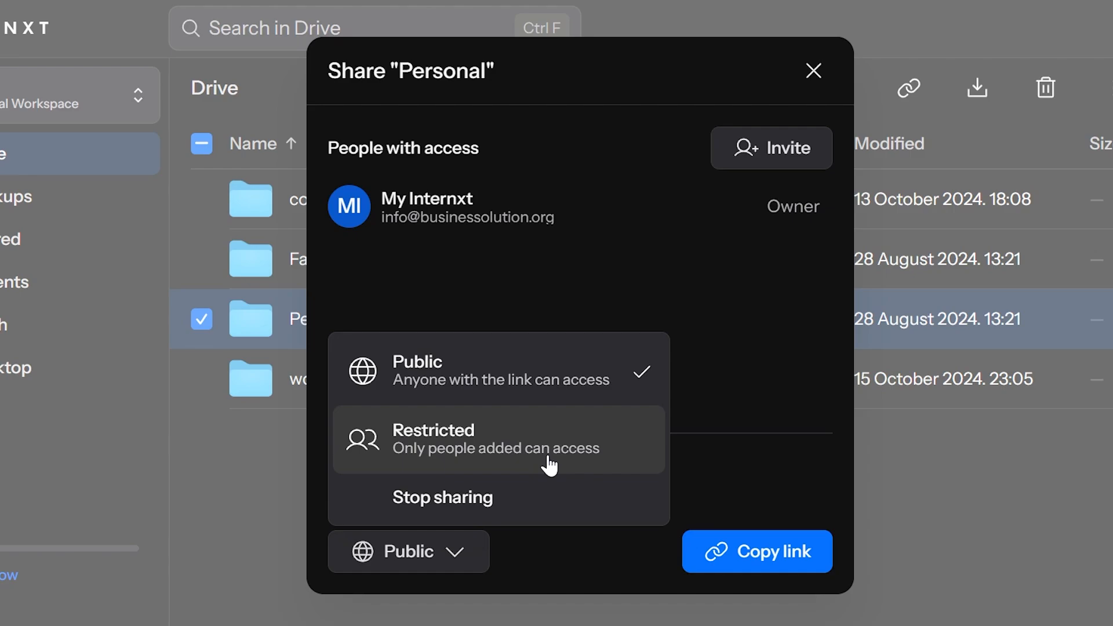
mouse_move(603, 381)
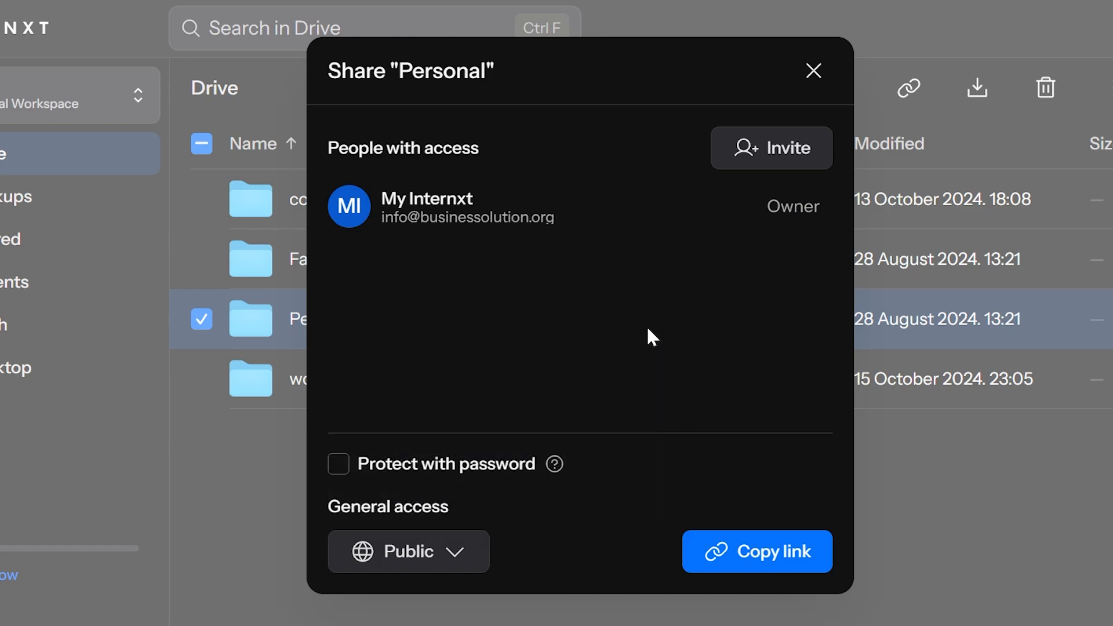
left_click(771, 147)
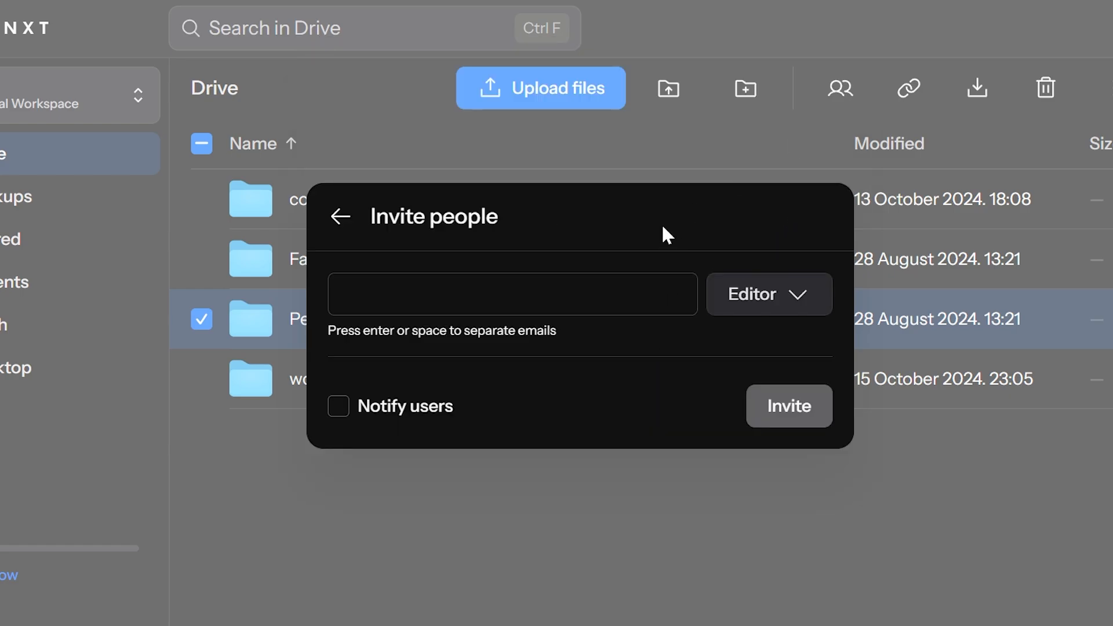
left_click(512, 293)
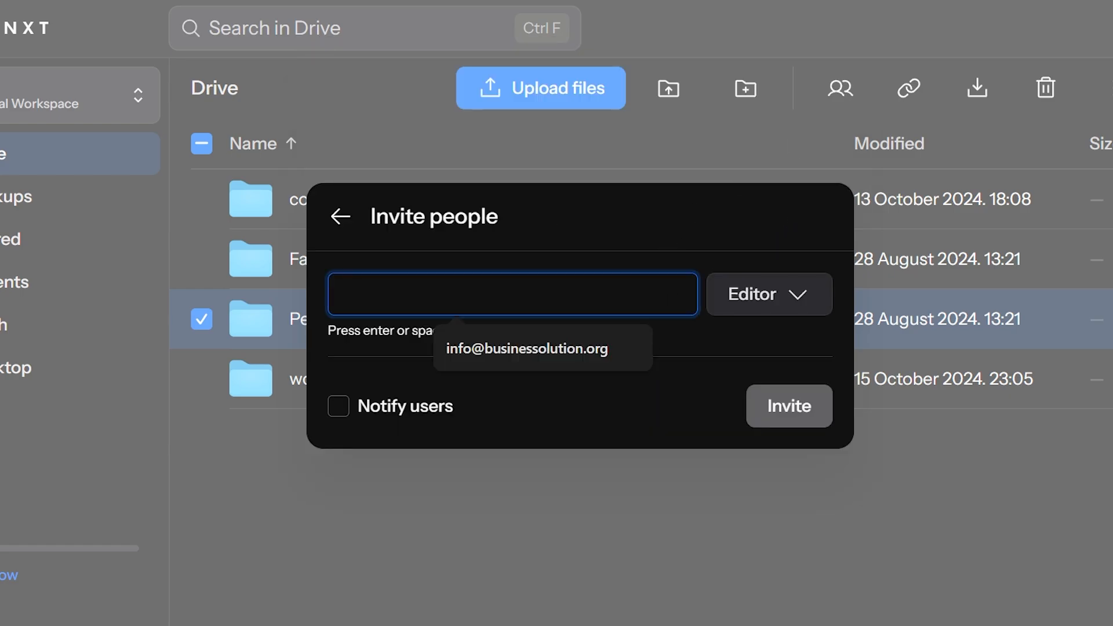
mouse_move(341, 211)
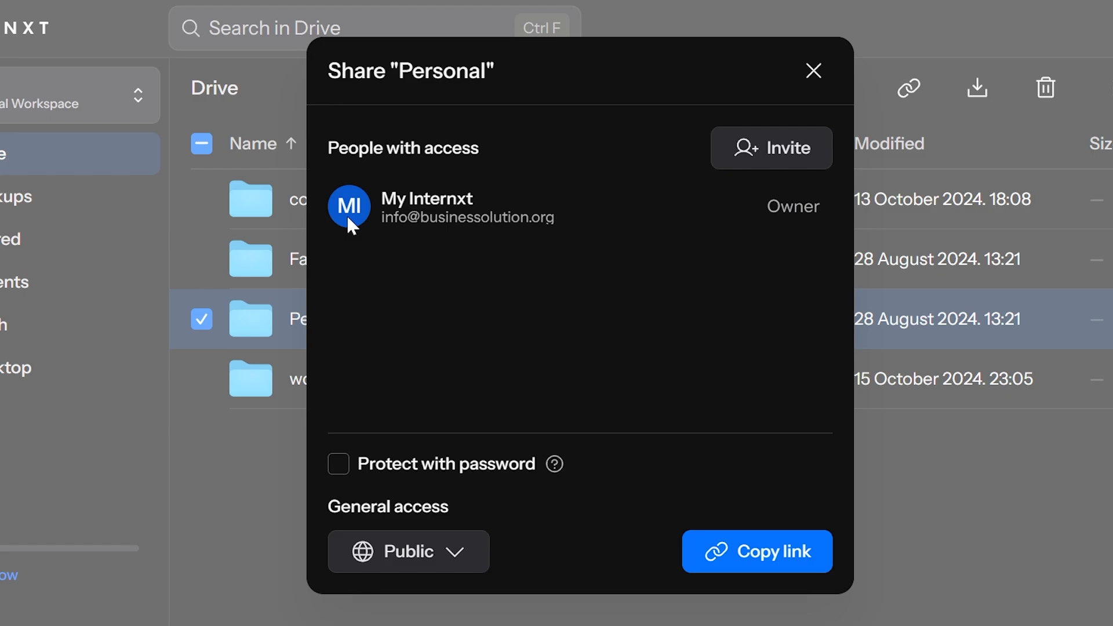
mouse_move(814, 70)
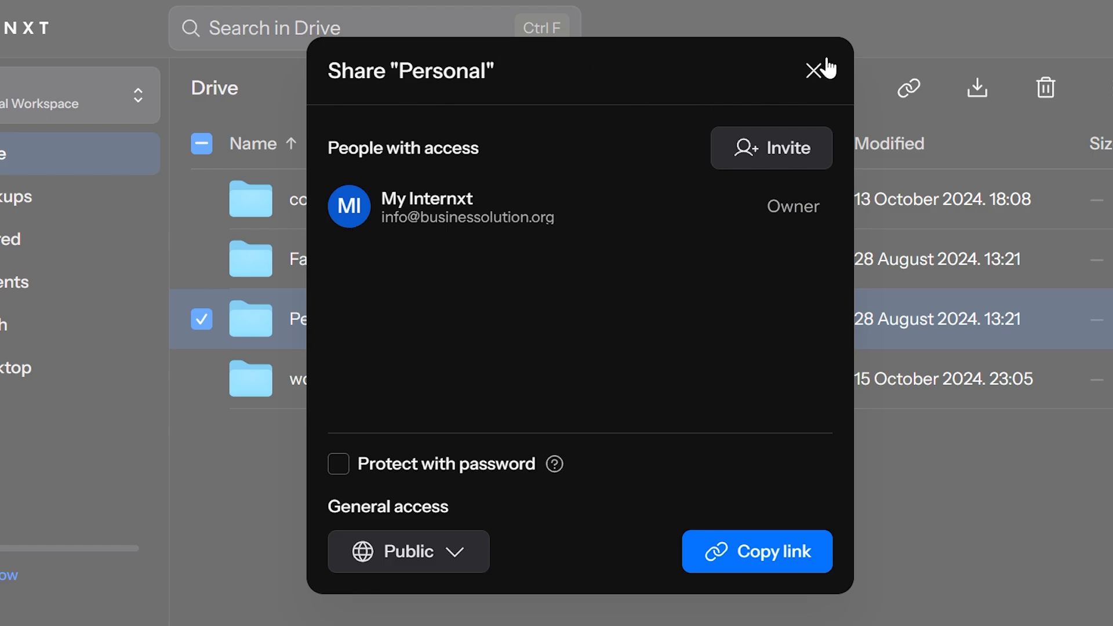
left_click(815, 70)
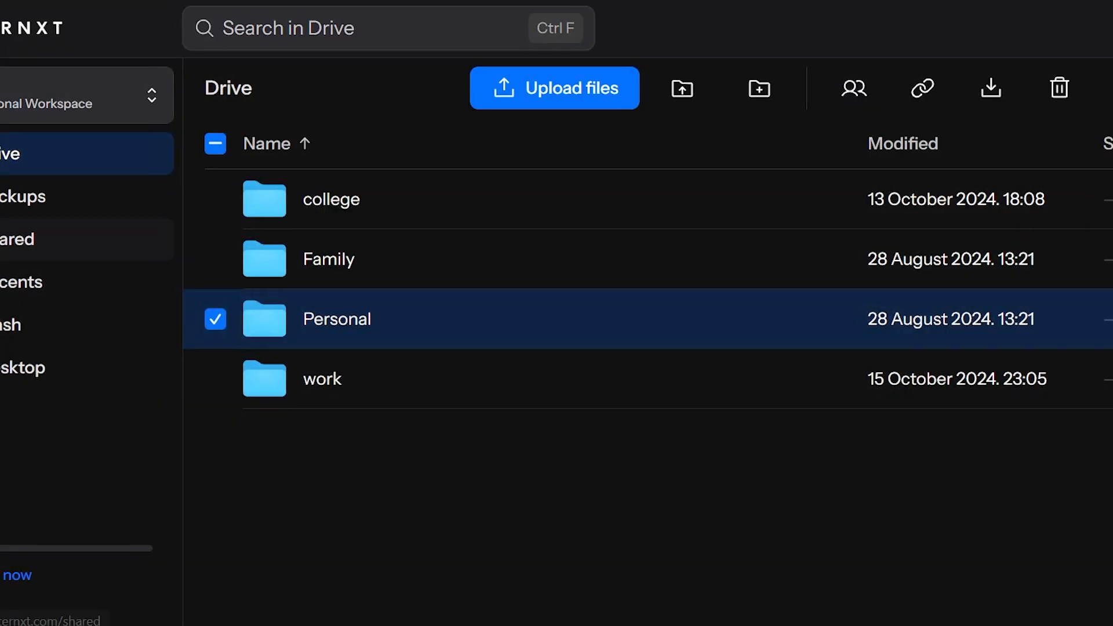
Check the empty Backups page, then the Trash reporting it is empty
left_click(78, 197)
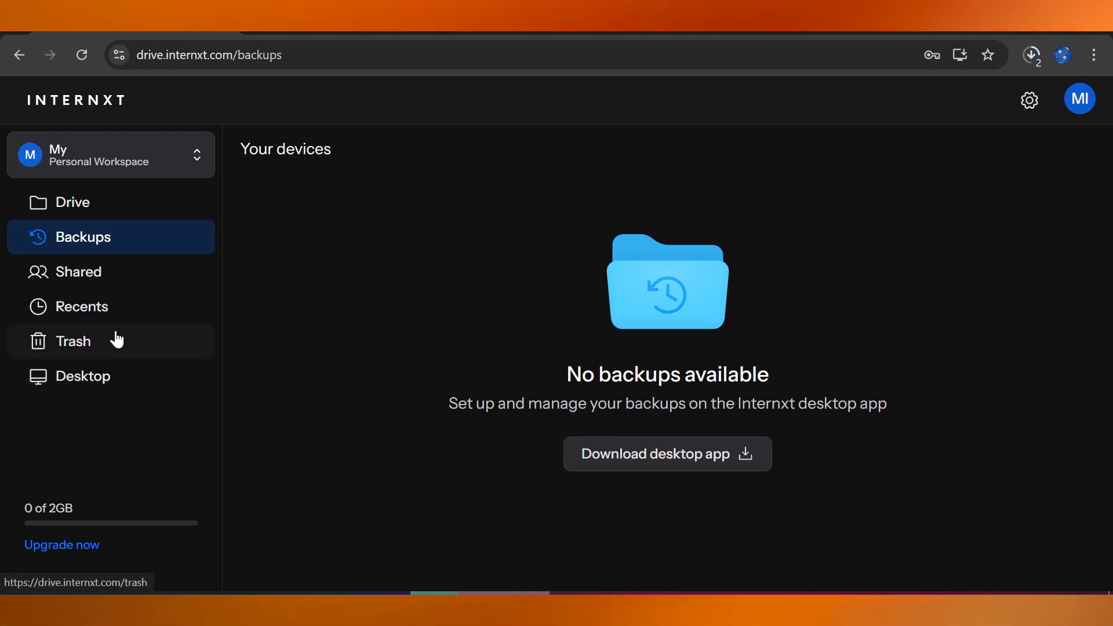
left_click(72, 341)
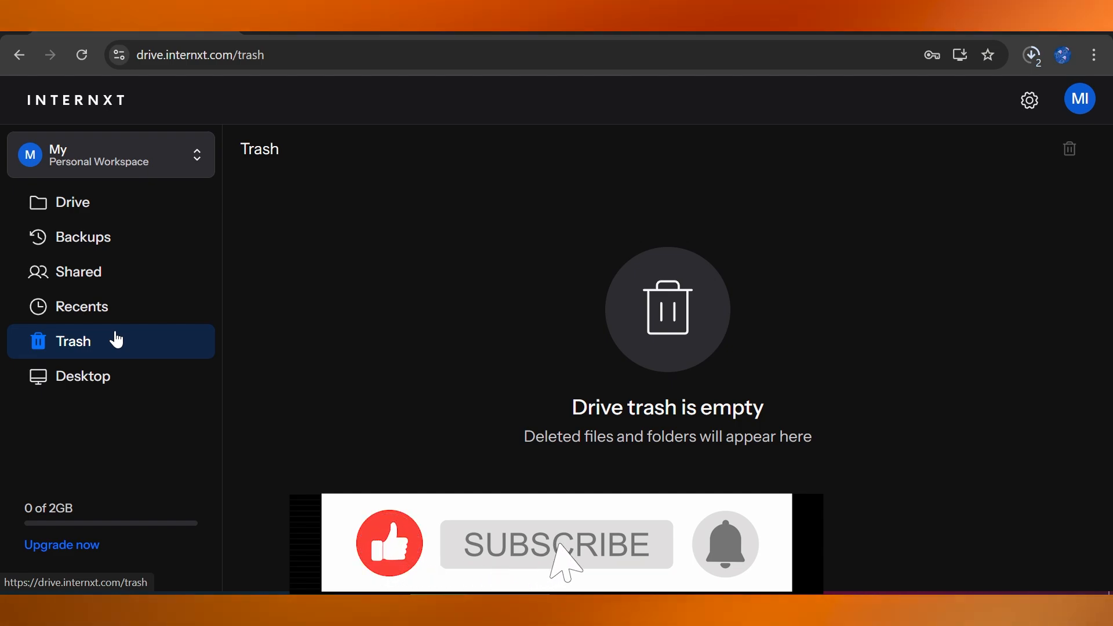
left_click(555, 545)
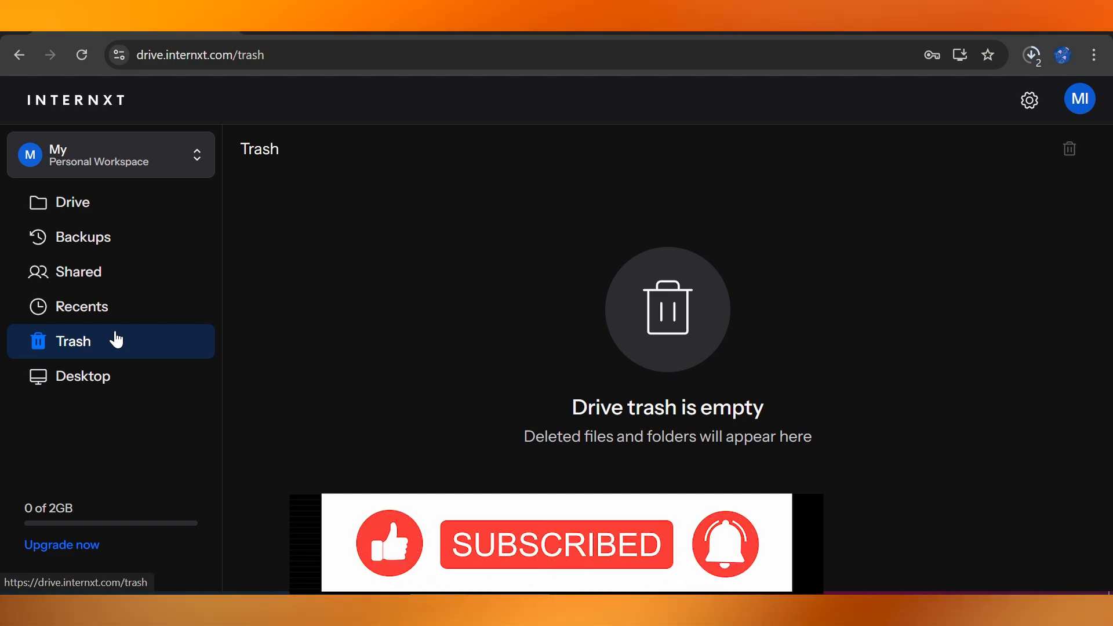
mouse_move(298, 374)
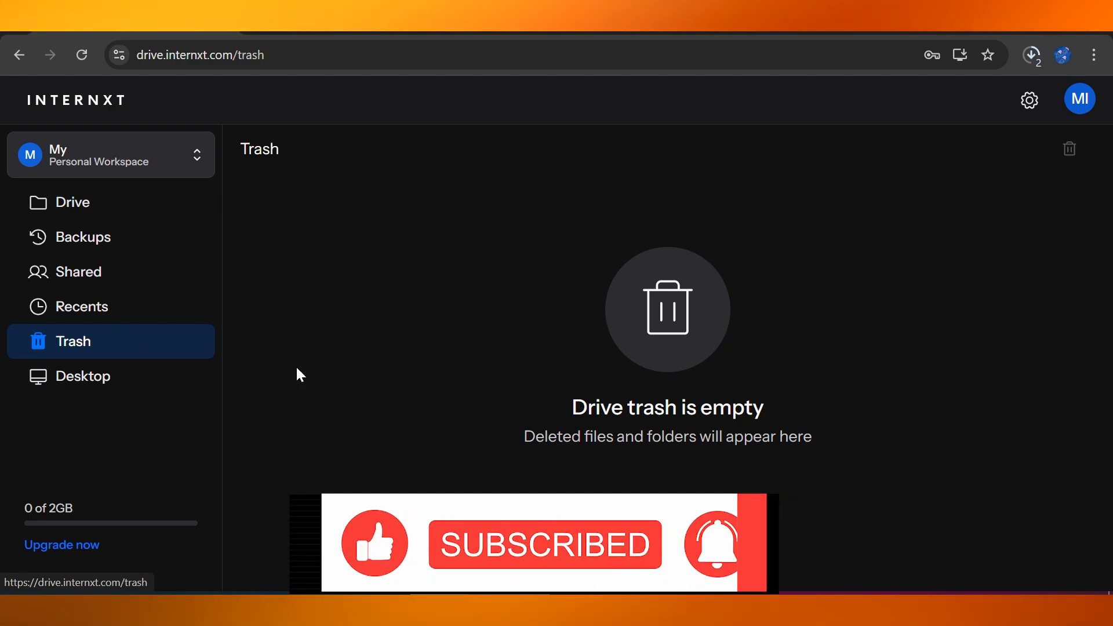